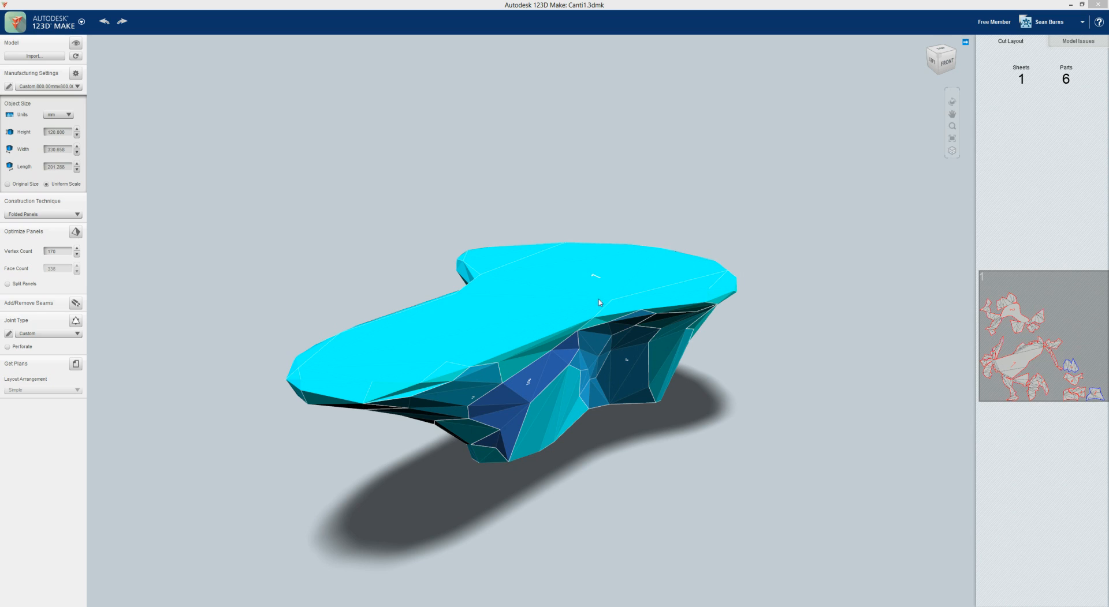
{"action": "mouse_move", "coordinate": [592, 357]}
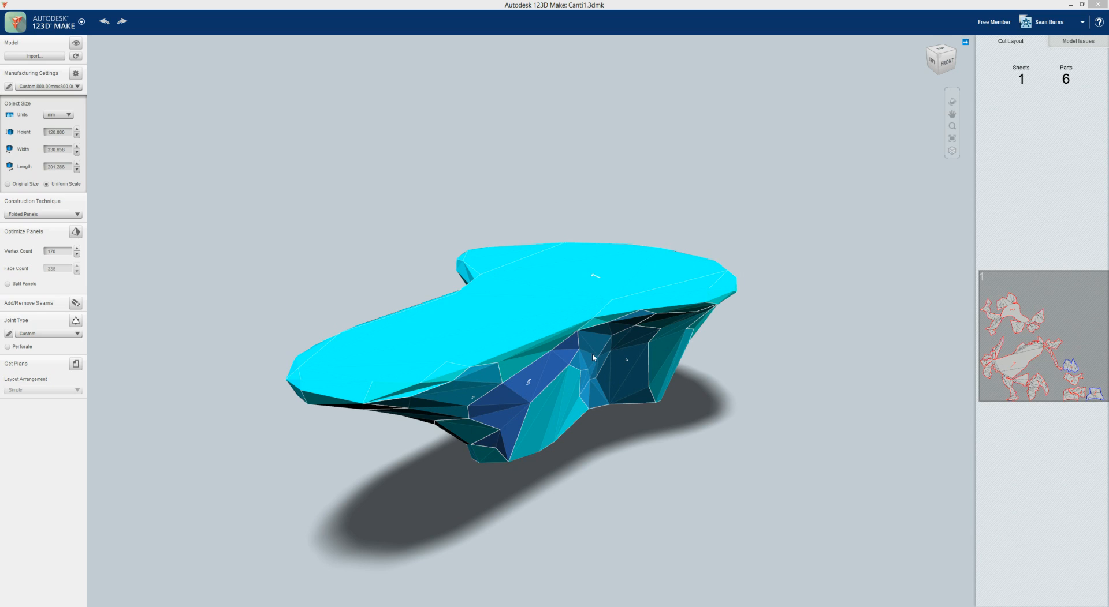
{"action": "mouse_move", "coordinate": [425, 552]}
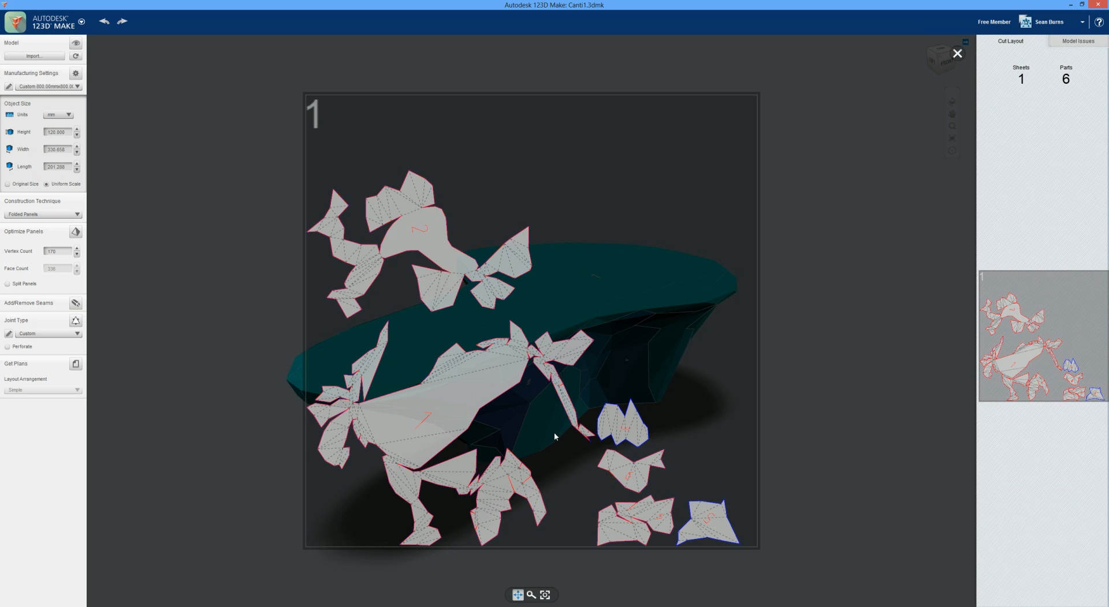
Step: Close the cut sheet preview and show the 800 by 800 mm material sheet settings
{"action": "left_click", "coordinate": [958, 53]}
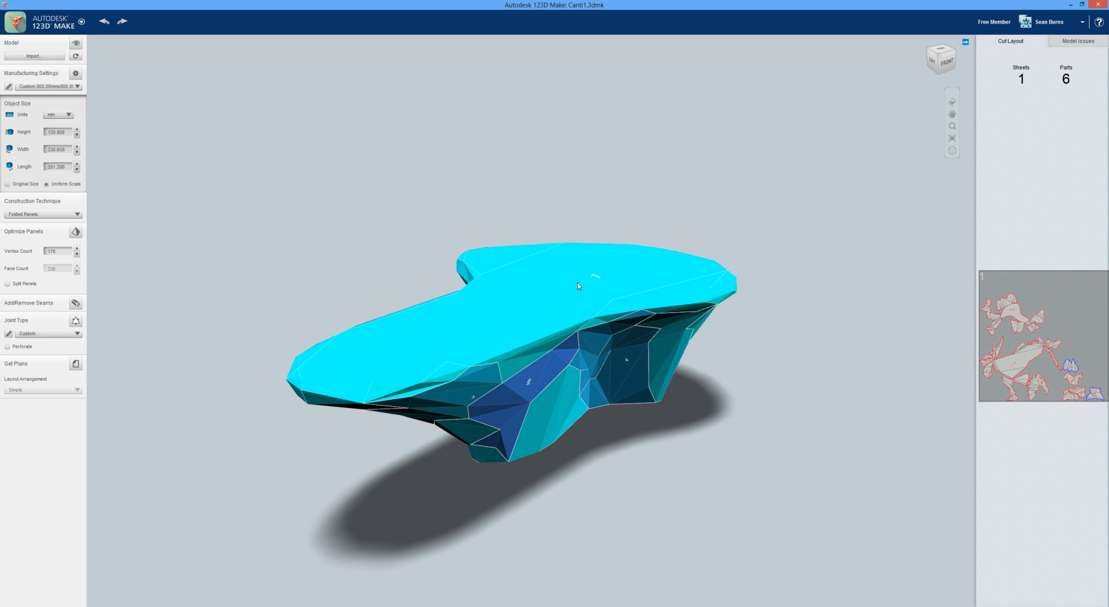
{"action": "mouse_move", "coordinate": [100, 84]}
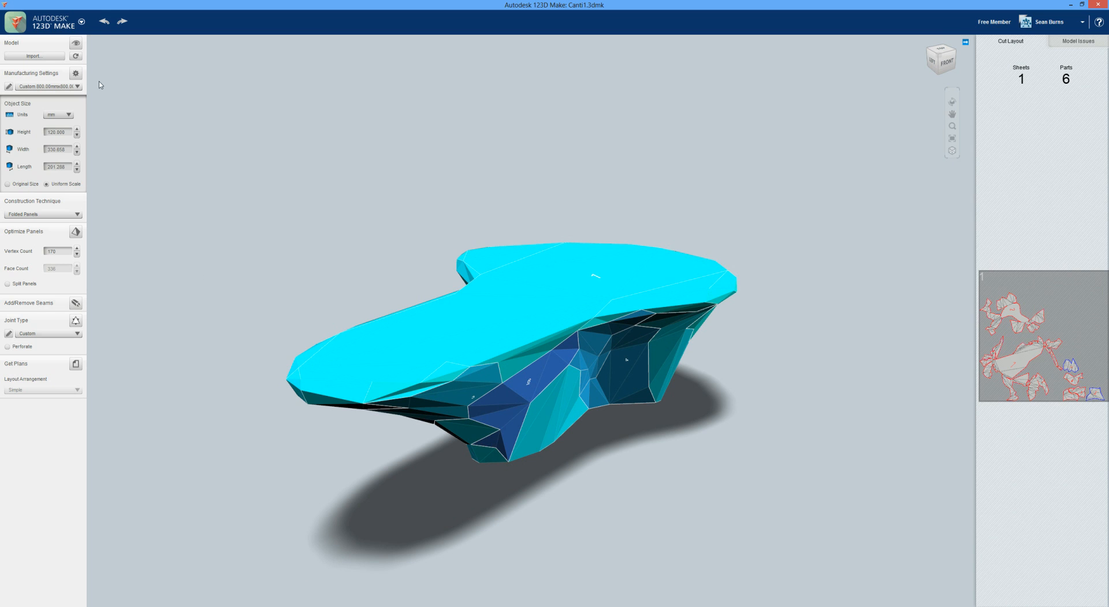
{"action": "left_click", "coordinate": [76, 72]}
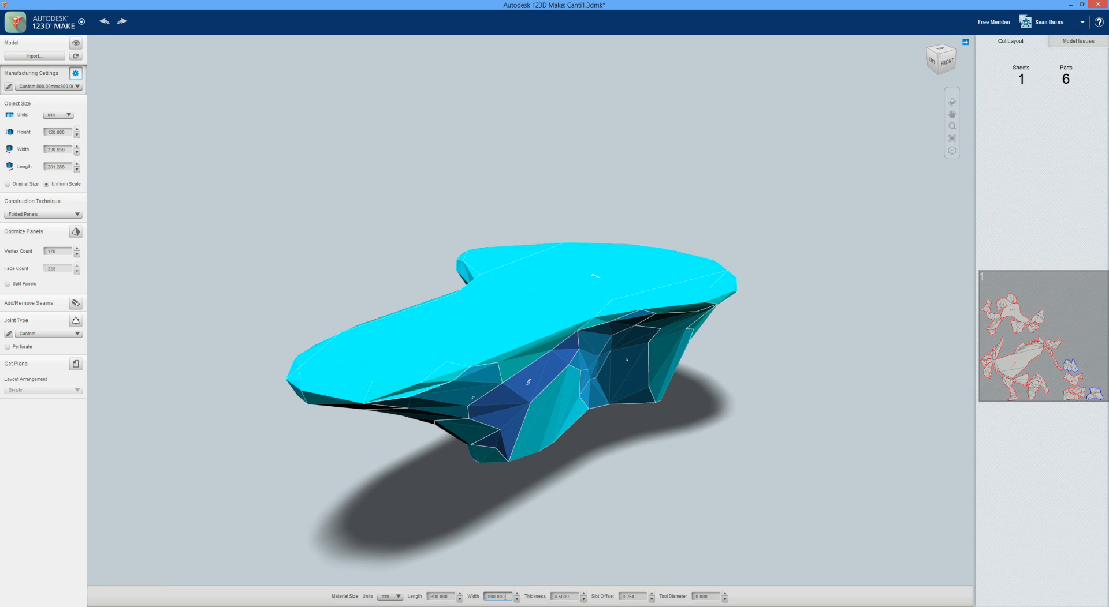
{"action": "mouse_move", "coordinate": [180, 234]}
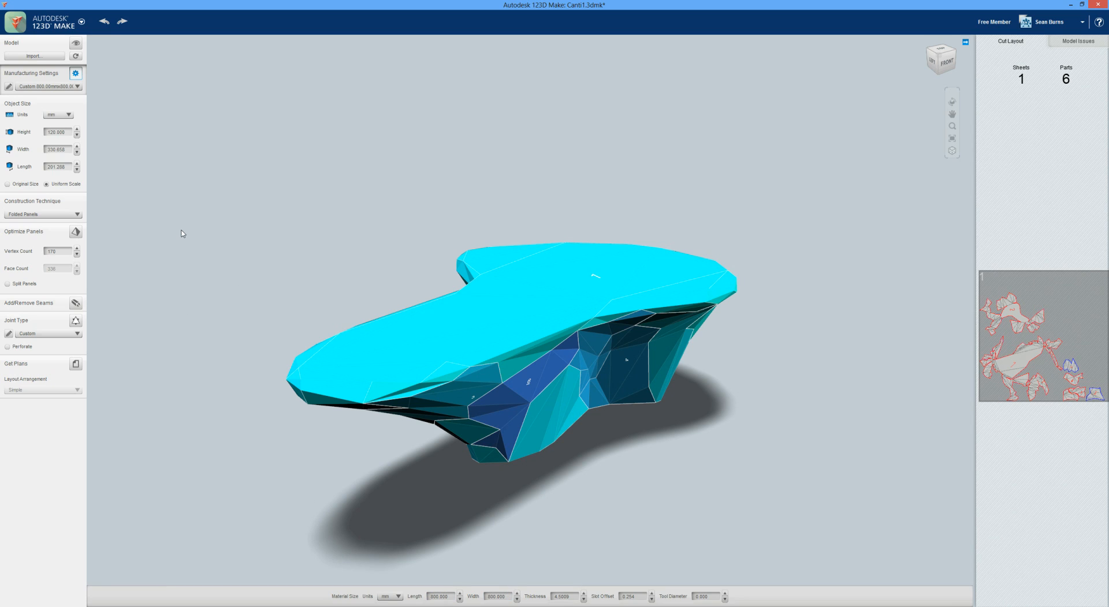
{"action": "mouse_move", "coordinate": [214, 243]}
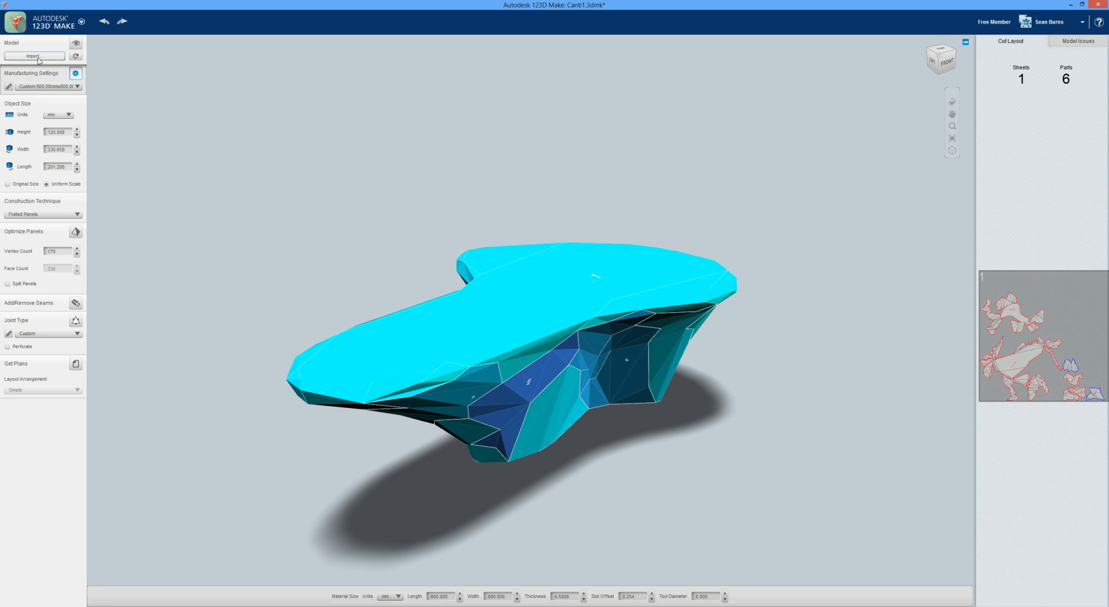
Step: Export the folded-panel model as an STL mesh into the Model Files folder
{"action": "left_click", "coordinate": [16, 22]}
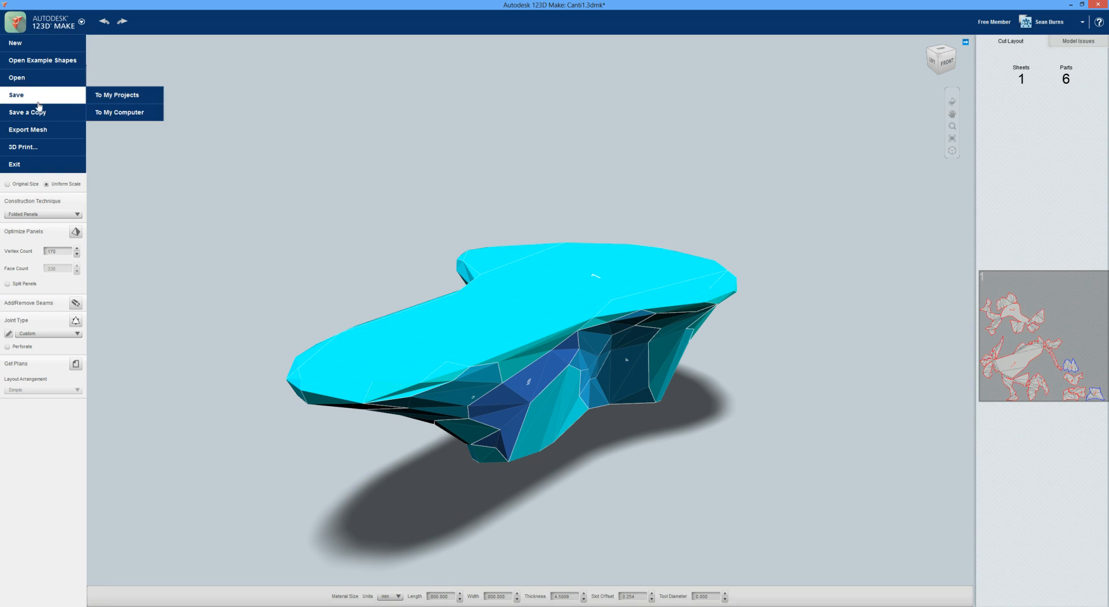
{"action": "left_click", "coordinate": [111, 133]}
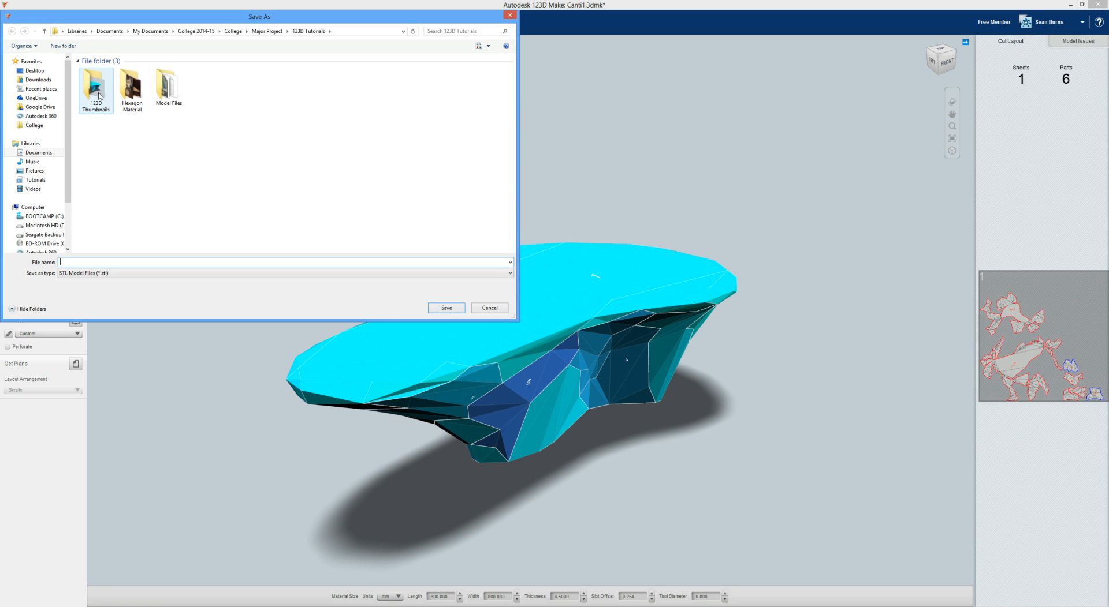
{"action": "left_click", "coordinate": [168, 85]}
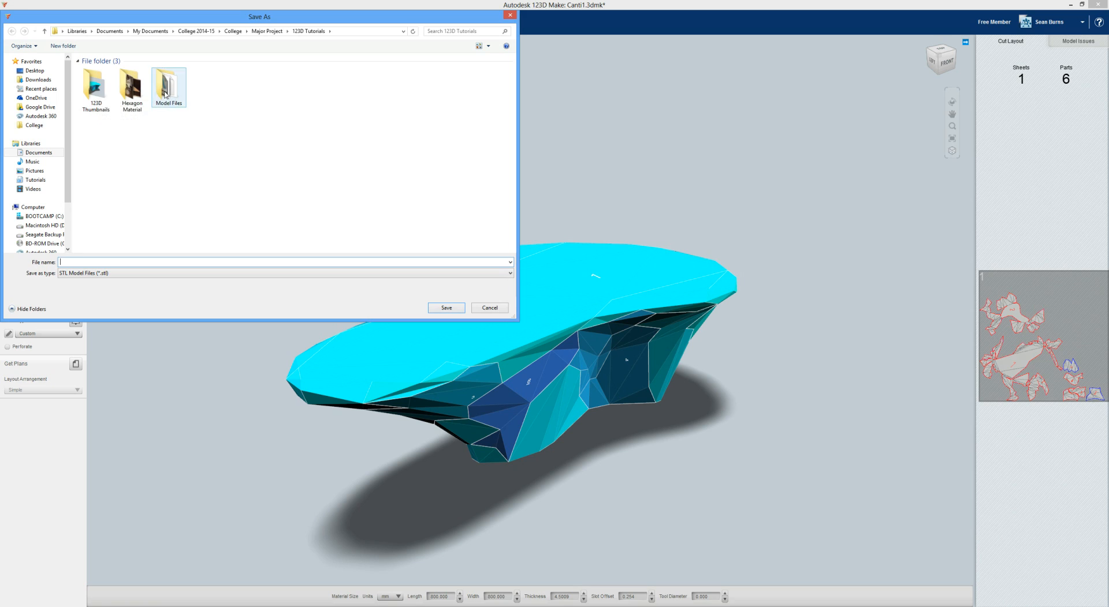
{"action": "double_click", "coordinate": [168, 82]}
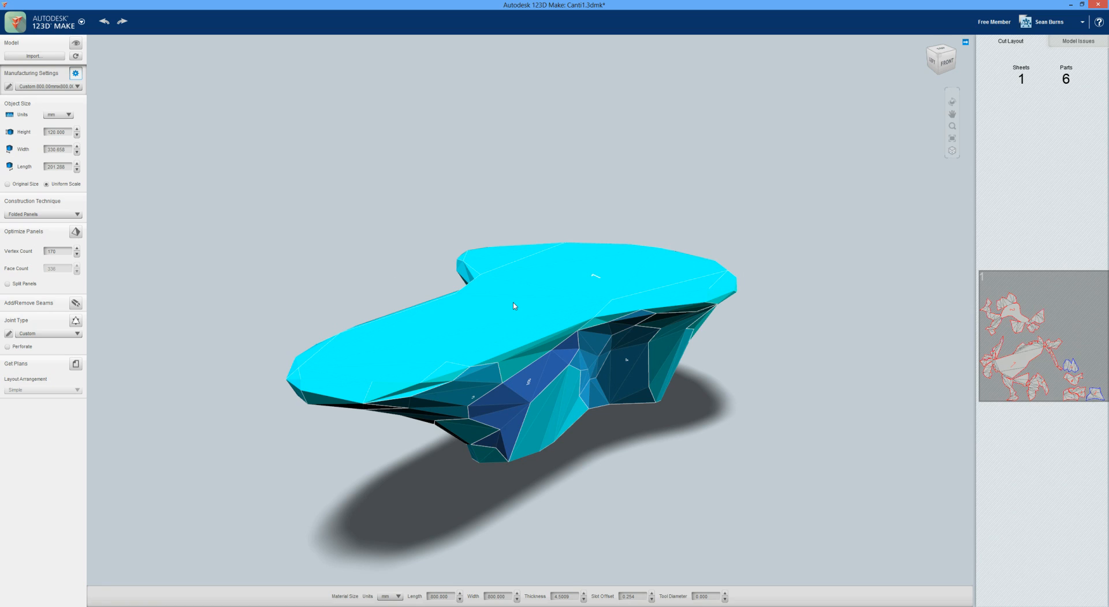
{"action": "mouse_move", "coordinate": [460, 356]}
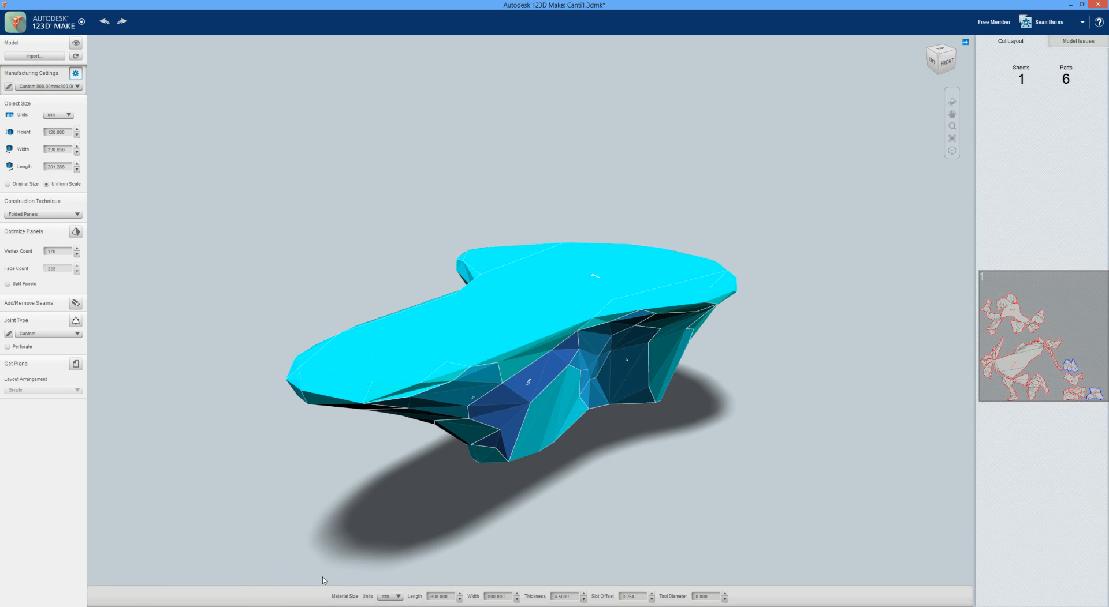
Step: Import the Canti1 STL, set units to mm and height to 120, and disable uniform scaling
{"action": "left_click", "coordinate": [32, 56]}
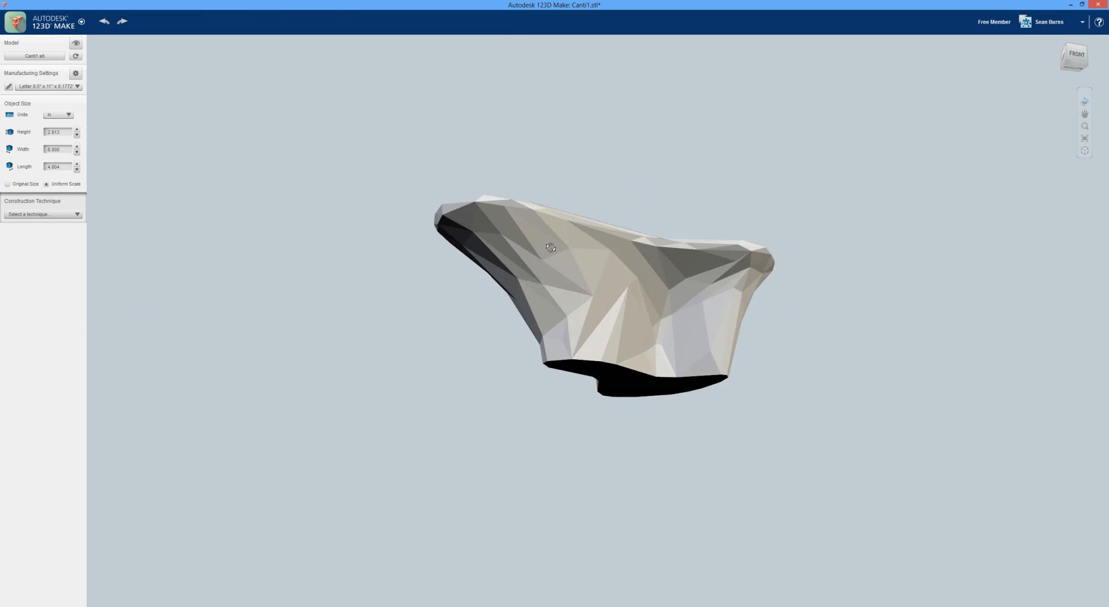
{"action": "left_click_drag", "start_coordinate": [551, 248], "coordinate": [488, 311]}
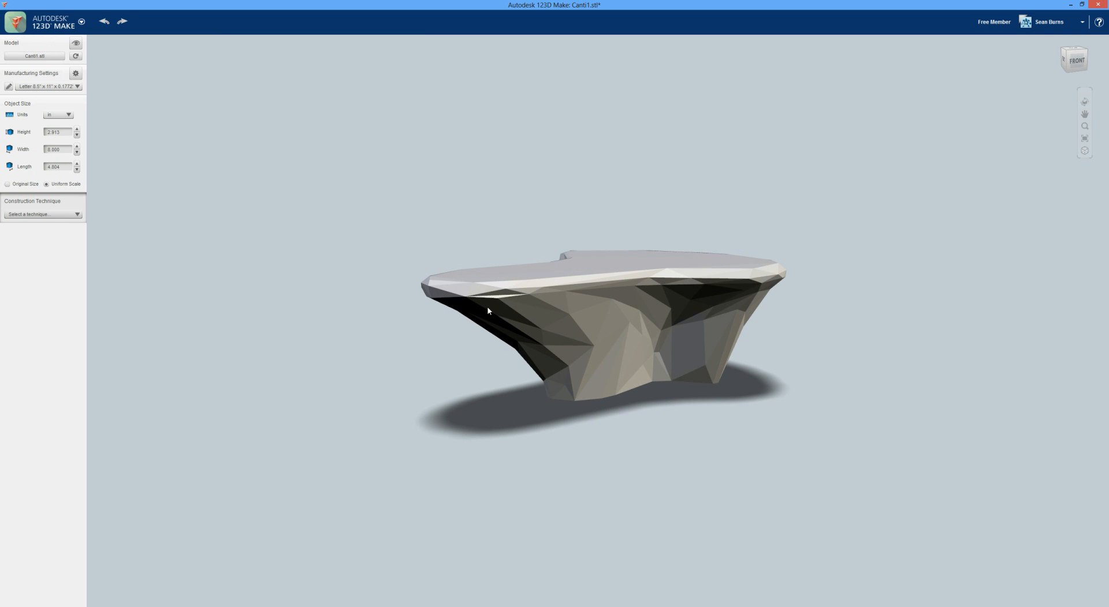
{"action": "mouse_move", "coordinate": [58, 112]}
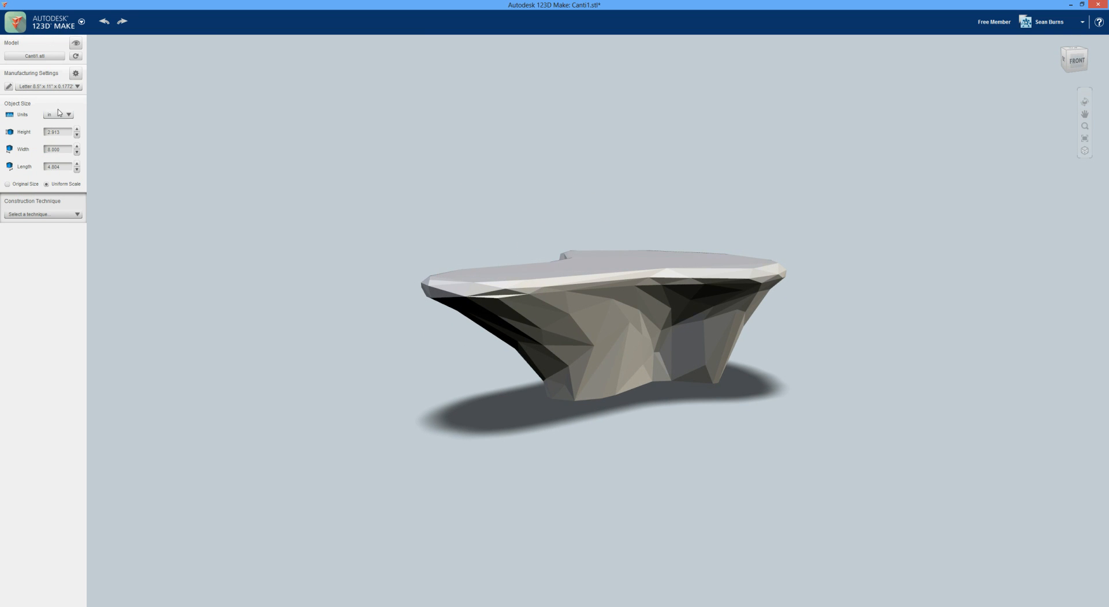
{"action": "left_click", "coordinate": [59, 114]}
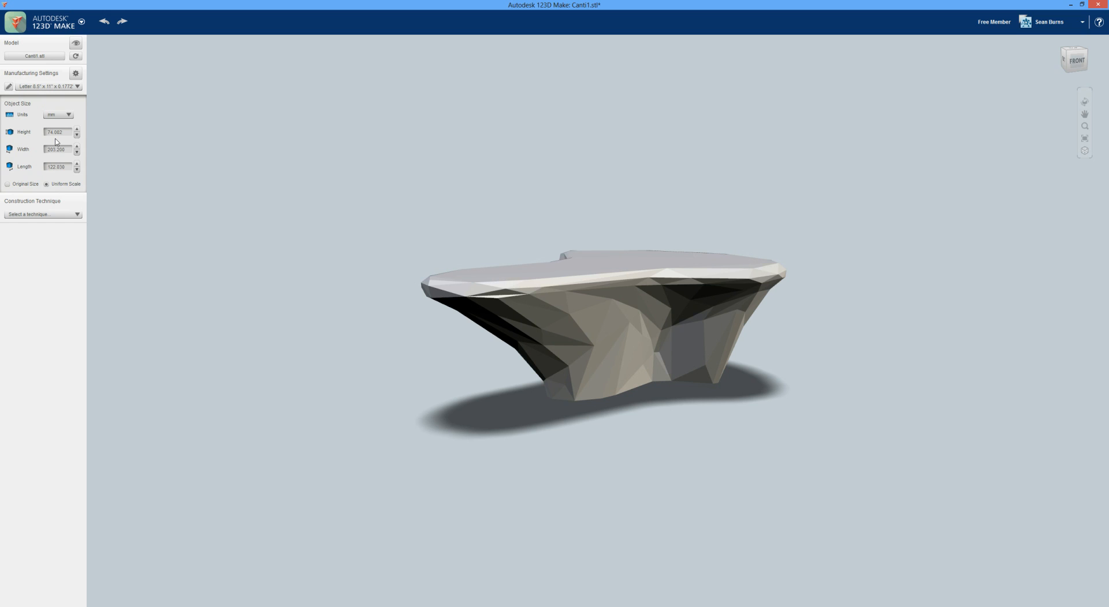
{"action": "left_click", "coordinate": [56, 132]}
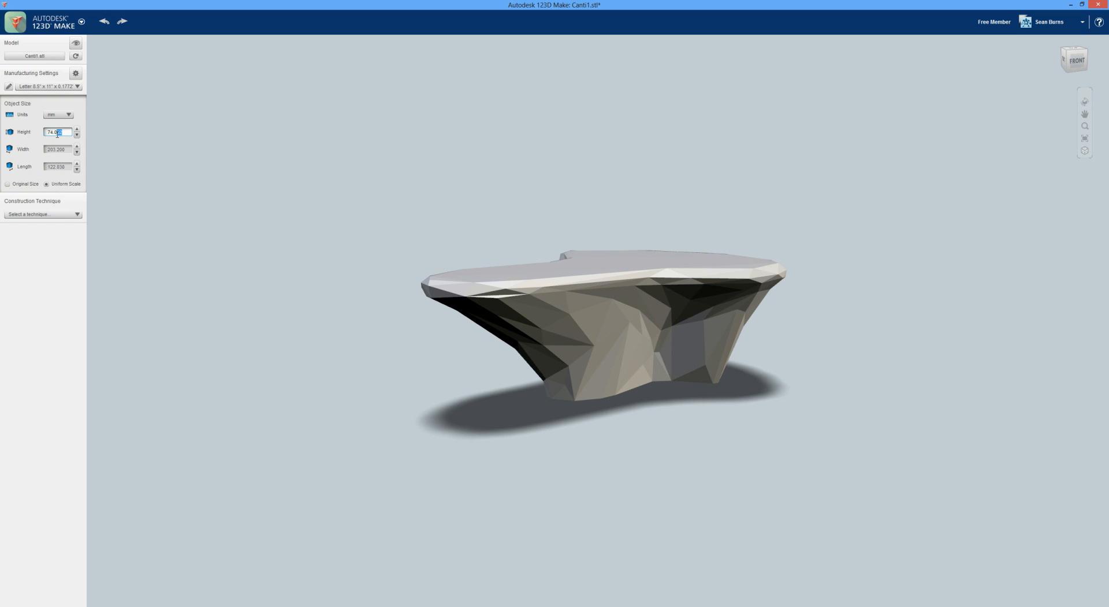
{"action": "type", "text": "120"}
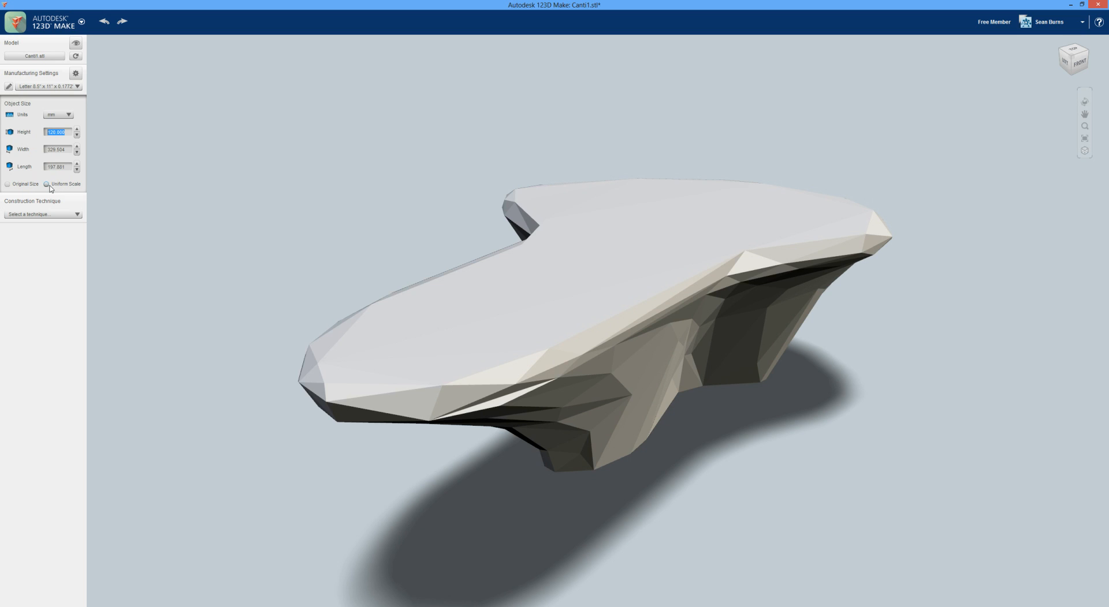
{"action": "left_click", "coordinate": [57, 149]}
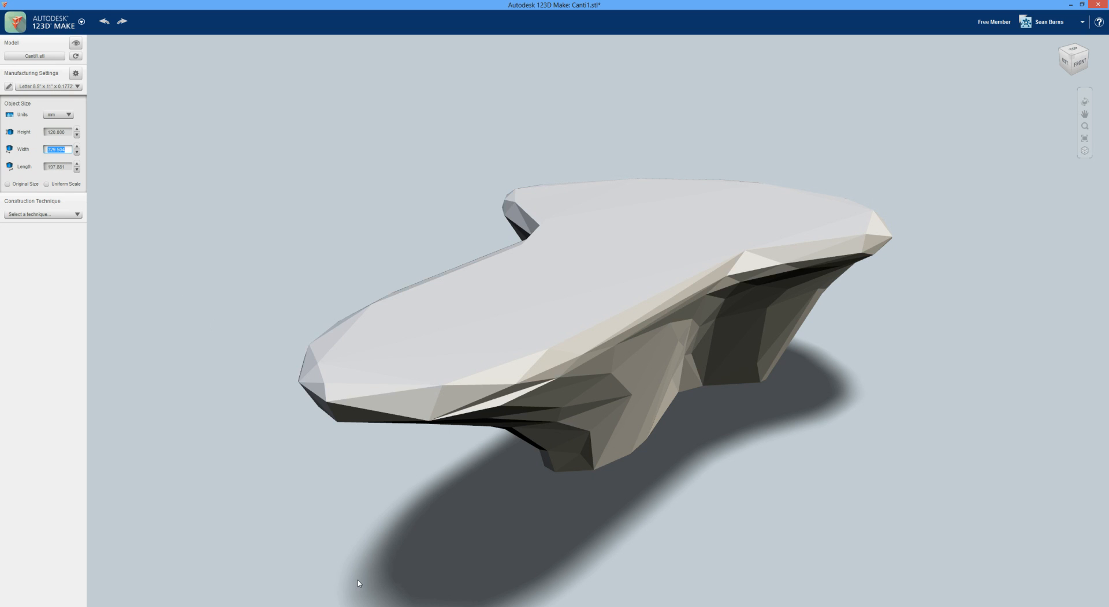
Step: Copy the original design's width, 330.658 mm, into the STL model's Width
{"action": "left_click", "coordinate": [42, 214]}
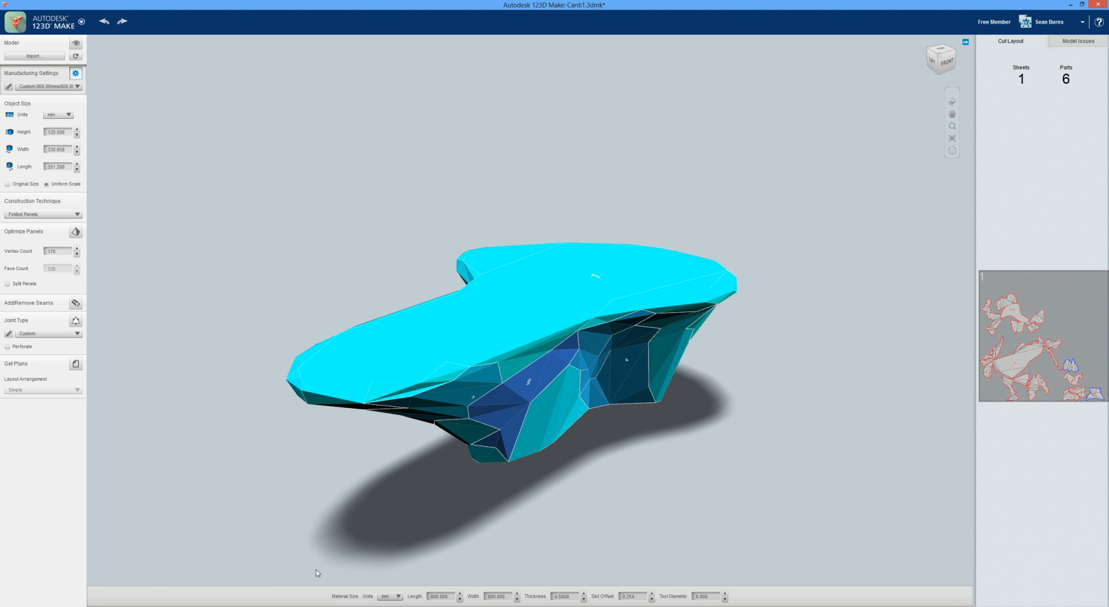
{"action": "left_click", "coordinate": [56, 149]}
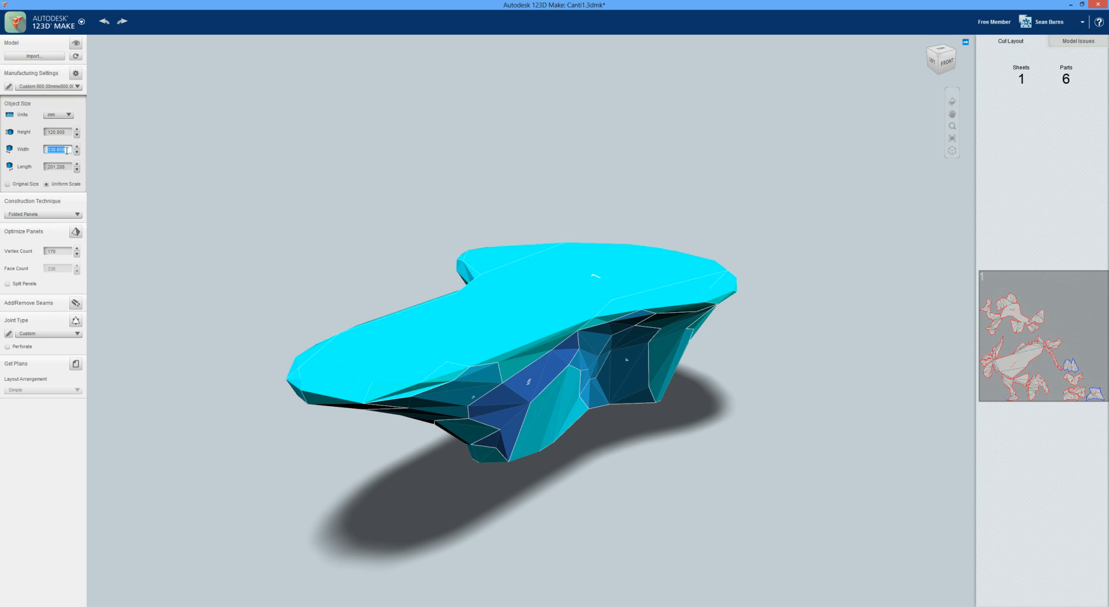
{"action": "mouse_move", "coordinate": [304, 383]}
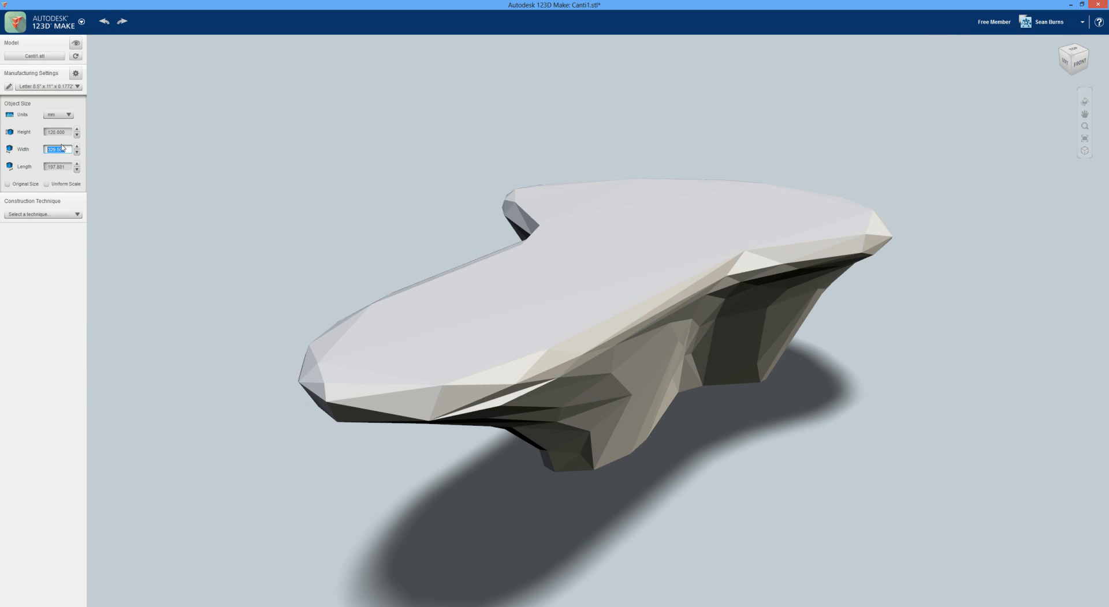
{"action": "type", "text": "330.658"}
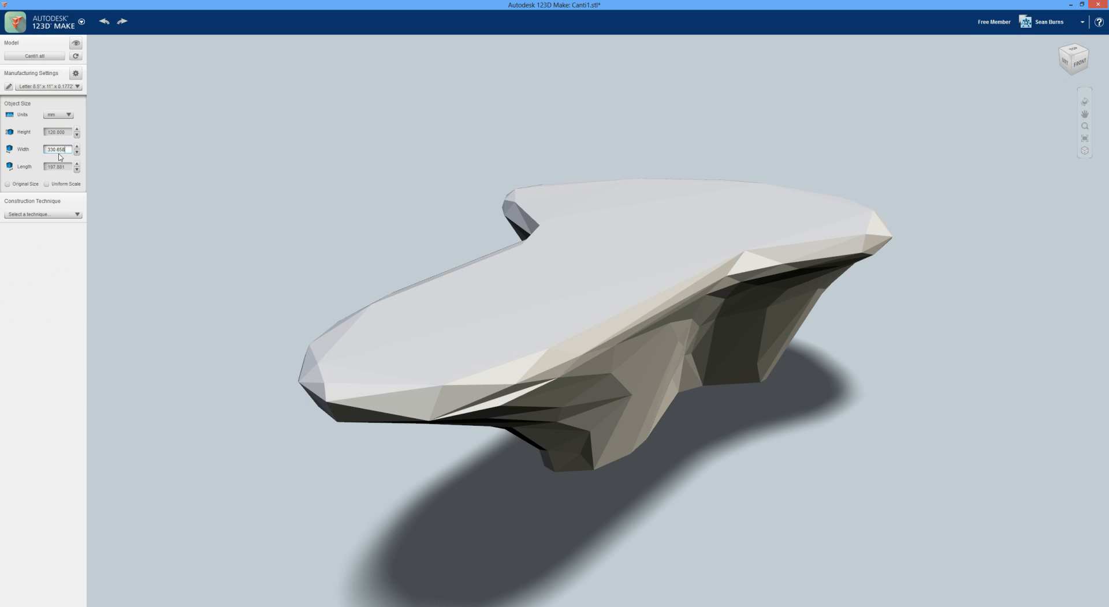
{"action": "triple_click", "coordinate": [55, 149]}
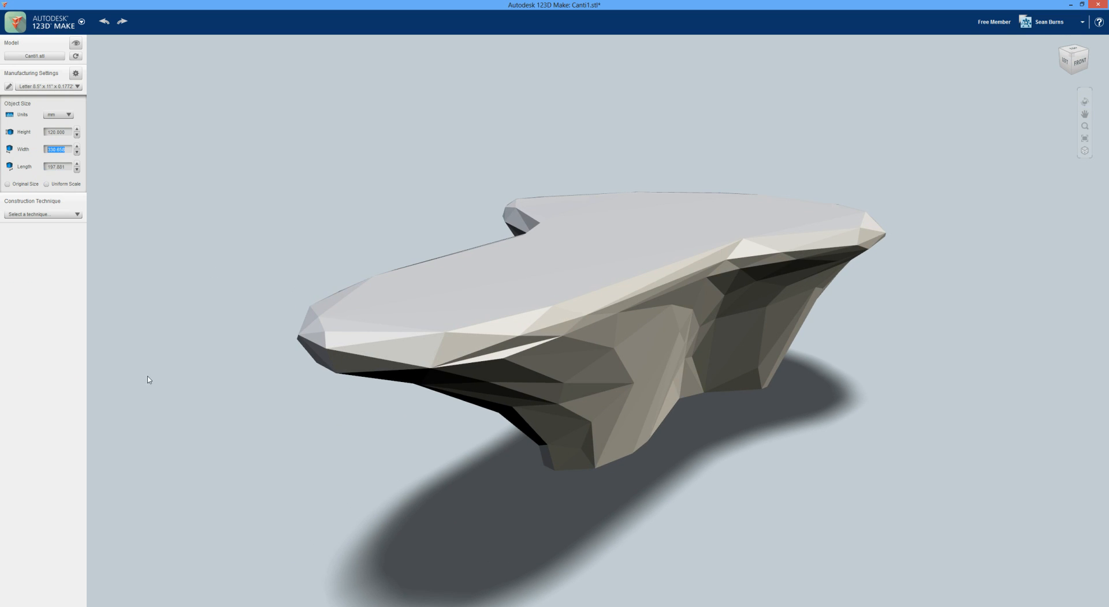
Step: Enter the original design's length, 201.288 mm, into the STL model's Length and orbit to check
{"action": "left_click", "coordinate": [39, 215]}
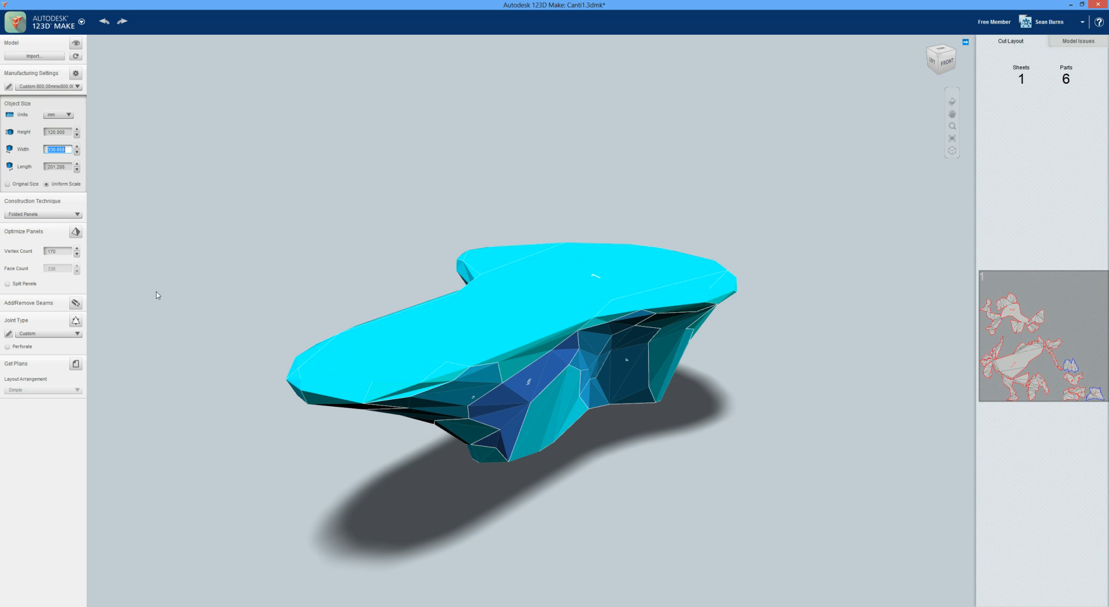
{"action": "left_click", "coordinate": [57, 166]}
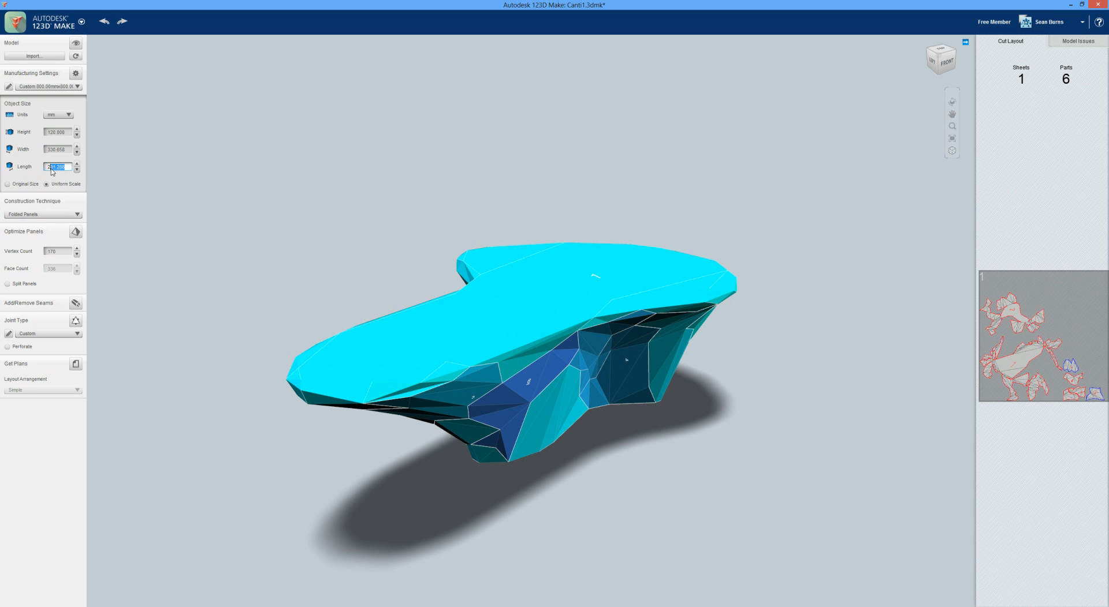
{"action": "type", "text": "301.20"}
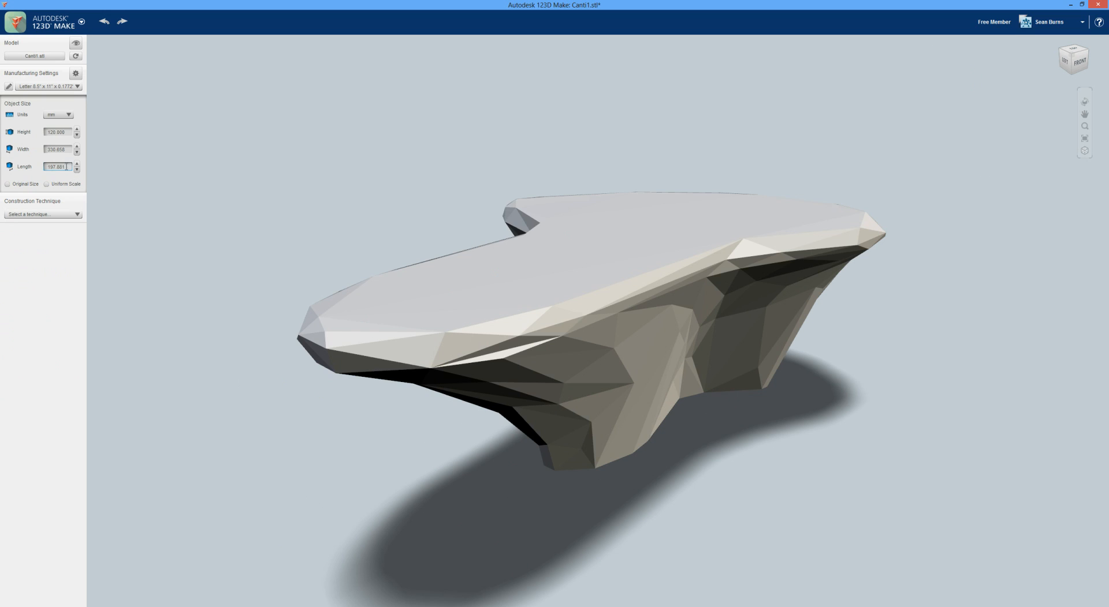
{"action": "type", "text": "201.288"}
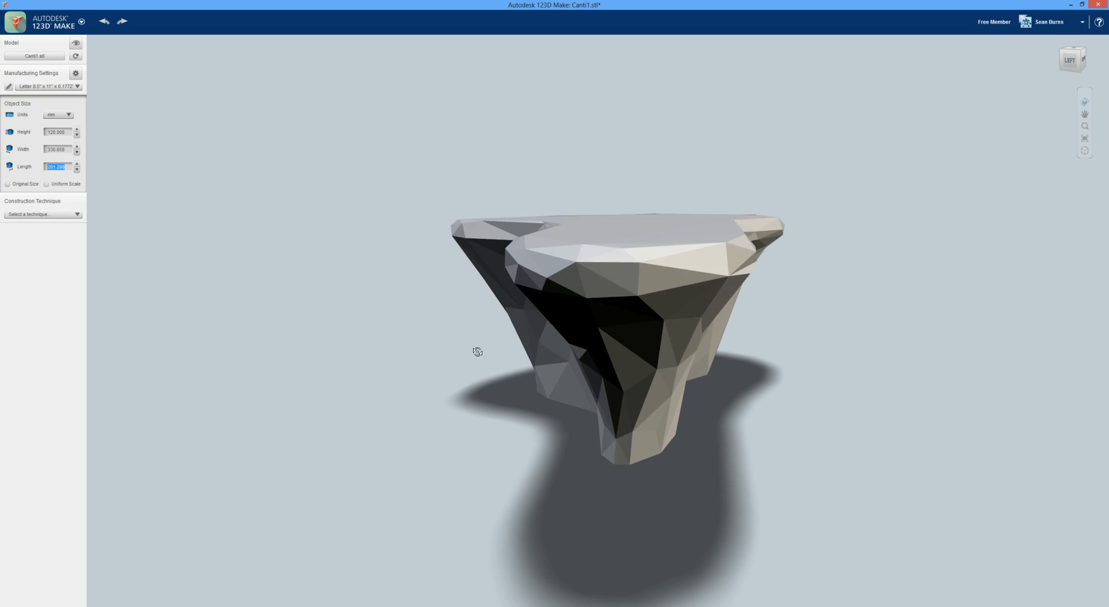
{"action": "left_click_drag", "start_coordinate": [477, 352], "coordinate": [551, 359]}
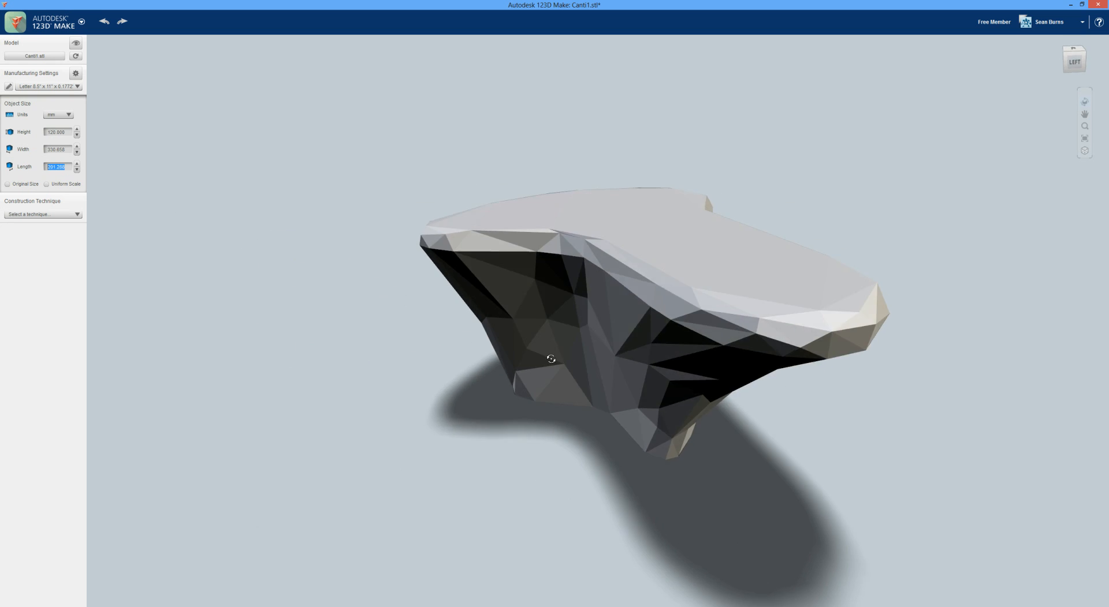
{"action": "left_click_drag", "start_coordinate": [551, 359], "coordinate": [493, 332]}
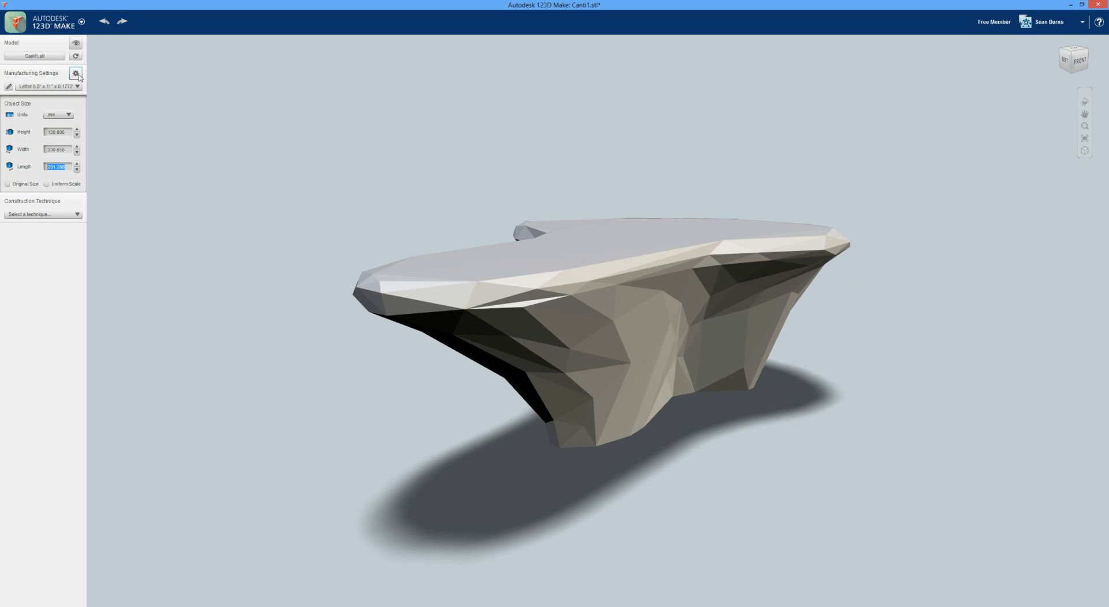
Step: Set the STL model's material sheet Length and Width to 800 mm each
{"action": "left_click", "coordinate": [76, 73]}
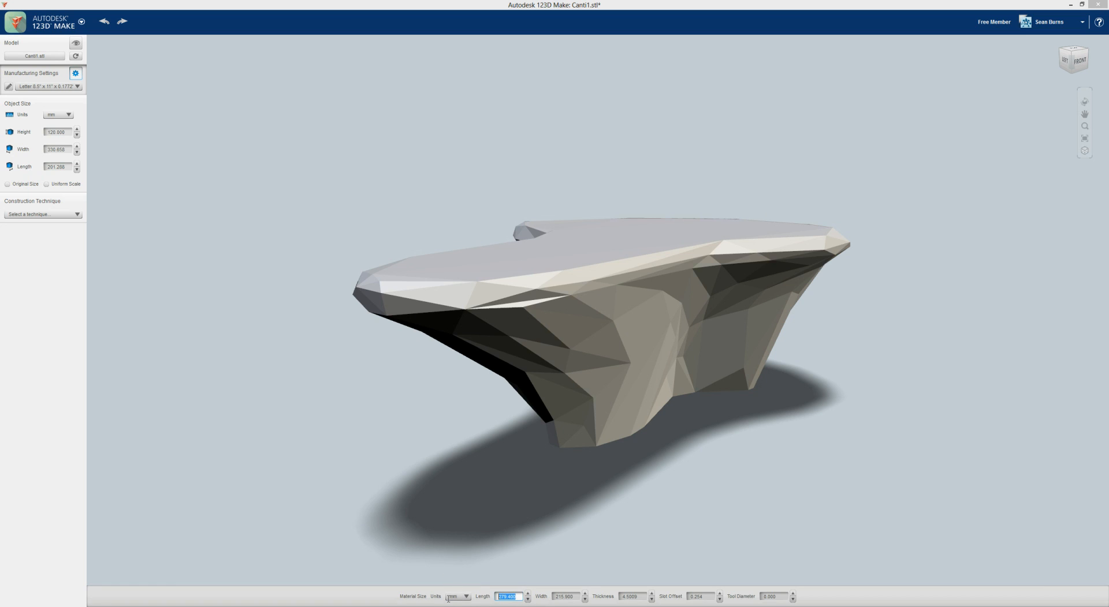
{"action": "type", "text": "800.000"}
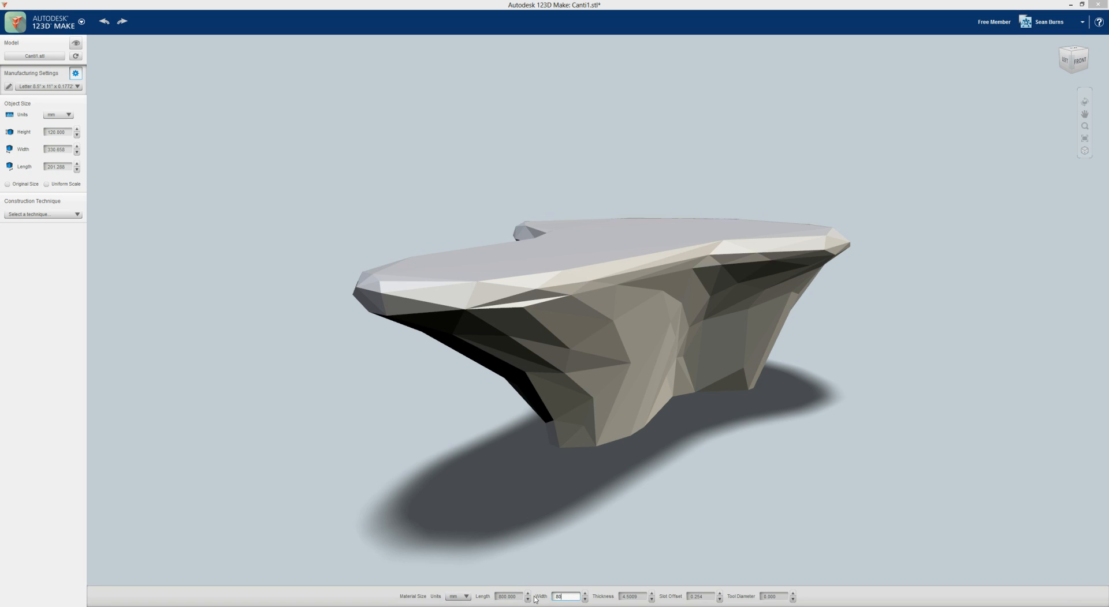
{"action": "type", "text": "800.000"}
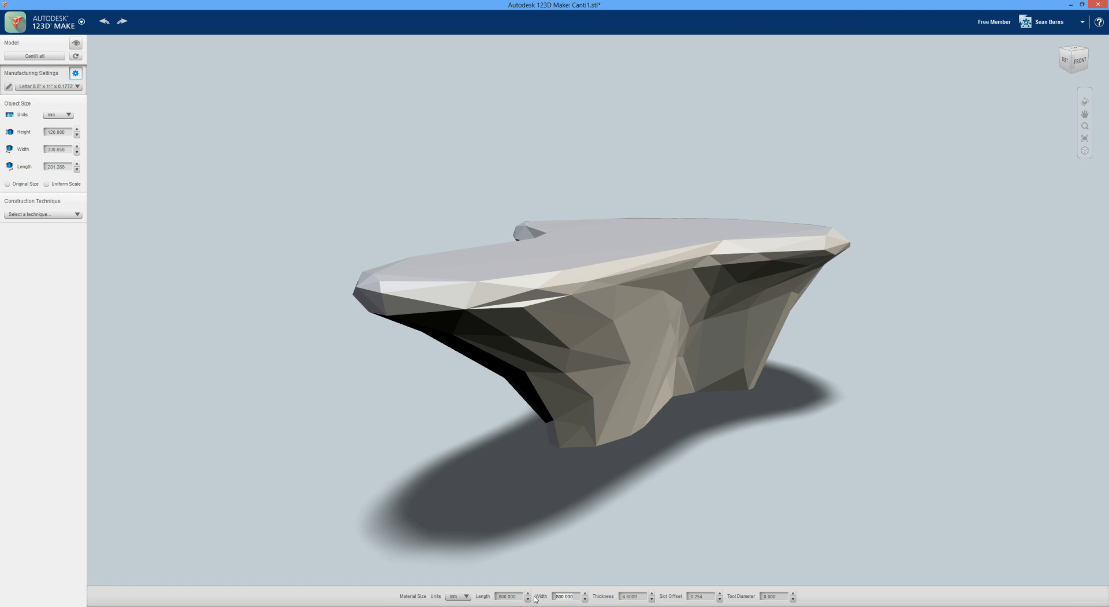
{"action": "mouse_move", "coordinate": [629, 594]}
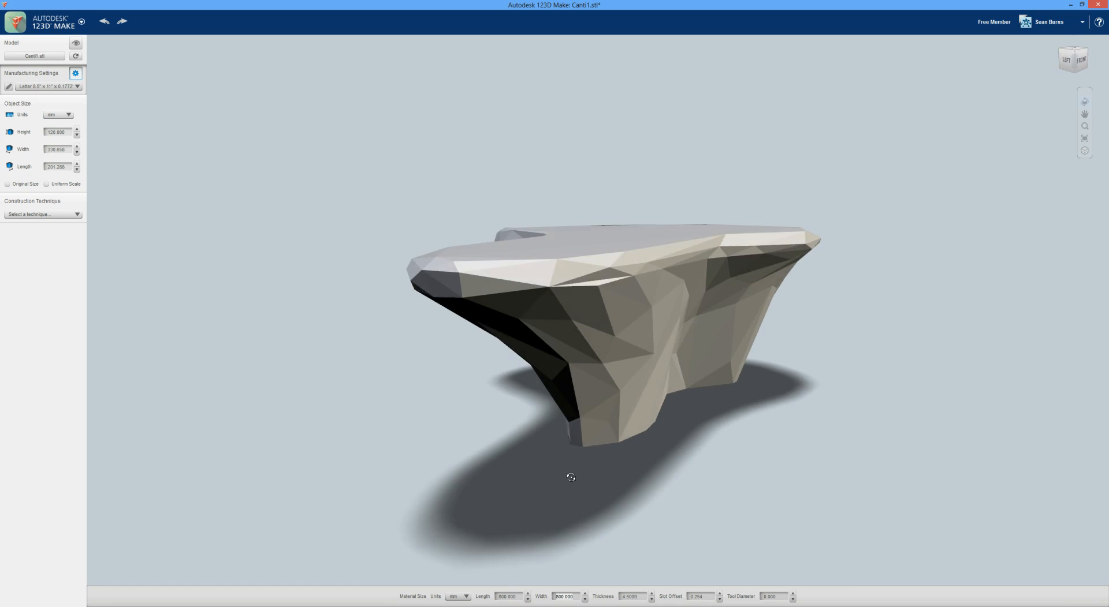
{"action": "left_click_drag", "start_coordinate": [570, 478], "coordinate": [515, 504]}
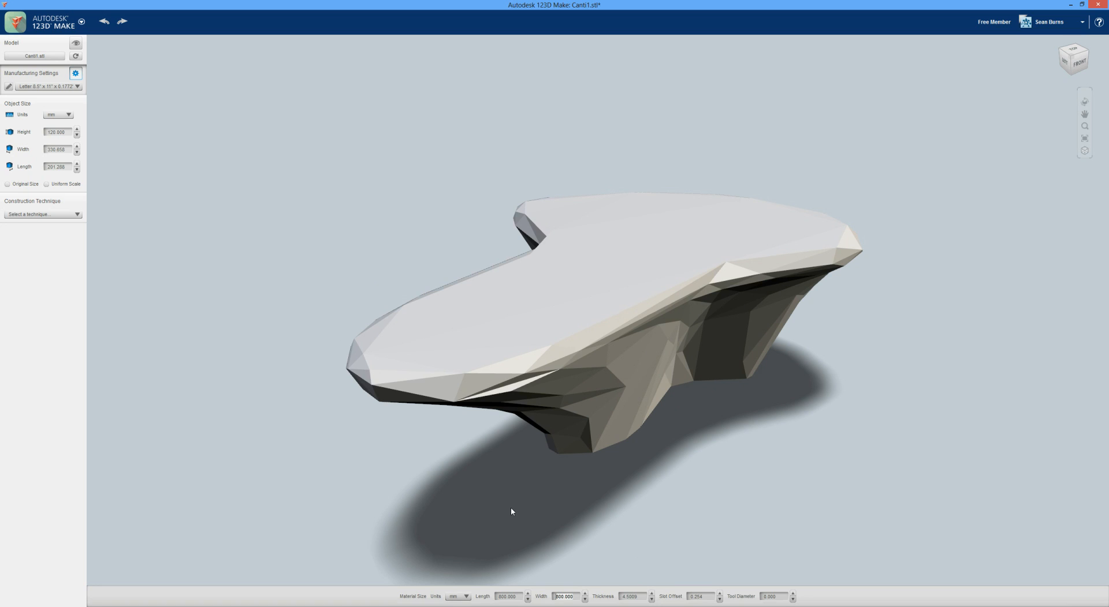
{"action": "mouse_move", "coordinate": [573, 596]}
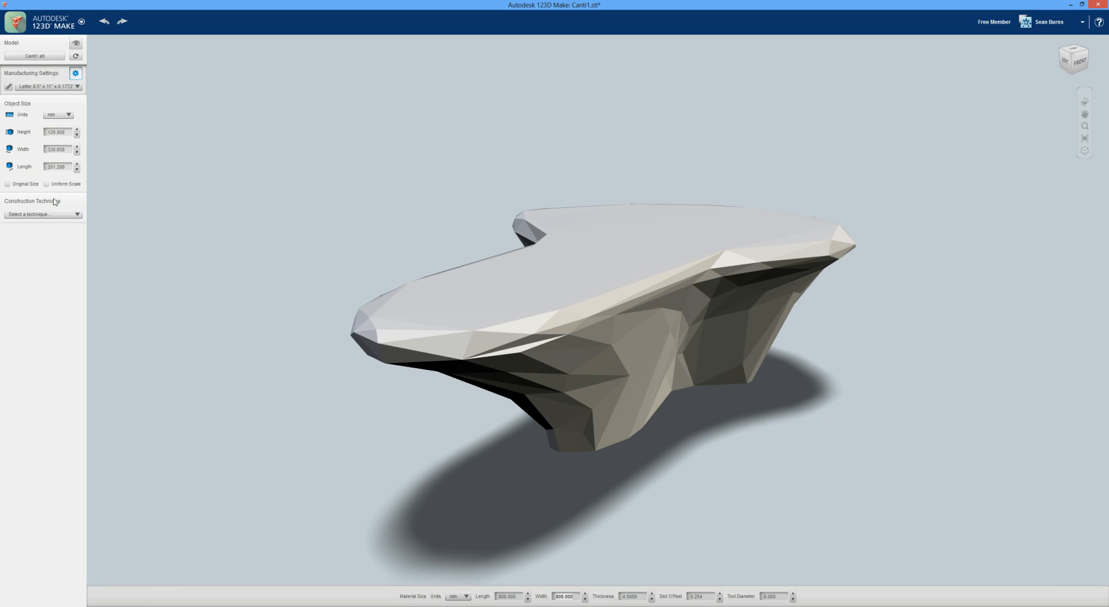
Step: Review the folded-panel design's enlarged six-part cut sheet, then close the preview
{"action": "left_click", "coordinate": [58, 131]}
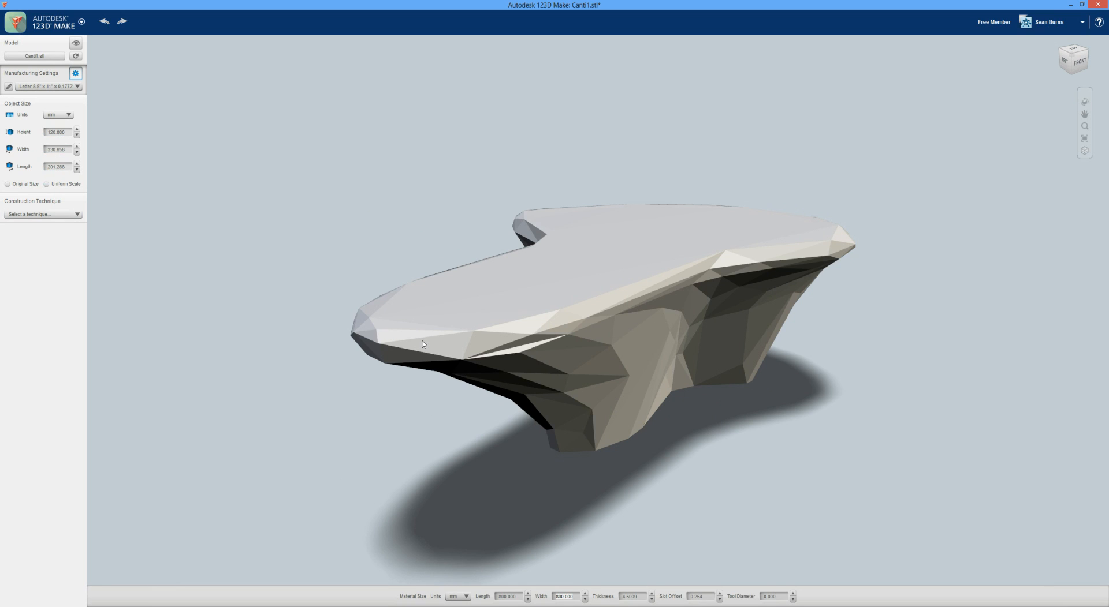
{"action": "mouse_move", "coordinate": [528, 352]}
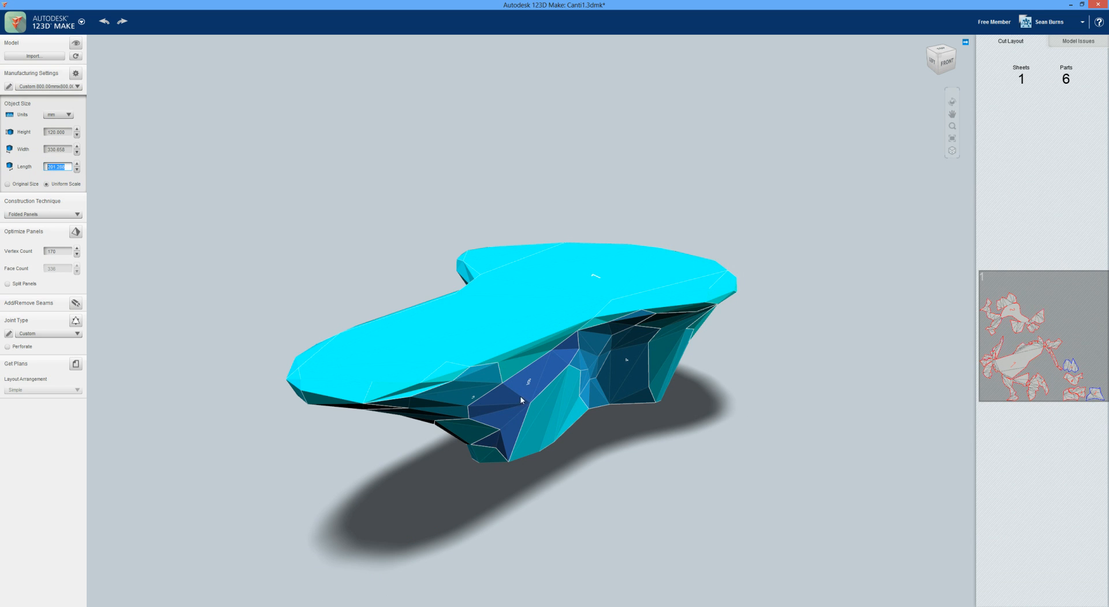
{"action": "mouse_move", "coordinate": [443, 397]}
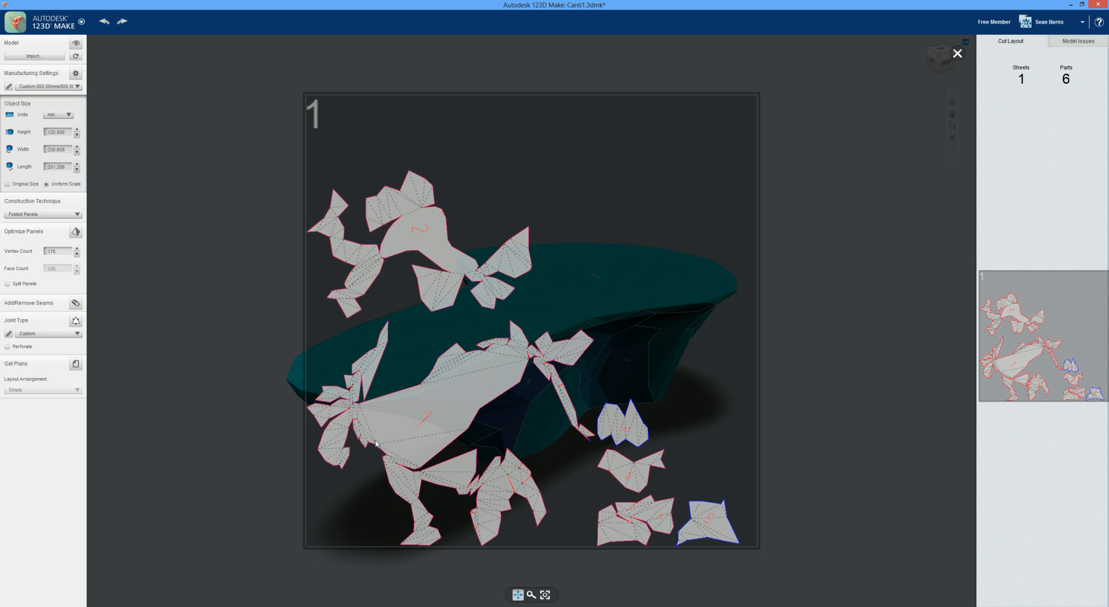
{"action": "mouse_move", "coordinate": [445, 222]}
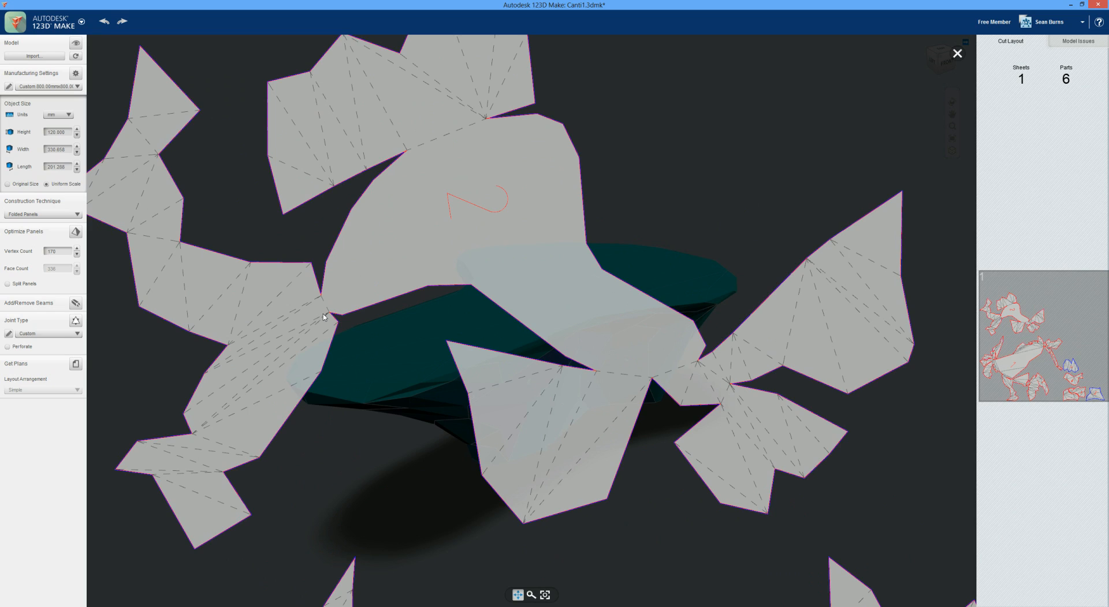
{"action": "mouse_move", "coordinate": [287, 271]}
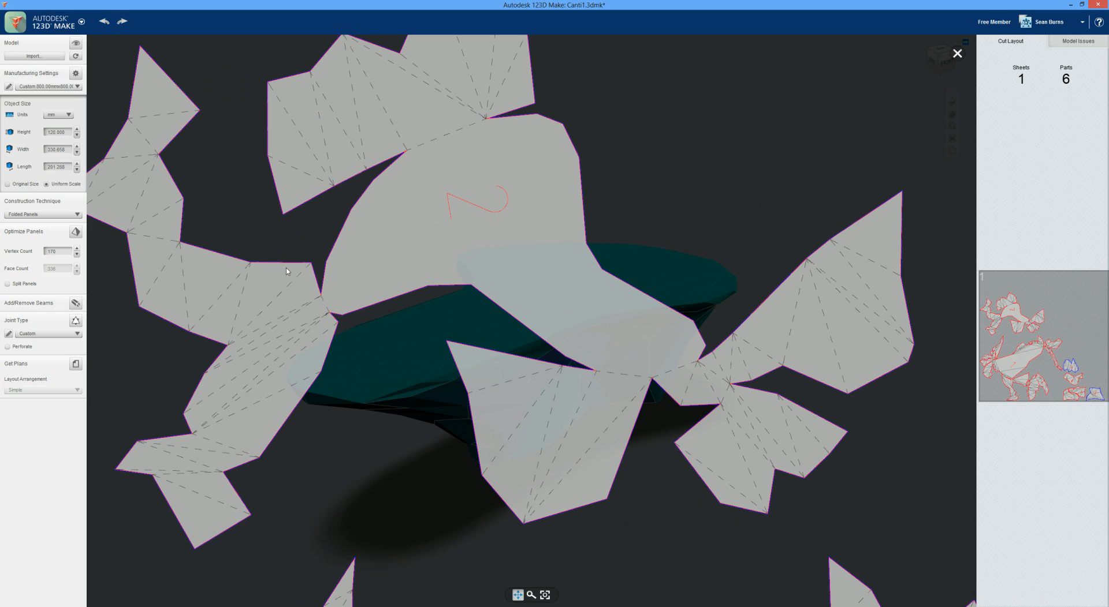
{"action": "mouse_move", "coordinate": [141, 50]}
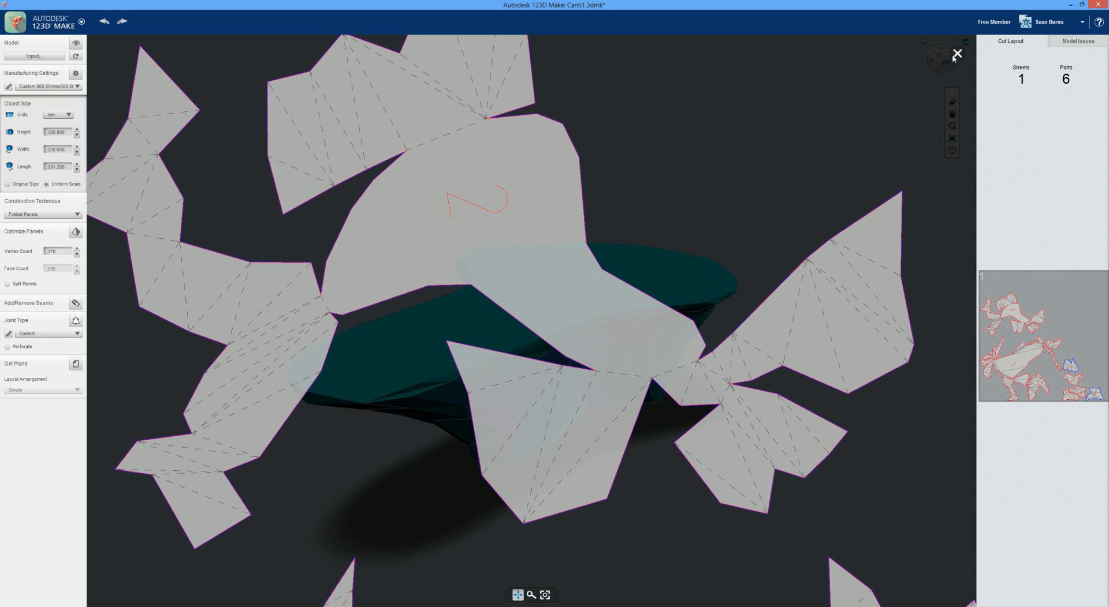
{"action": "left_click", "coordinate": [957, 54]}
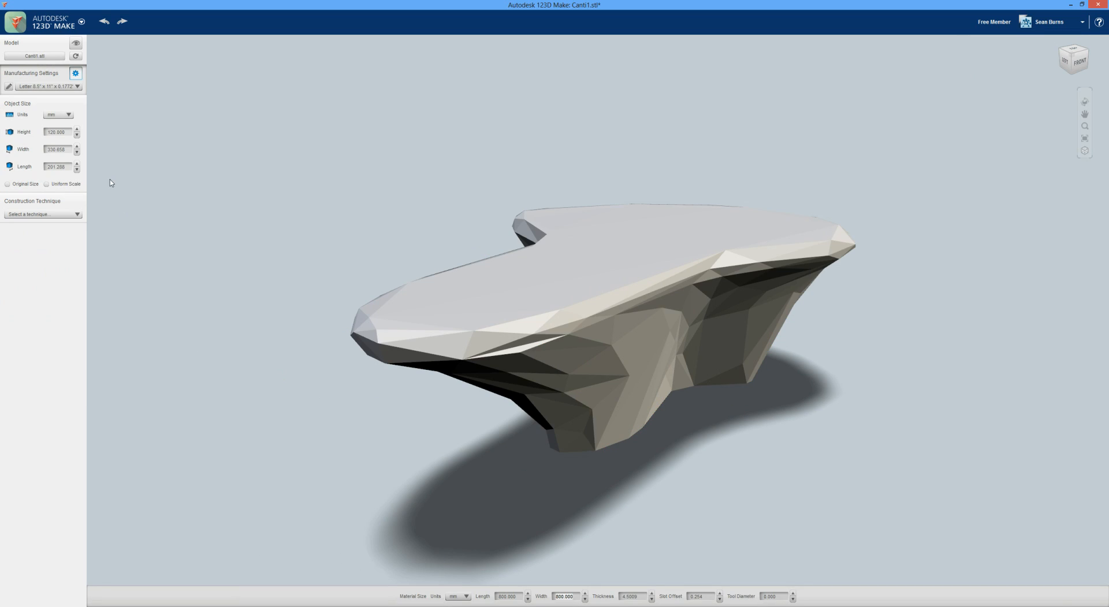
Step: Resize the STL model to 117 mm height and 198.2 mm length
{"action": "left_click", "coordinate": [58, 132]}
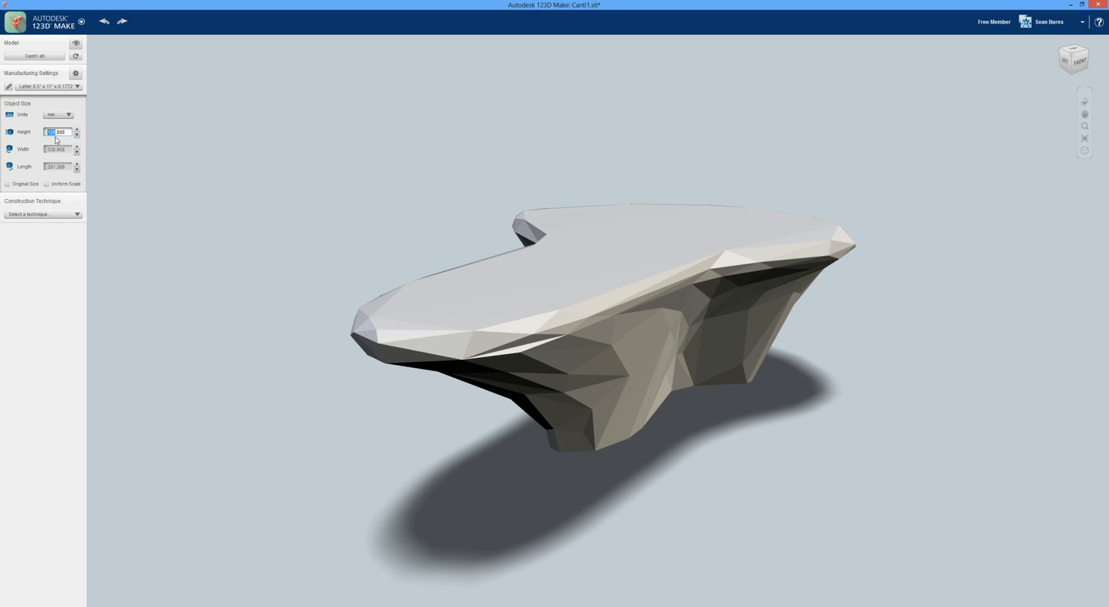
{"action": "type", "text": "117"}
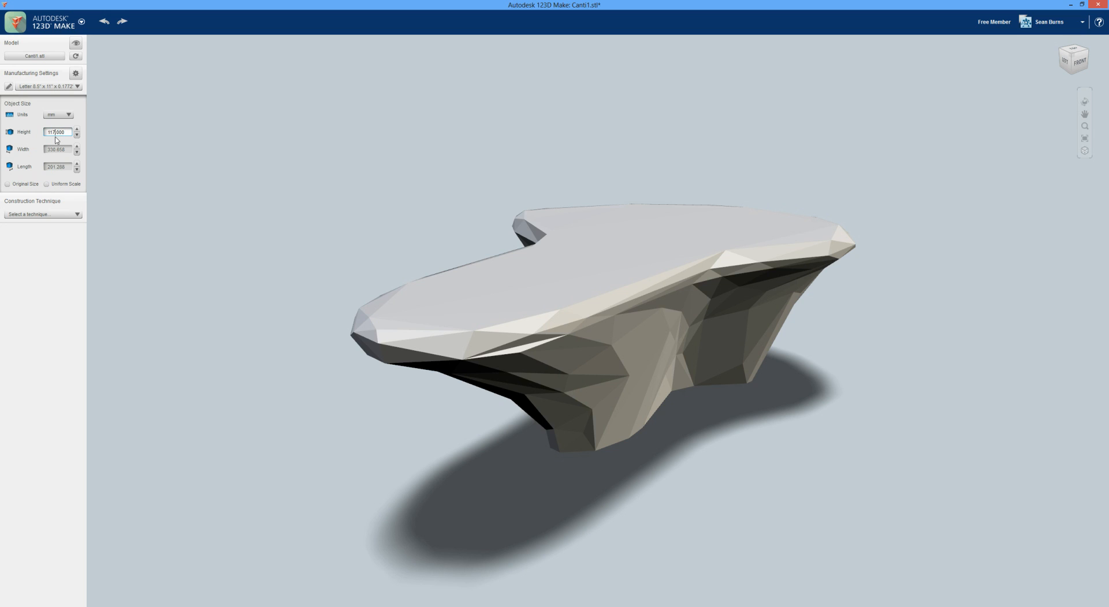
{"action": "triple_click", "coordinate": [56, 132]}
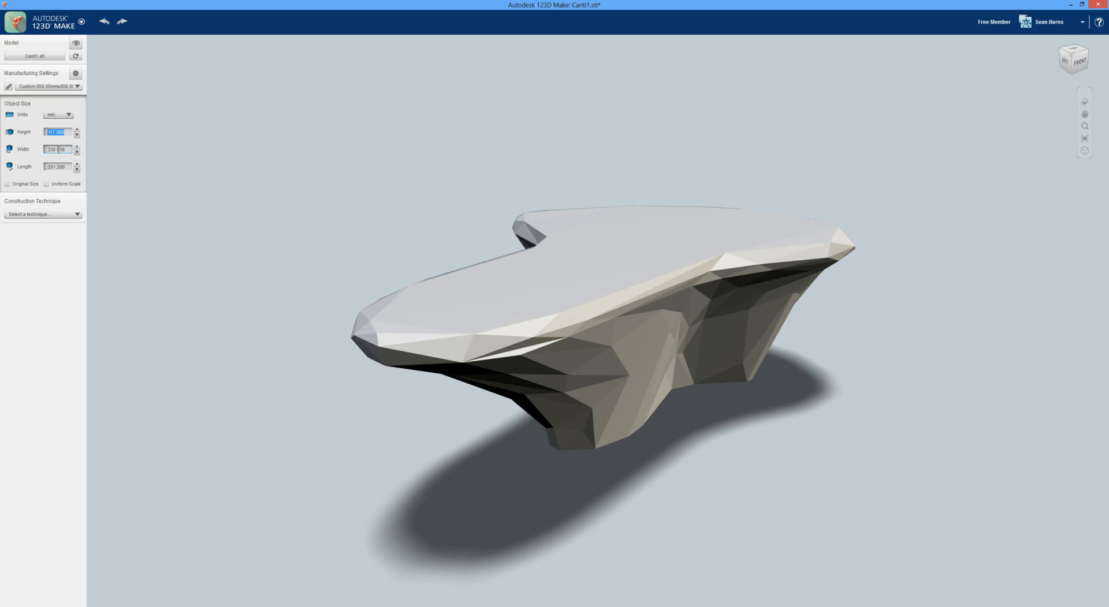
{"action": "left_click", "coordinate": [56, 149]}
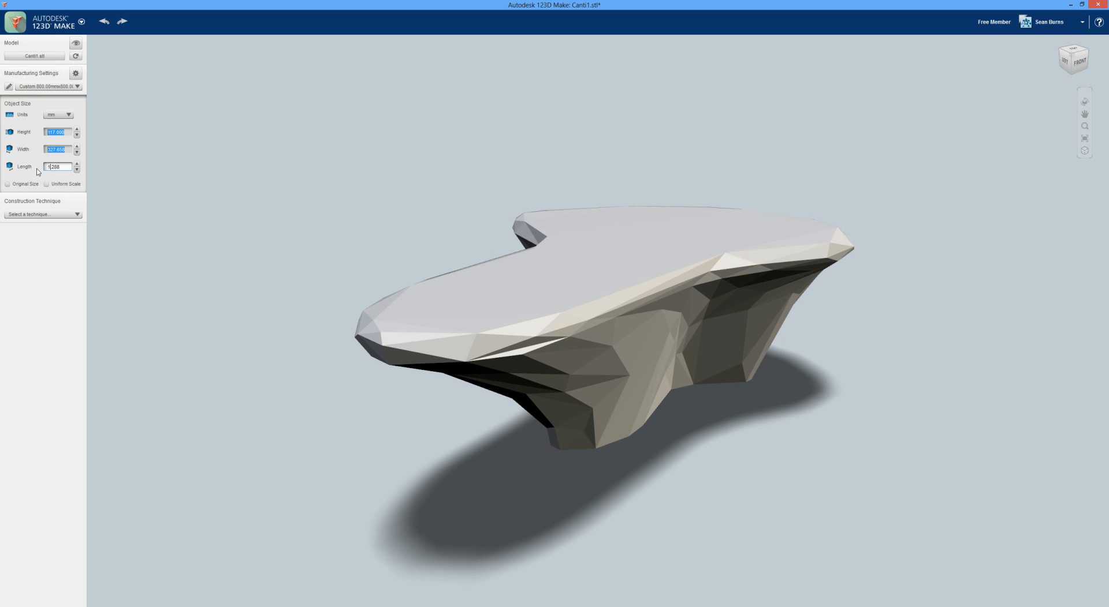
{"action": "type", "text": "198.200"}
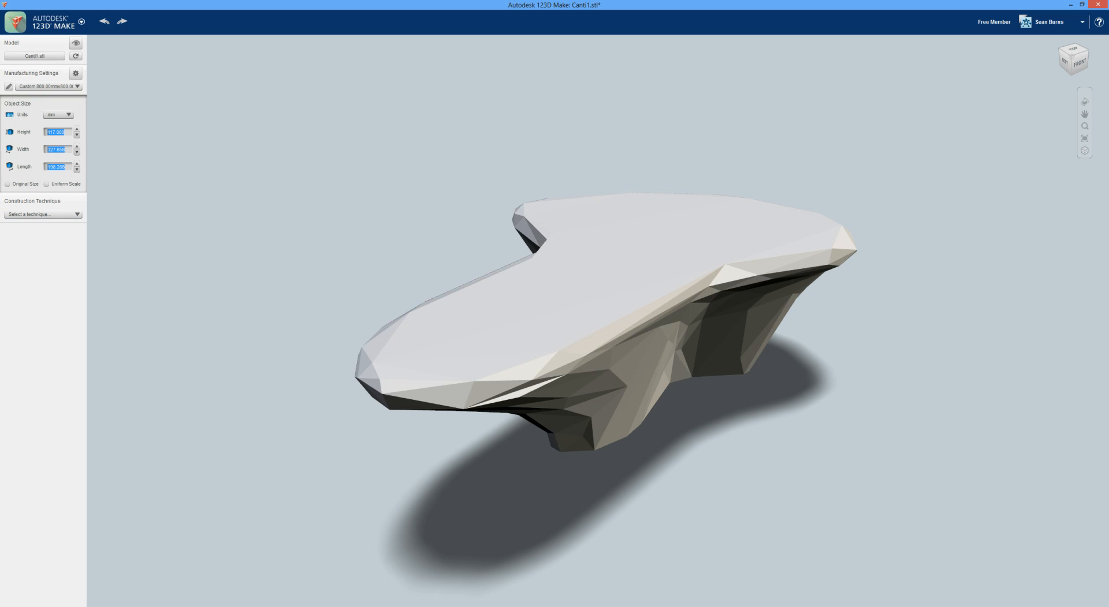
Step: Confirm the 198.2 length, switch to Stacked Slices (26 parts, 2 sheets), and orbit to inspect
{"action": "left_click", "coordinate": [38, 215]}
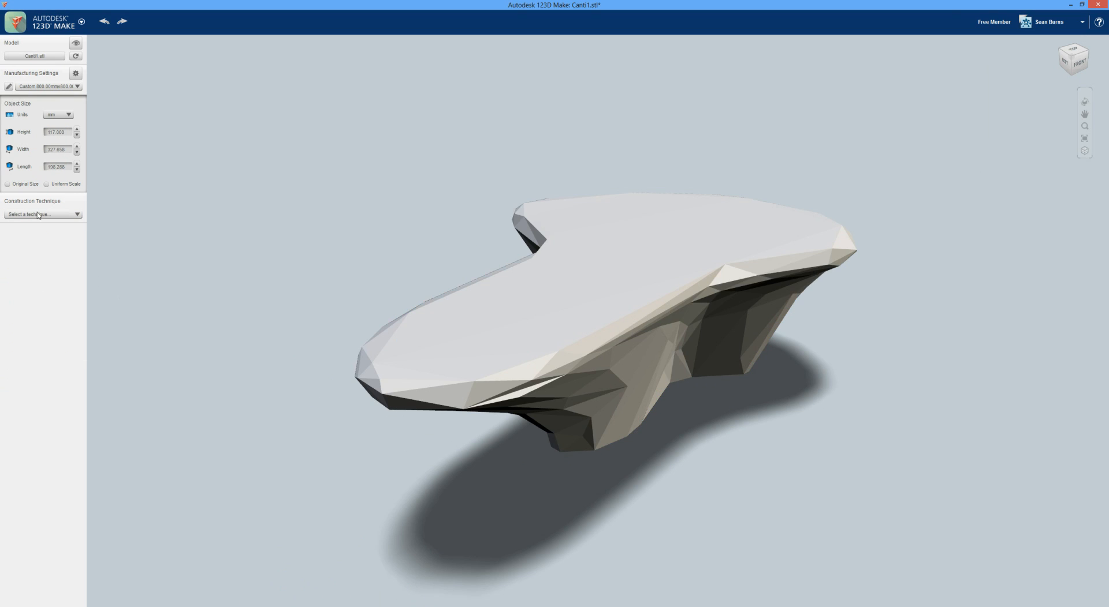
{"action": "left_click", "coordinate": [42, 214]}
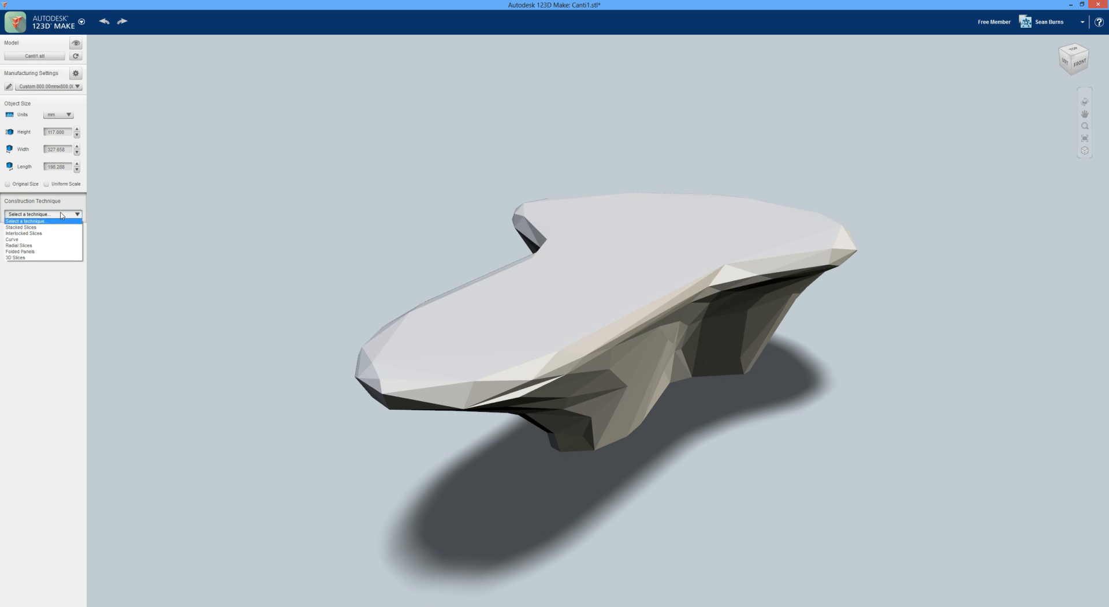
{"action": "left_click", "coordinate": [21, 228]}
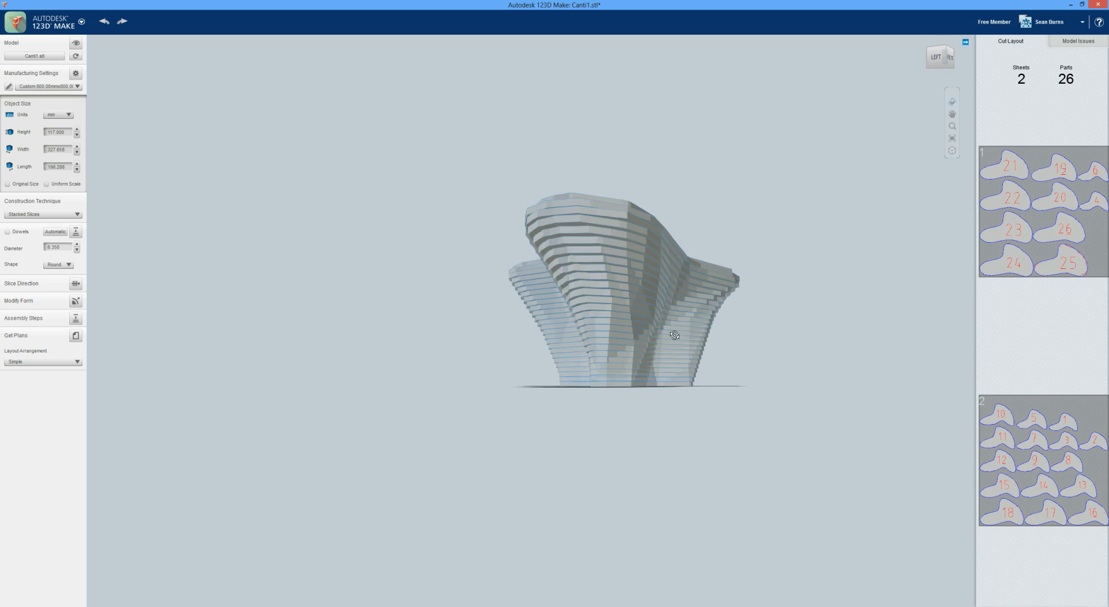
{"action": "left_click_drag", "start_coordinate": [672, 335], "coordinate": [703, 405]}
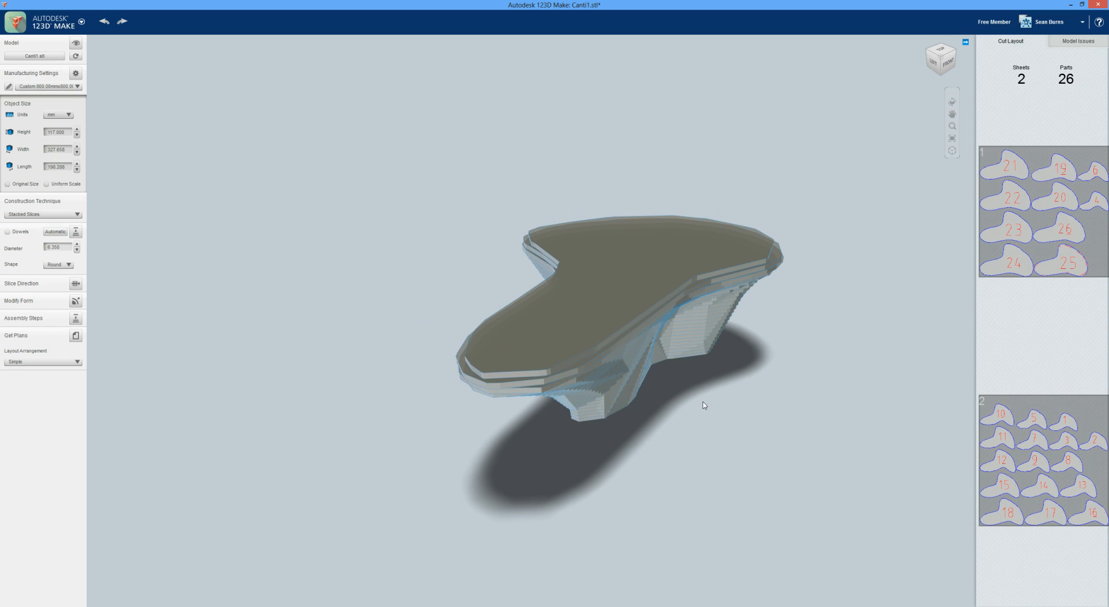
{"action": "left_click_drag", "start_coordinate": [703, 405], "coordinate": [585, 384]}
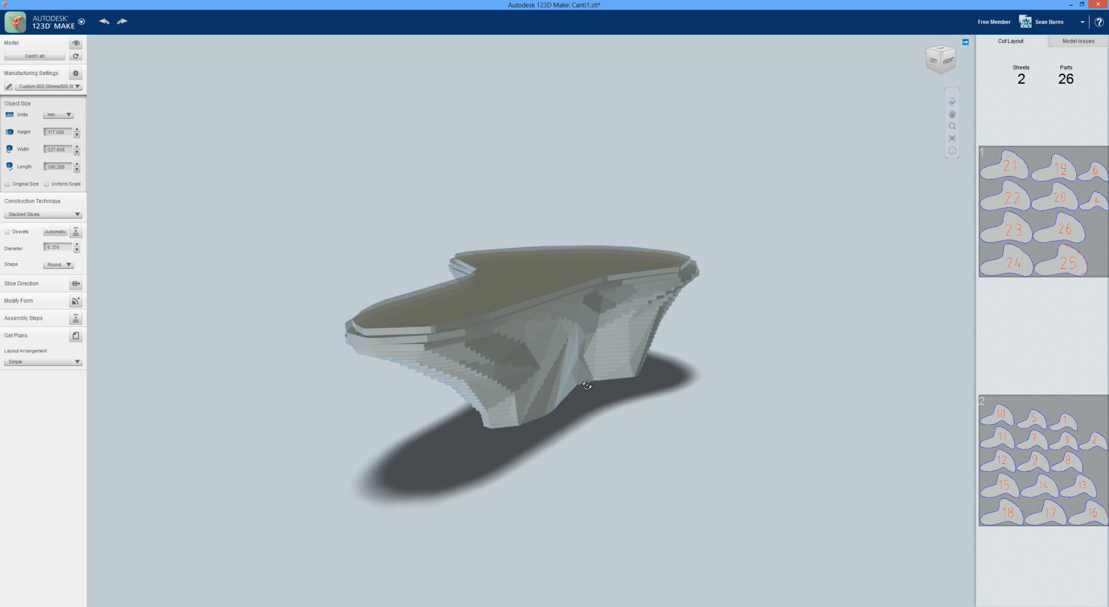
{"action": "left_click_drag", "start_coordinate": [586, 385], "coordinate": [498, 416]}
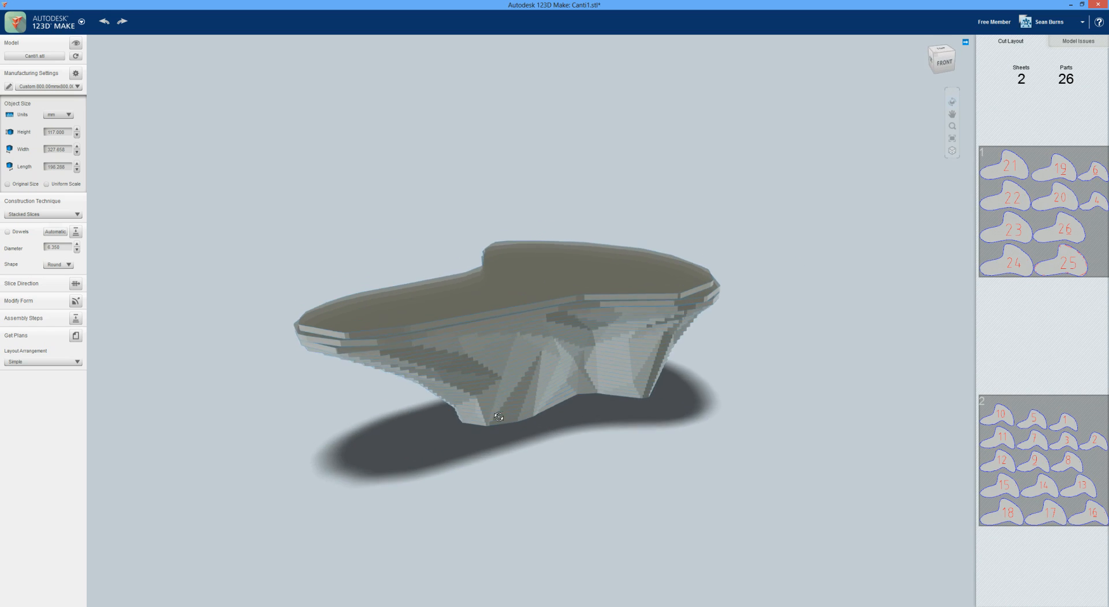
{"action": "left_click_drag", "start_coordinate": [499, 416], "coordinate": [681, 343]}
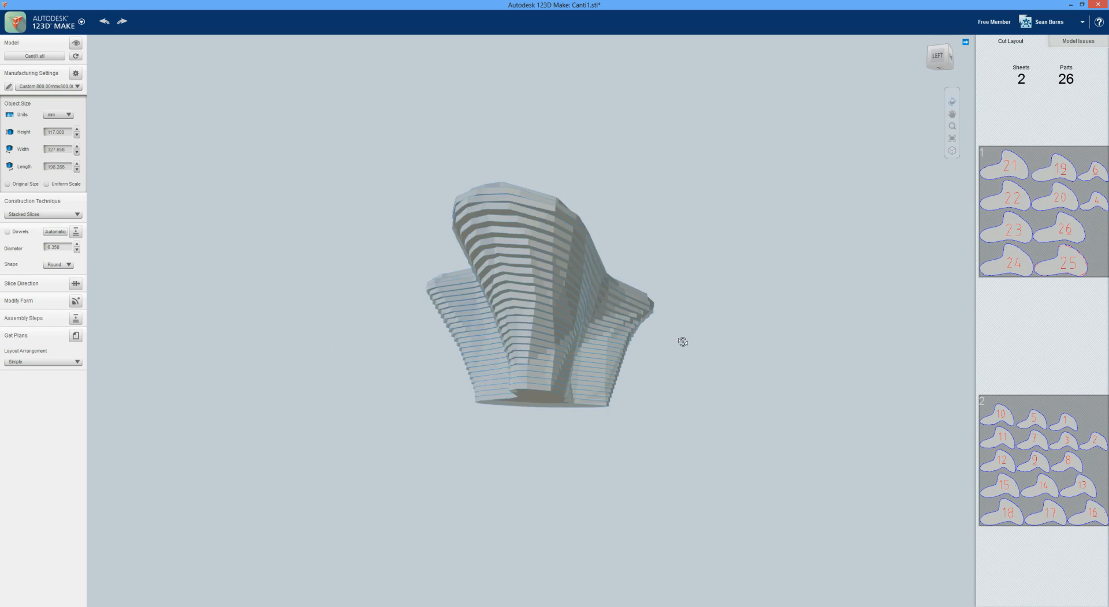
{"action": "left_click_drag", "start_coordinate": [683, 342], "coordinate": [544, 423]}
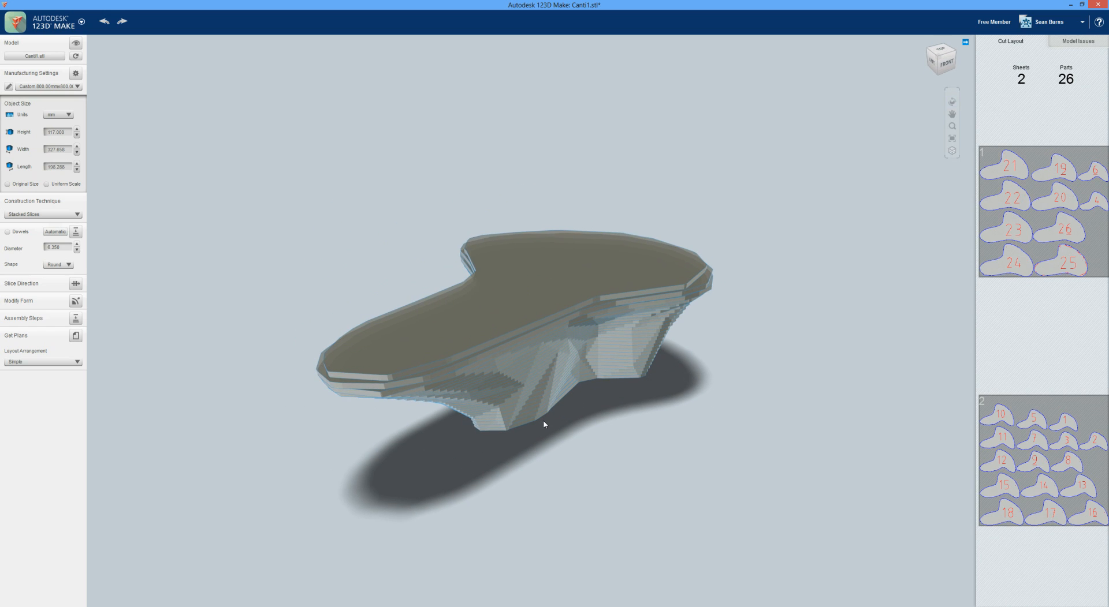
{"action": "mouse_move", "coordinate": [63, 227]}
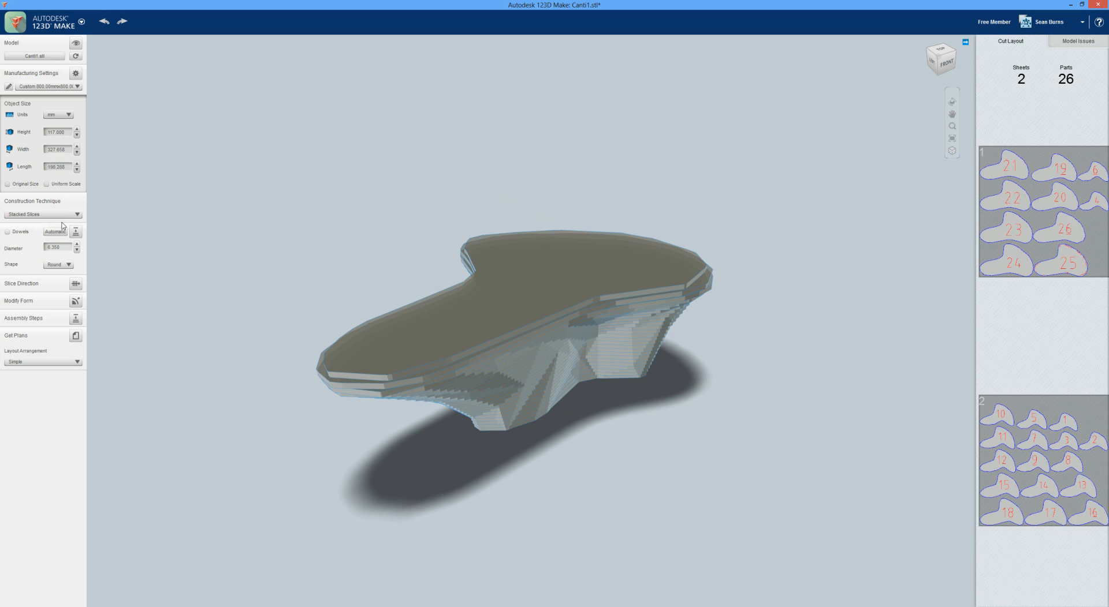
Step: Switch to Intersected Slices (17 parts, 1 sheet) and list the error slices under Model Issues
{"action": "left_click", "coordinate": [42, 214]}
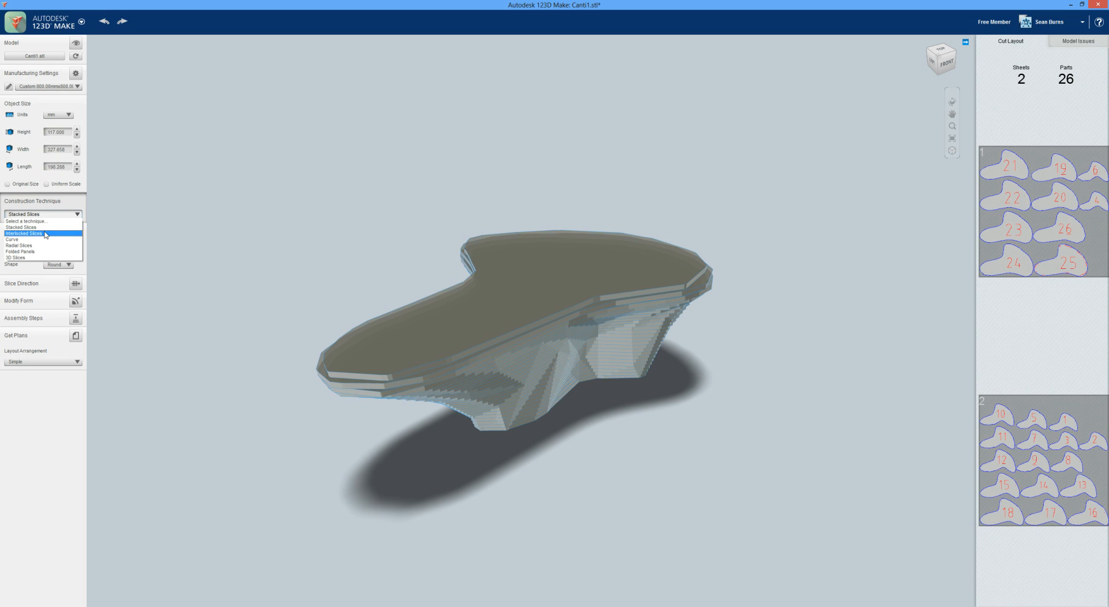
{"action": "left_click", "coordinate": [23, 234]}
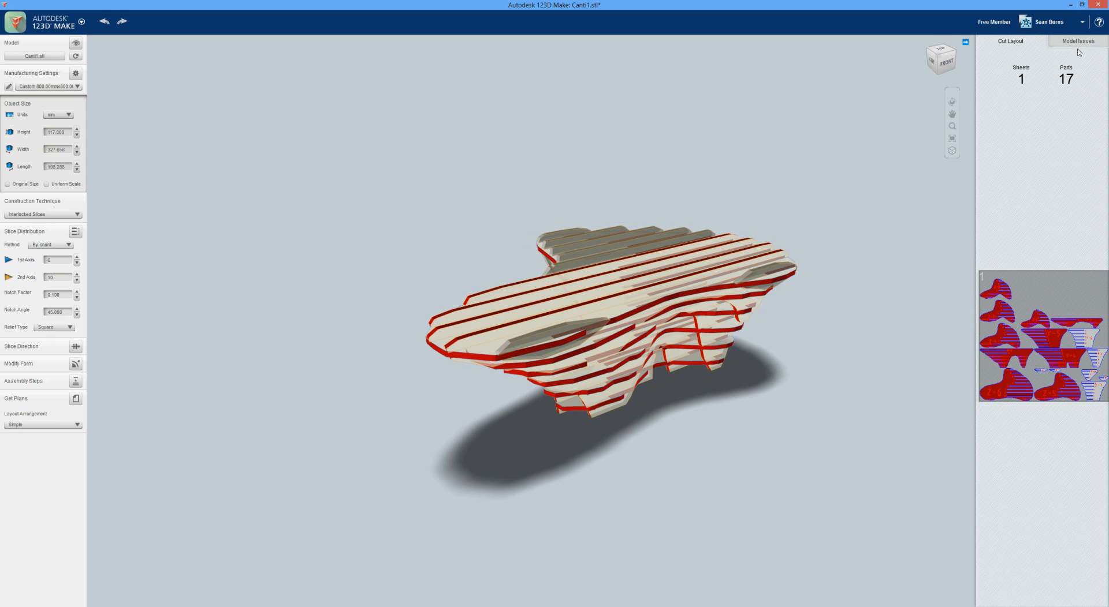
{"action": "left_click", "coordinate": [1078, 40]}
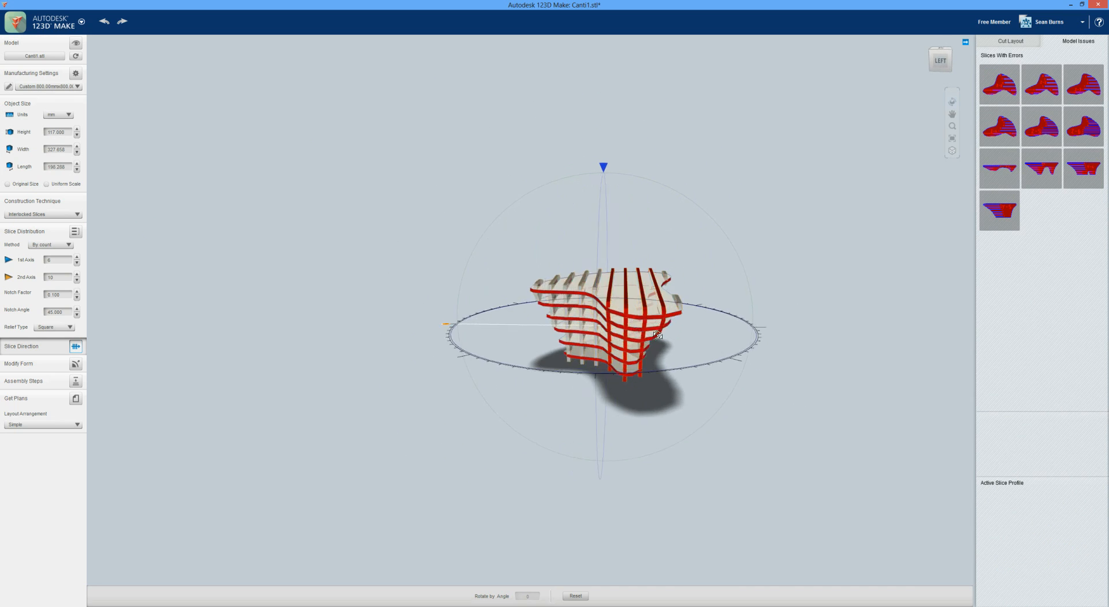
Step: Rotate the slice direction to about 110 degrees until No Errors, then orbit to inspect
{"action": "left_click_drag", "start_coordinate": [656, 334], "coordinate": [442, 368]}
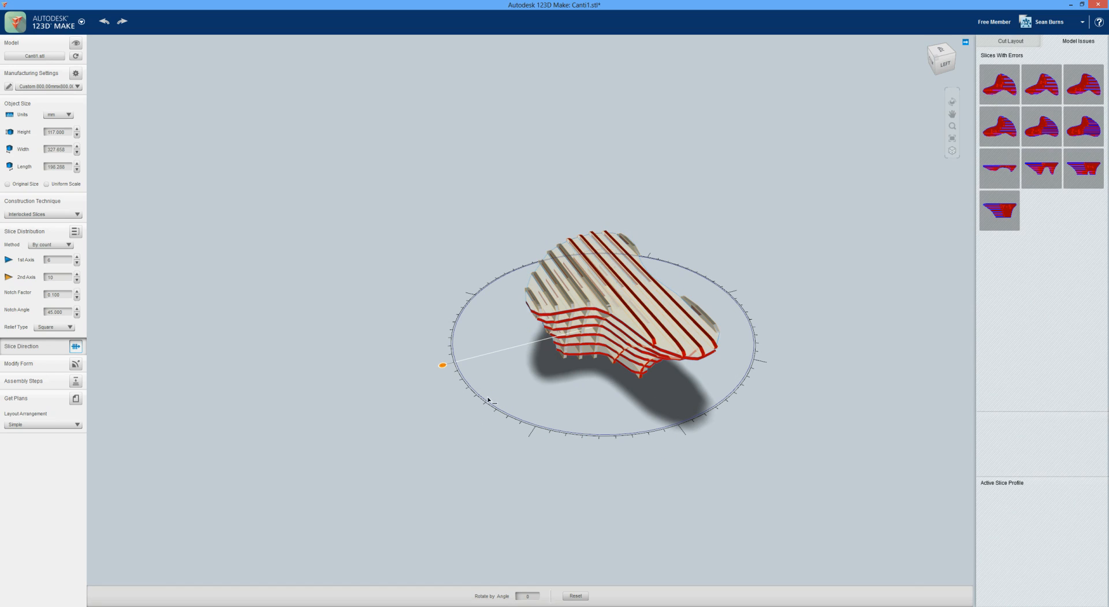
{"action": "mouse_move", "coordinate": [445, 368]}
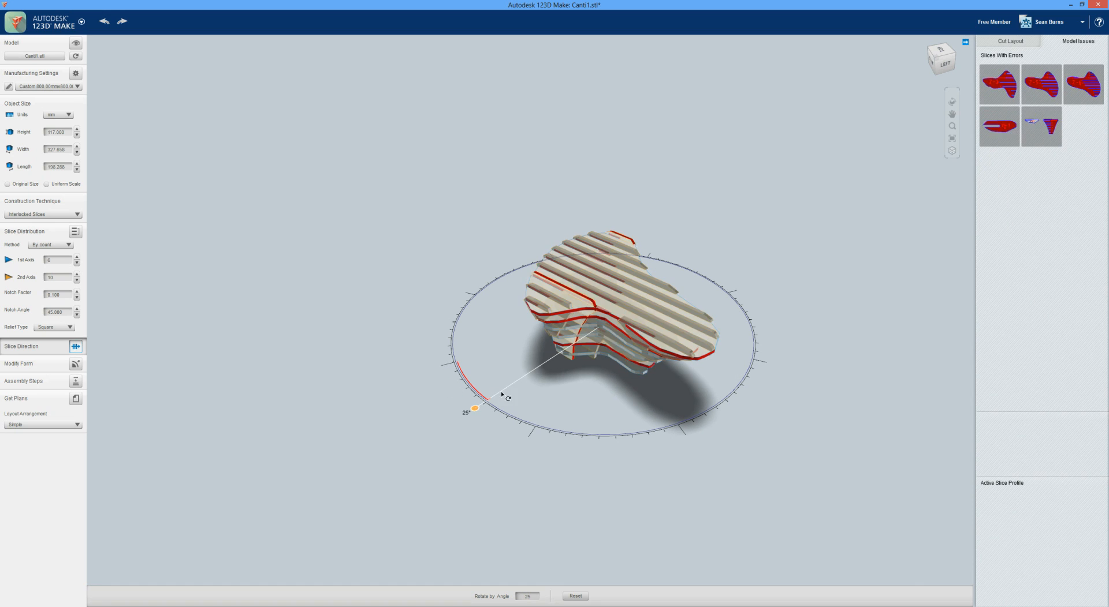
{"action": "left_click_drag", "start_coordinate": [476, 408], "coordinate": [650, 441]}
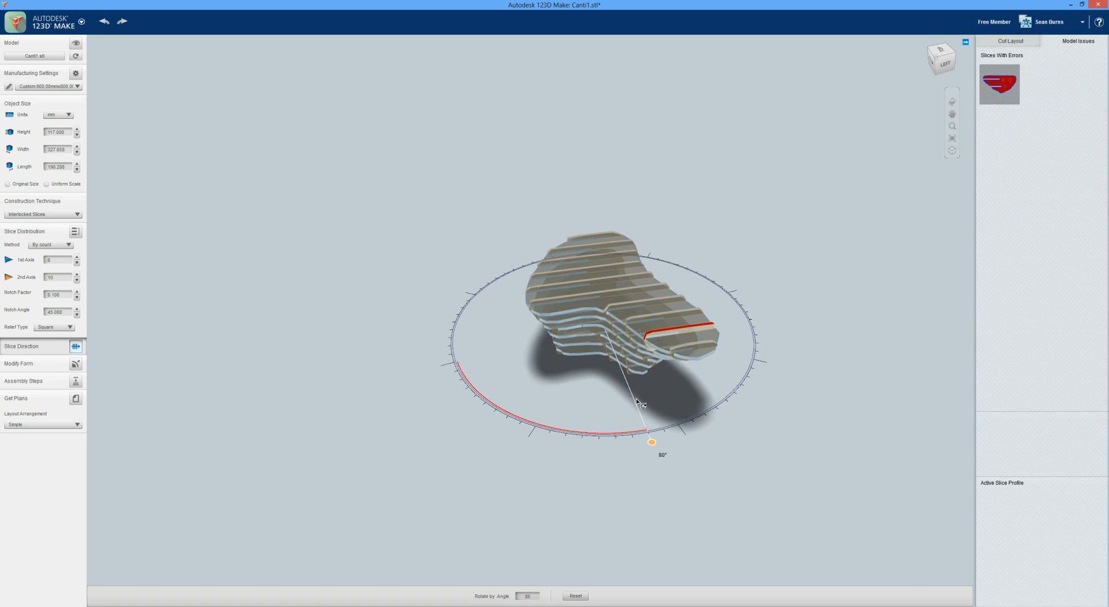
{"action": "left_click_drag", "start_coordinate": [651, 442], "coordinate": [668, 438]}
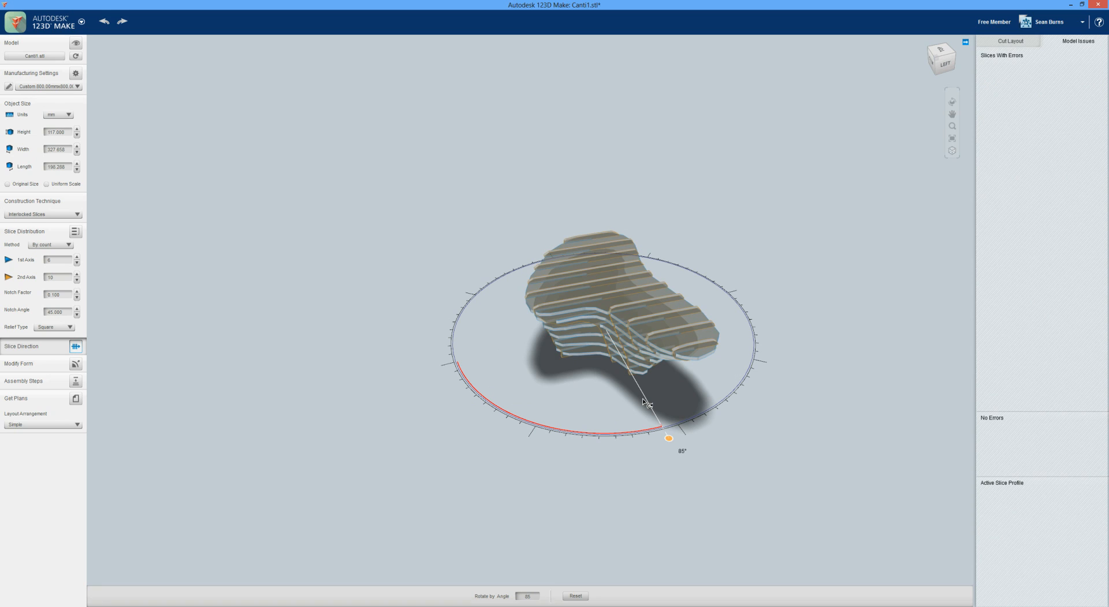
{"action": "left_click_drag", "start_coordinate": [668, 439], "coordinate": [733, 407]}
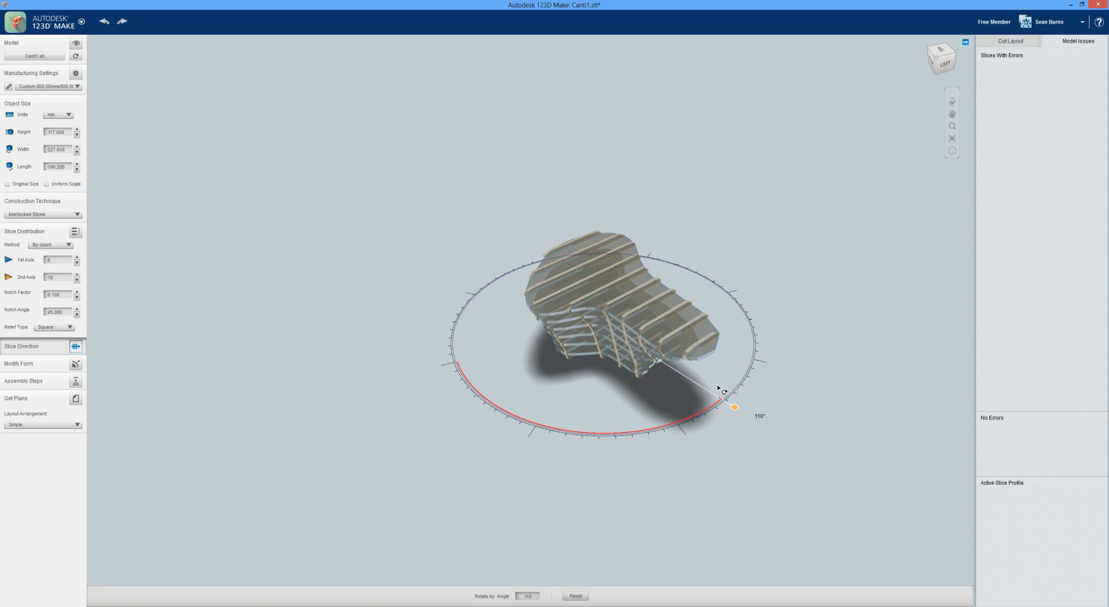
{"action": "left_click_drag", "start_coordinate": [734, 407], "coordinate": [764, 365]}
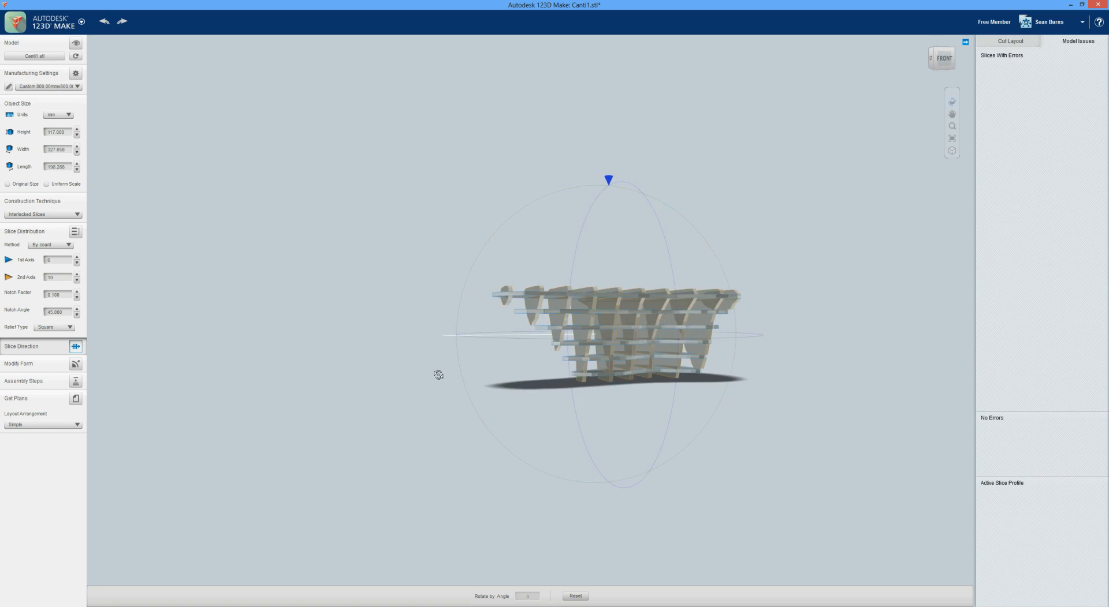
{"action": "left_click_drag", "start_coordinate": [608, 179], "coordinate": [541, 191]}
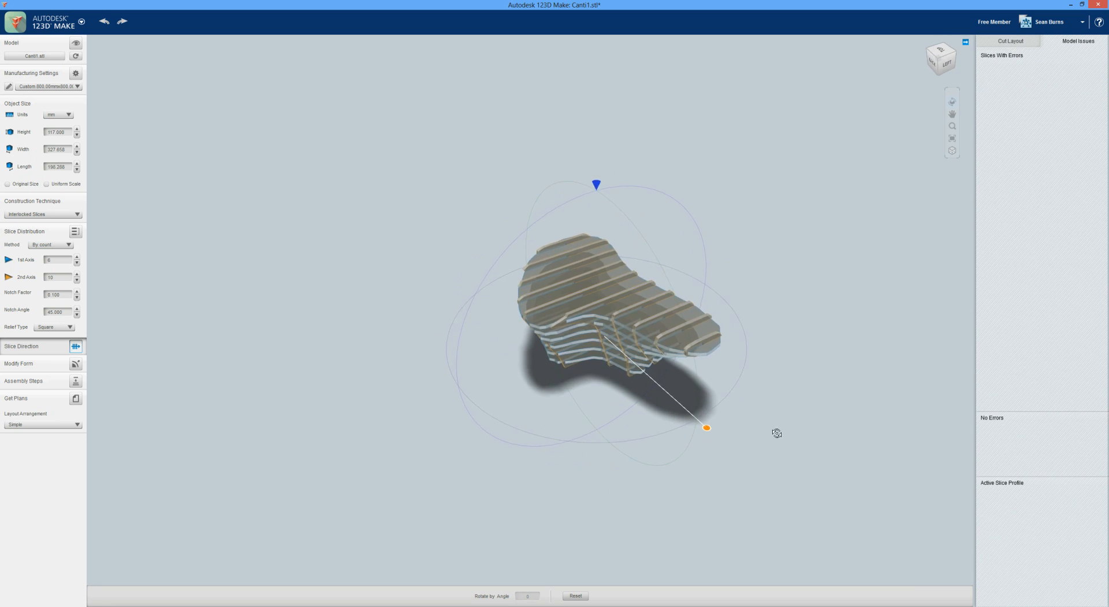
{"action": "left_click_drag", "start_coordinate": [705, 428], "coordinate": [447, 362]}
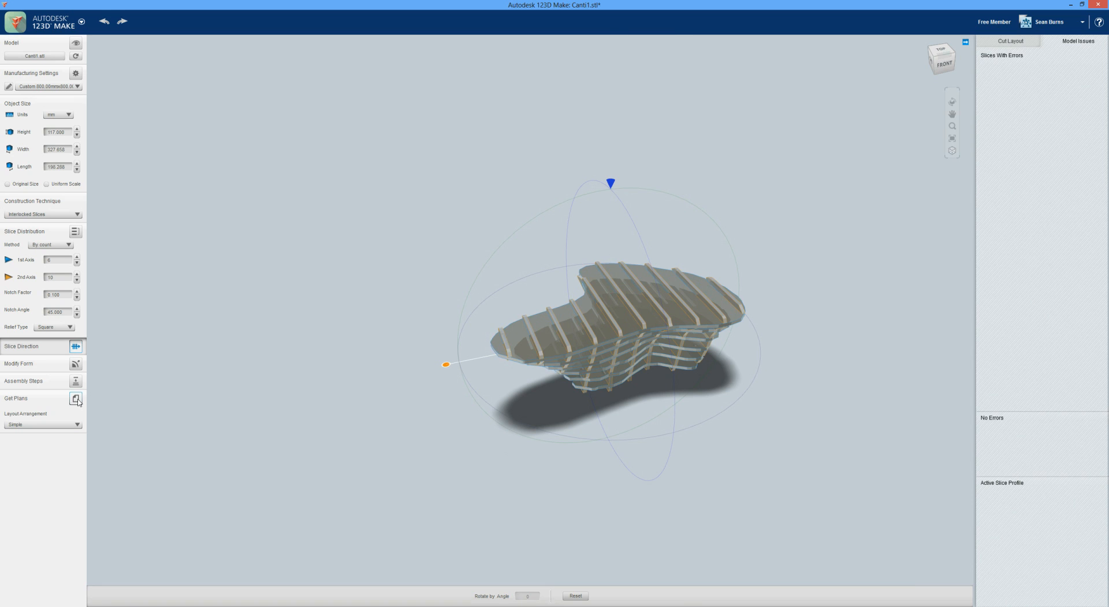
Step: Show the flattened slice cut plans and change the layout arrangement from Simple to Nested
{"action": "left_click", "coordinate": [75, 399]}
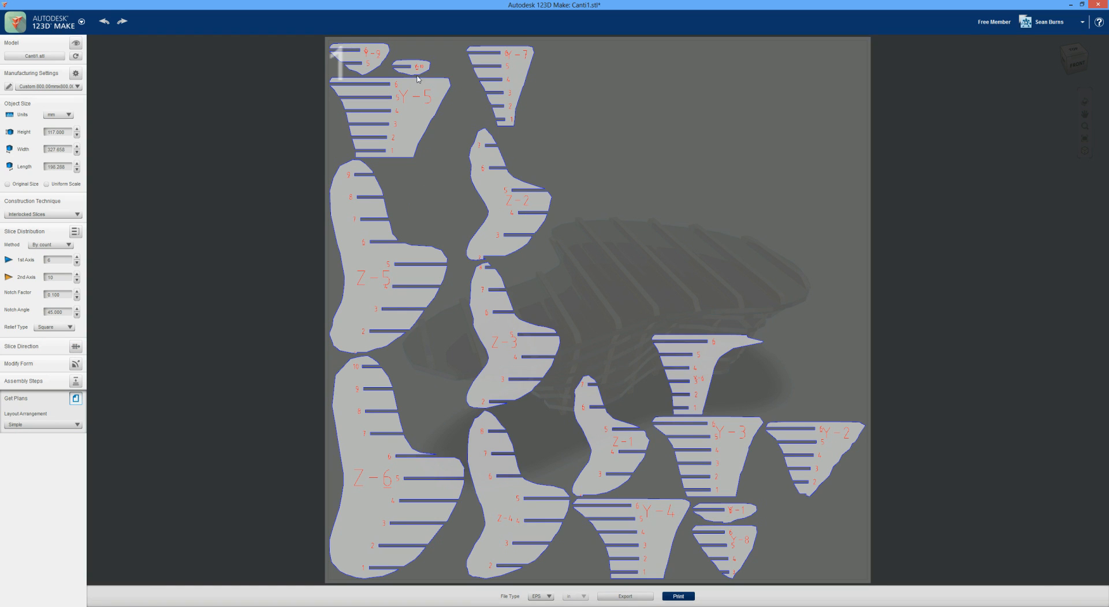
{"action": "mouse_move", "coordinate": [375, 299]}
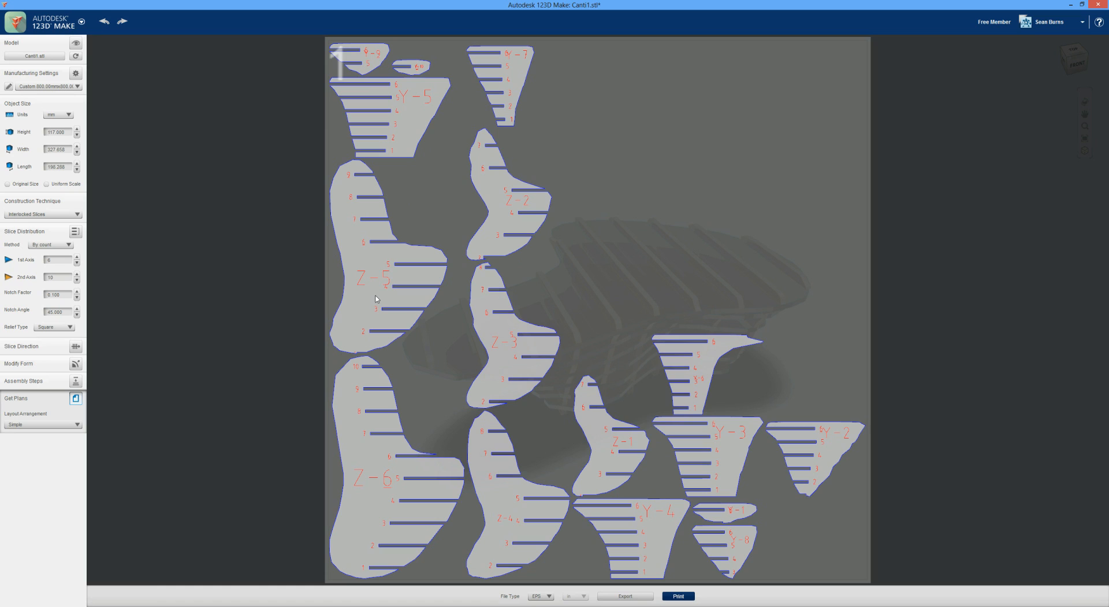
{"action": "mouse_move", "coordinate": [383, 285]}
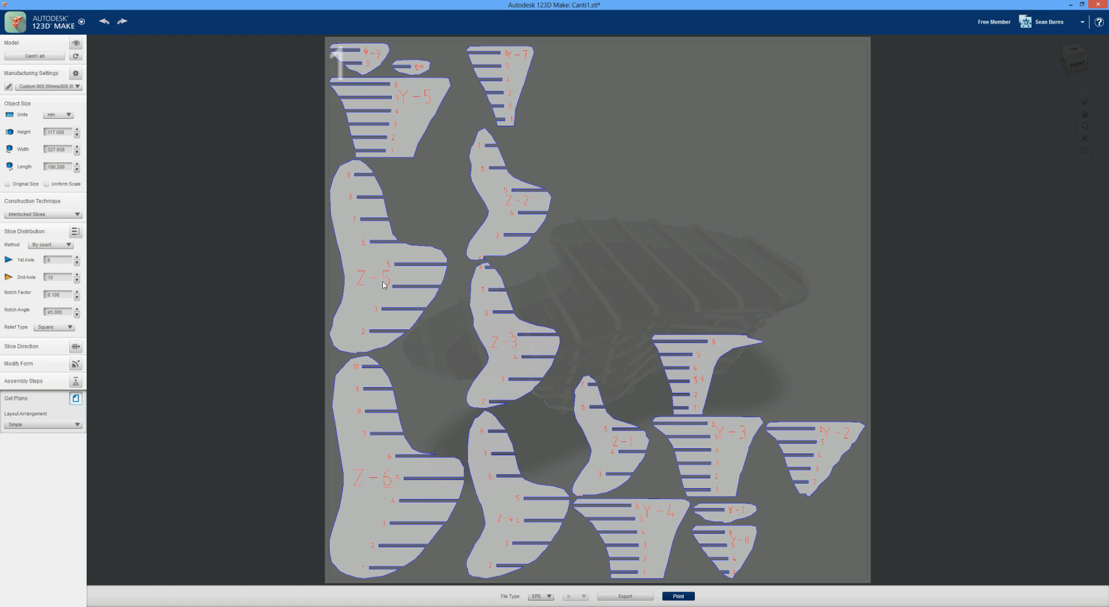
{"action": "mouse_move", "coordinate": [429, 104]}
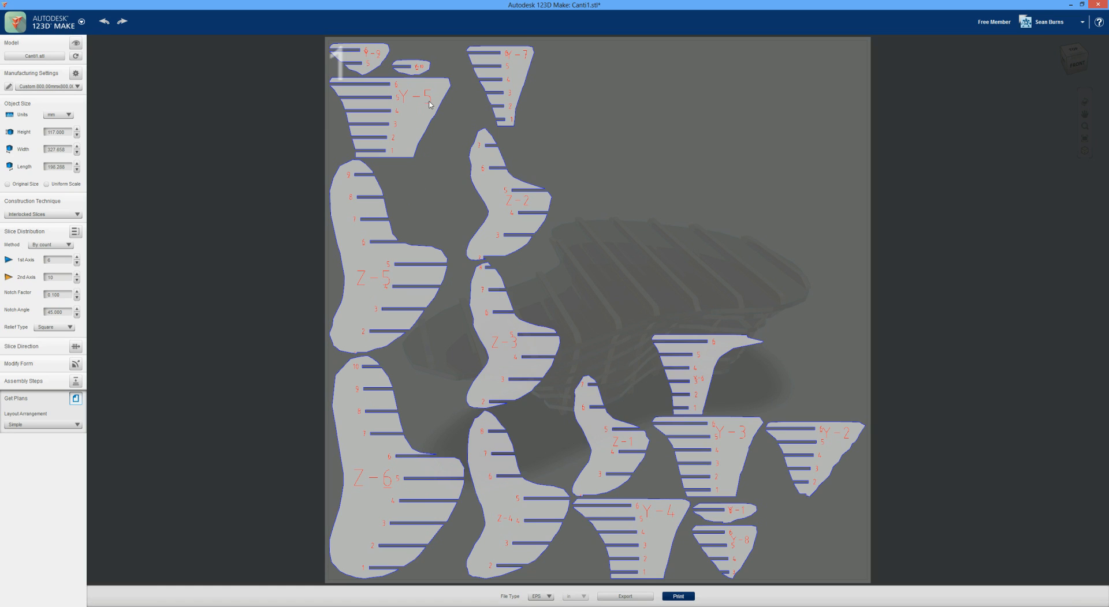
{"action": "mouse_move", "coordinate": [424, 330]}
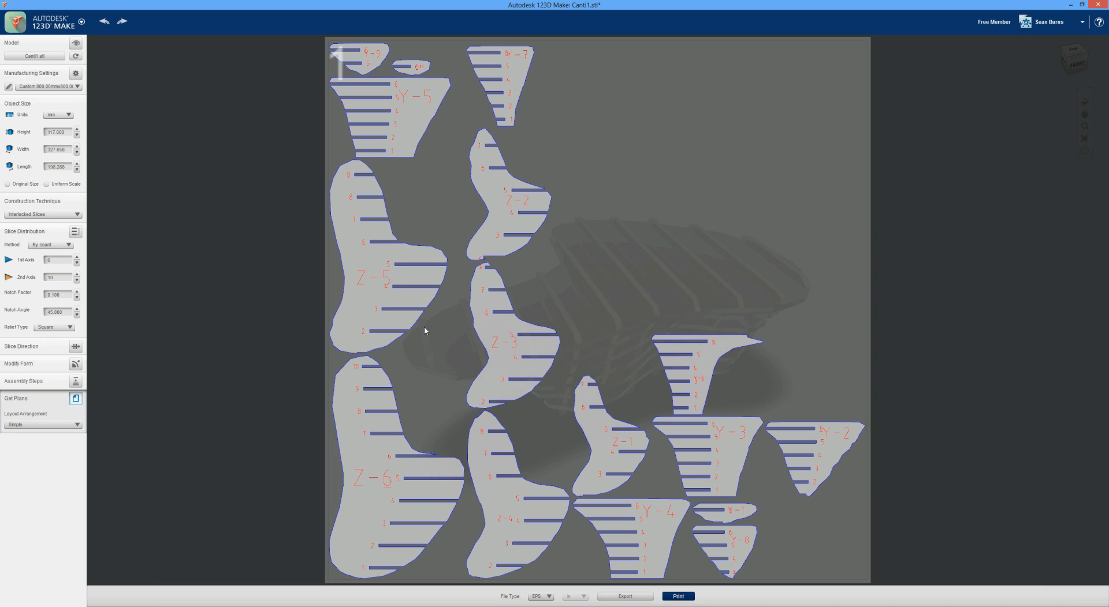
{"action": "mouse_move", "coordinate": [229, 418]}
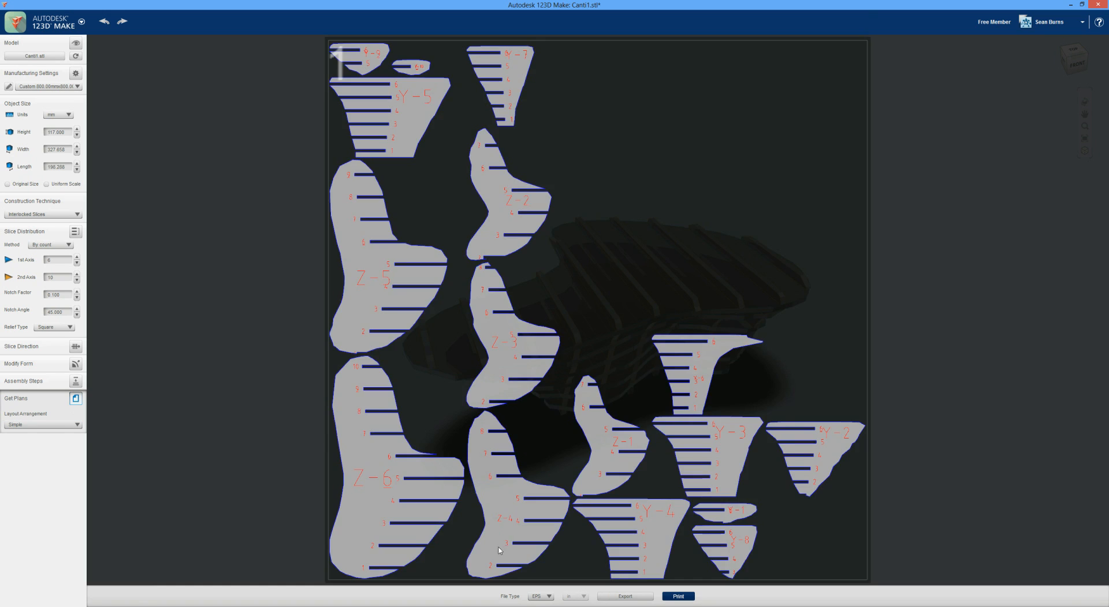
{"action": "mouse_move", "coordinate": [99, 441]}
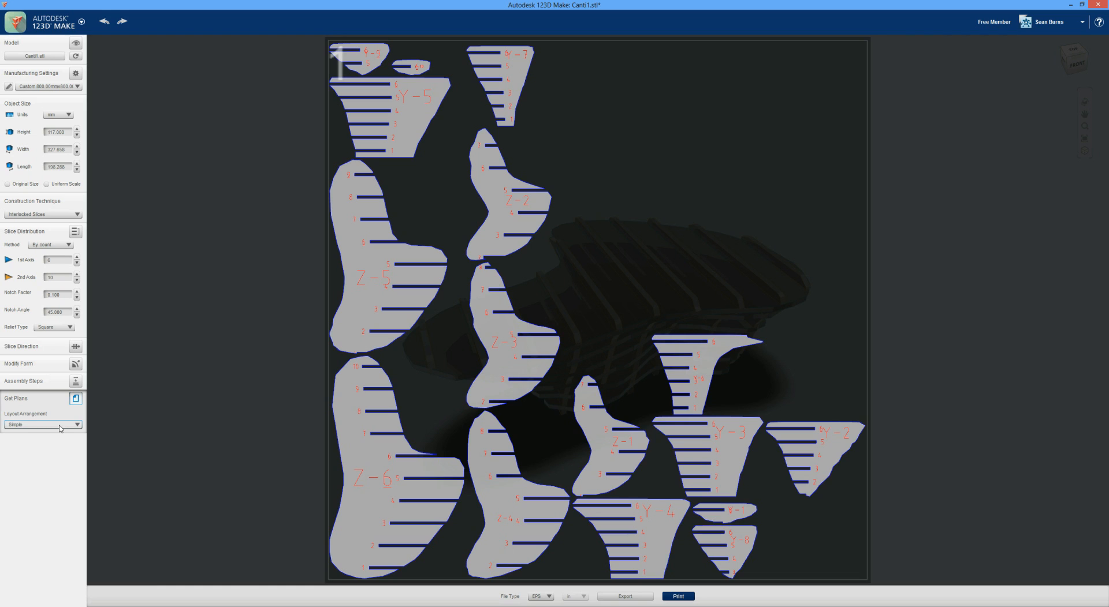
{"action": "left_click", "coordinate": [41, 425]}
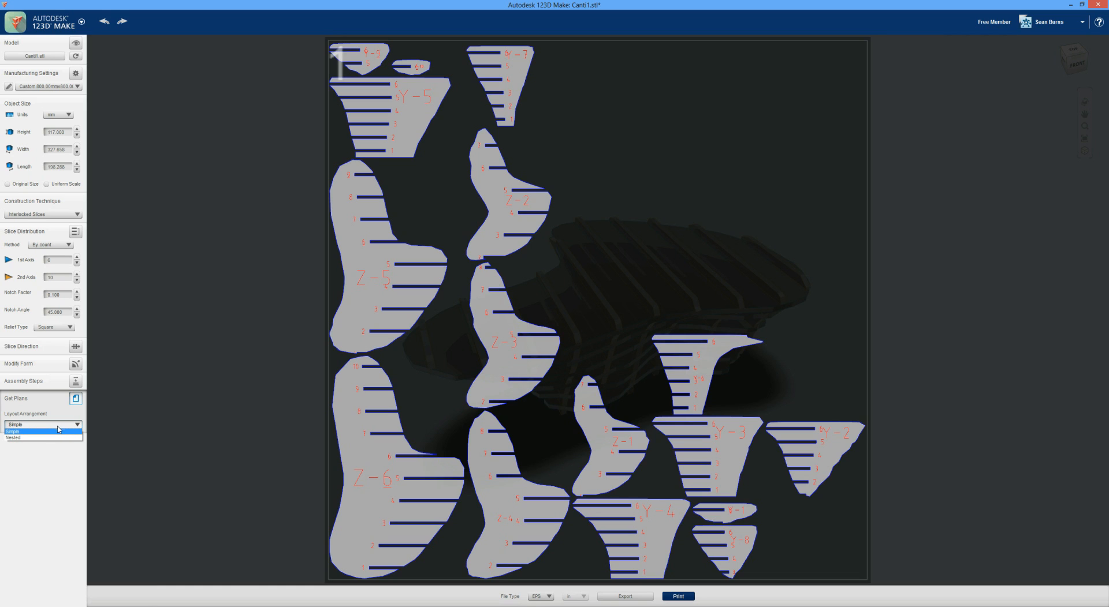
{"action": "left_click", "coordinate": [13, 438]}
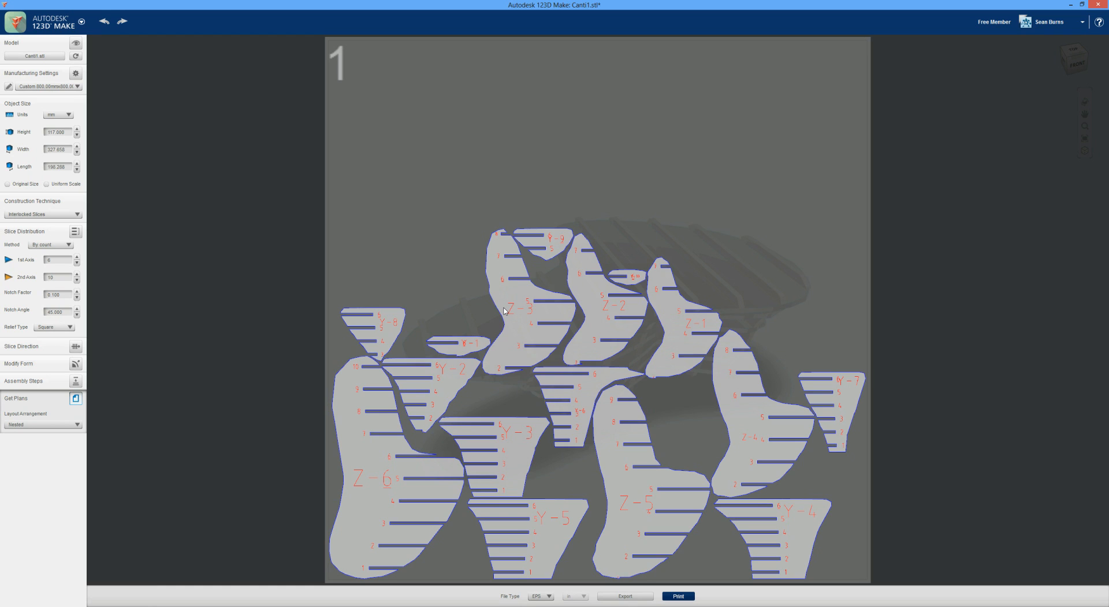
{"action": "mouse_move", "coordinate": [668, 256]}
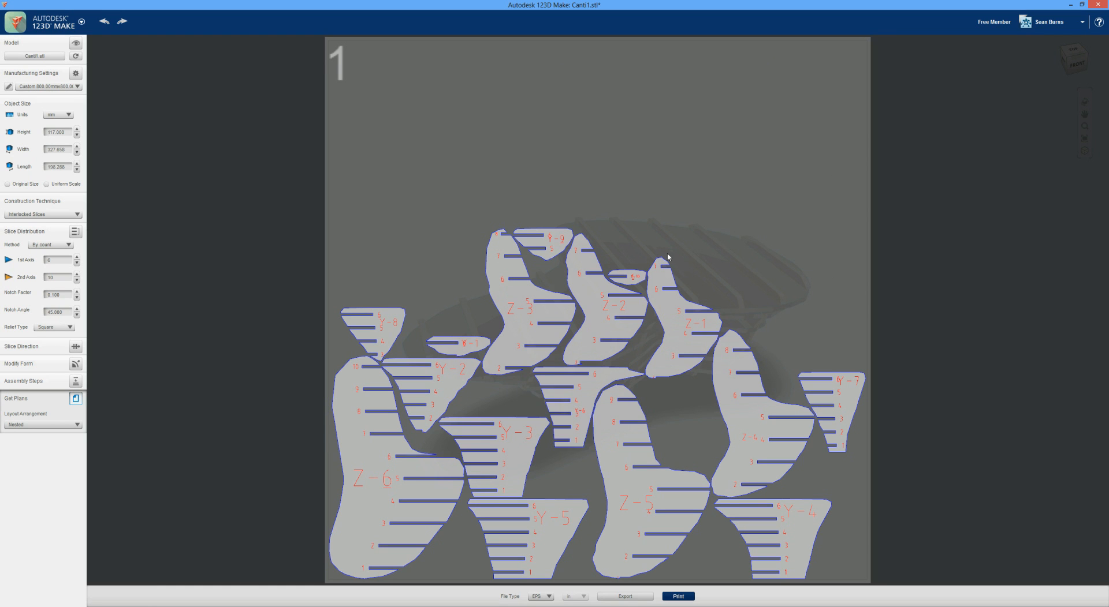
{"action": "mouse_move", "coordinate": [327, 283]}
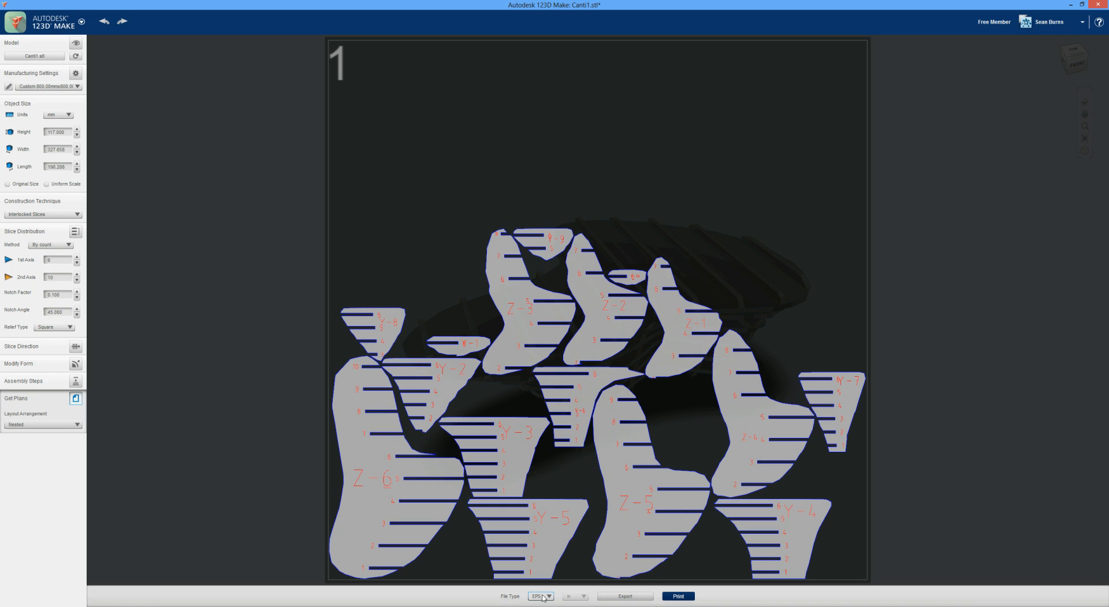
Step: Export the cut plan as DXF into the Model Files folder, beginning the file name 'Ca'
{"action": "left_click", "coordinate": [541, 595]}
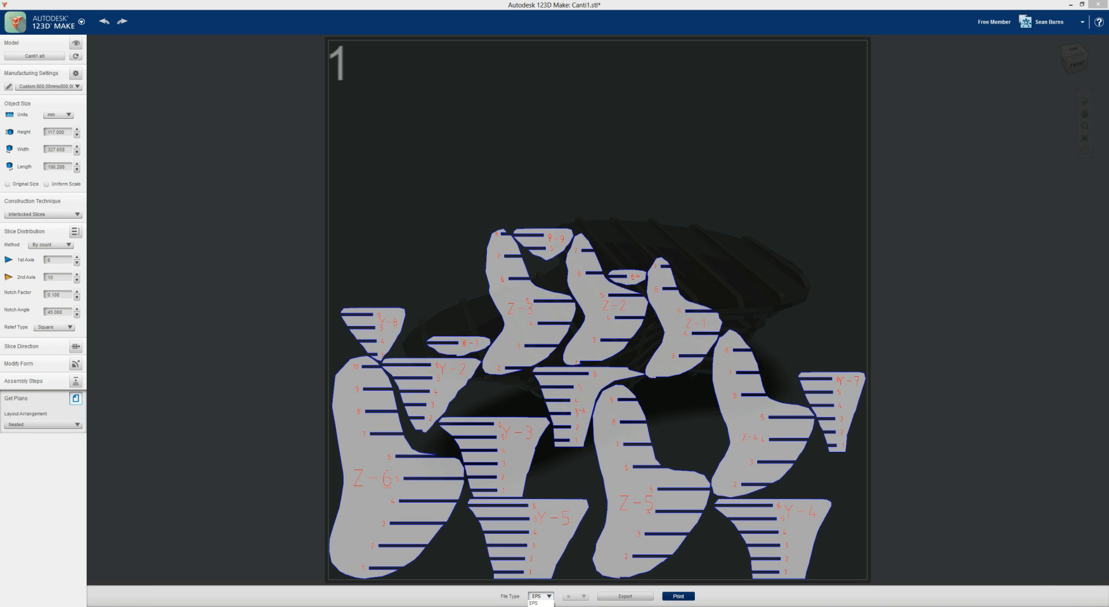
{"action": "left_click", "coordinate": [534, 604]}
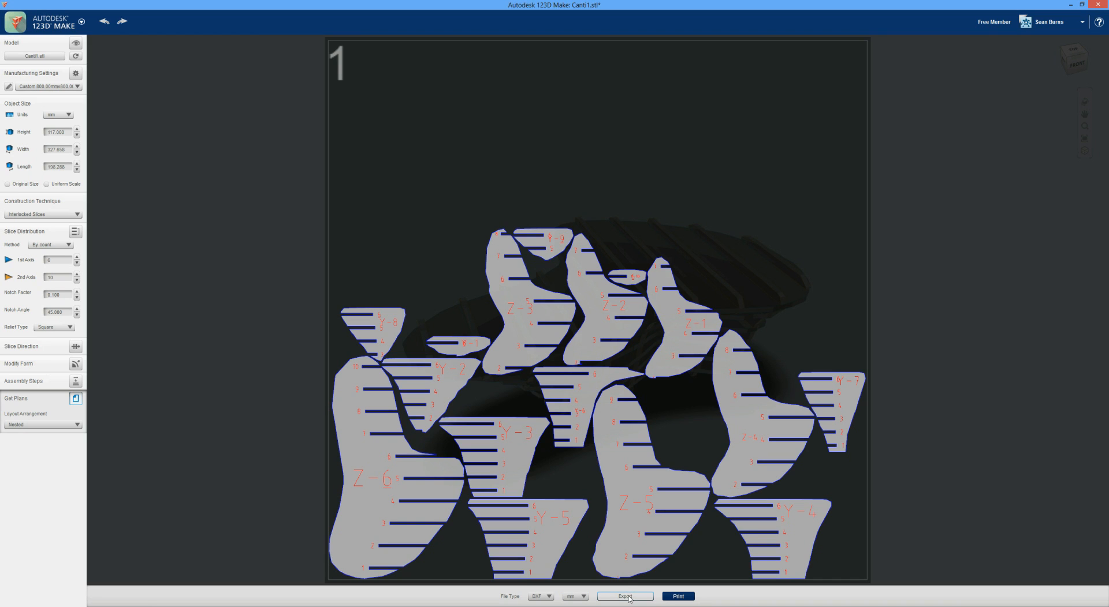
{"action": "left_click", "coordinate": [623, 596]}
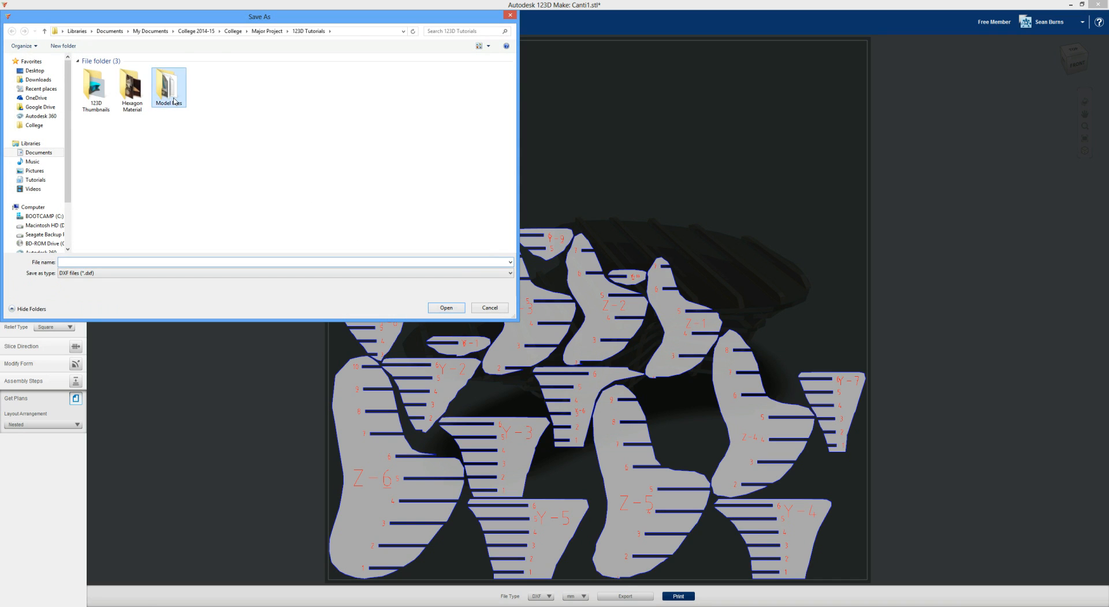
{"action": "double_click", "coordinate": [168, 85]}
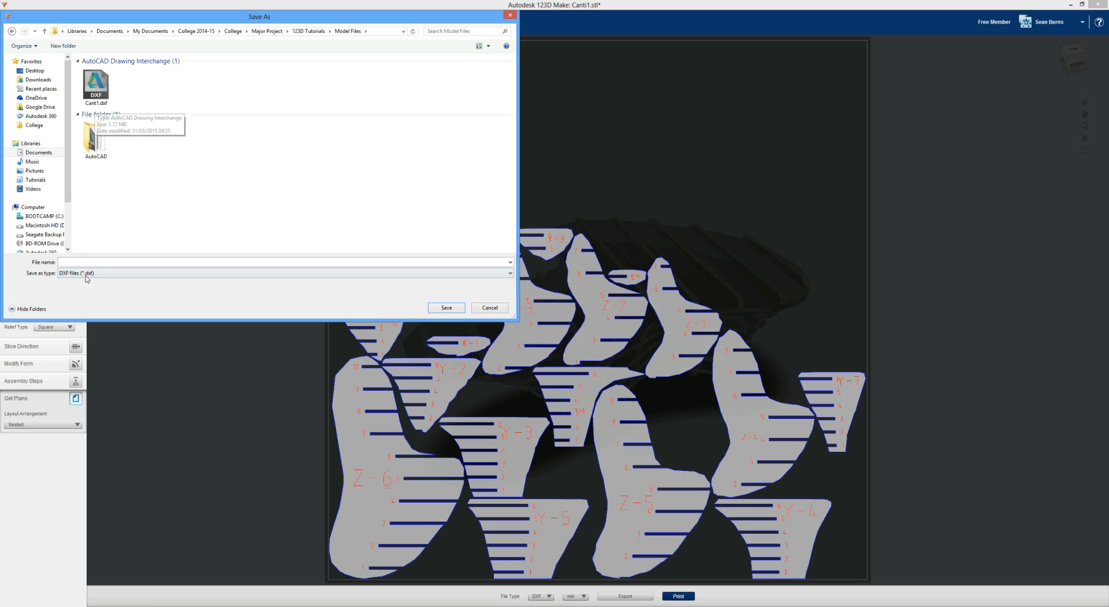
{"action": "type", "text": "Ca"}
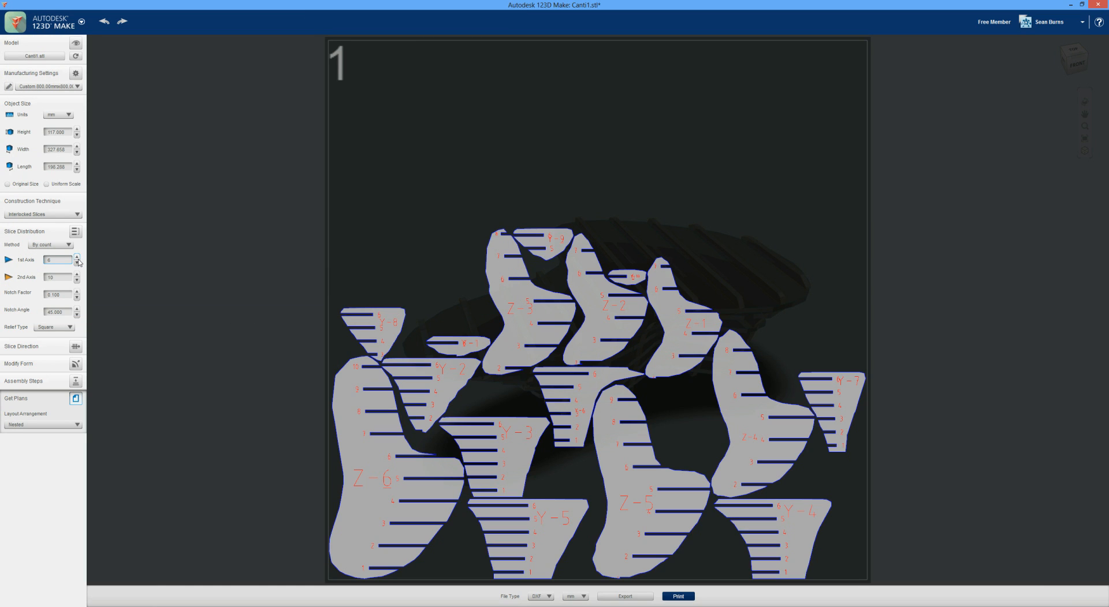
Step: Open Cant1_Interior.dxf in a new drawing tab
{"action": "left_click", "coordinate": [77, 257]}
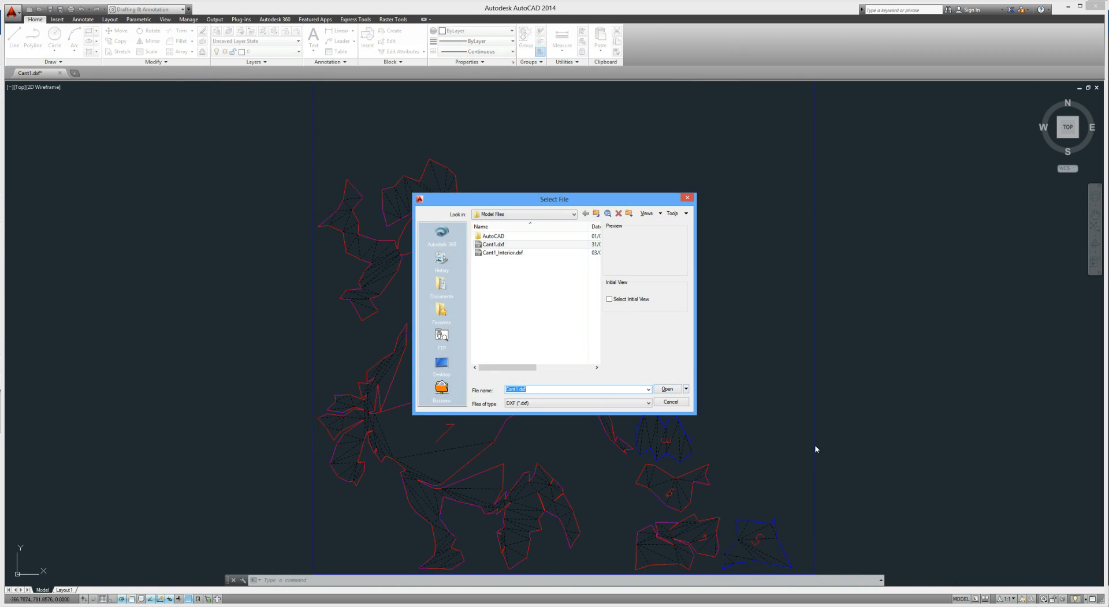
{"action": "left_click", "coordinate": [502, 252]}
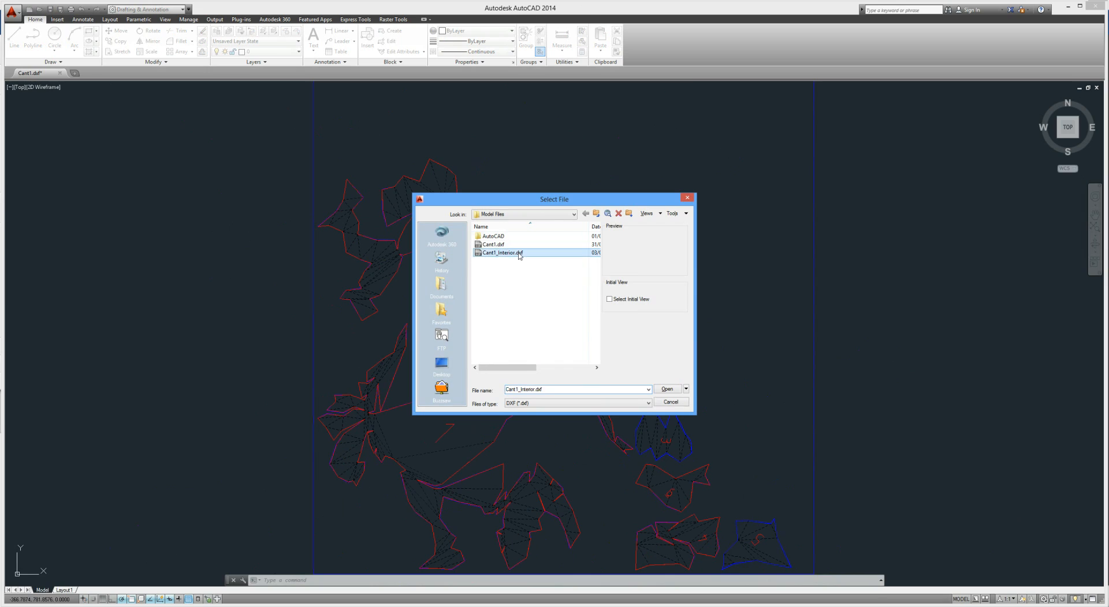
{"action": "left_click", "coordinate": [664, 390]}
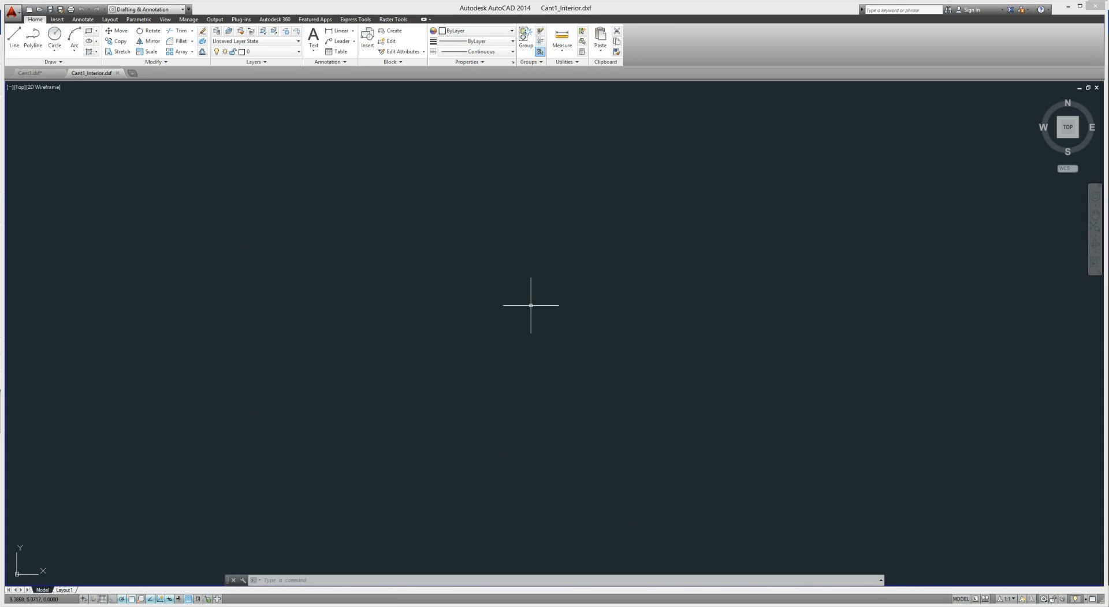
{"action": "mouse_move", "coordinate": [530, 309]}
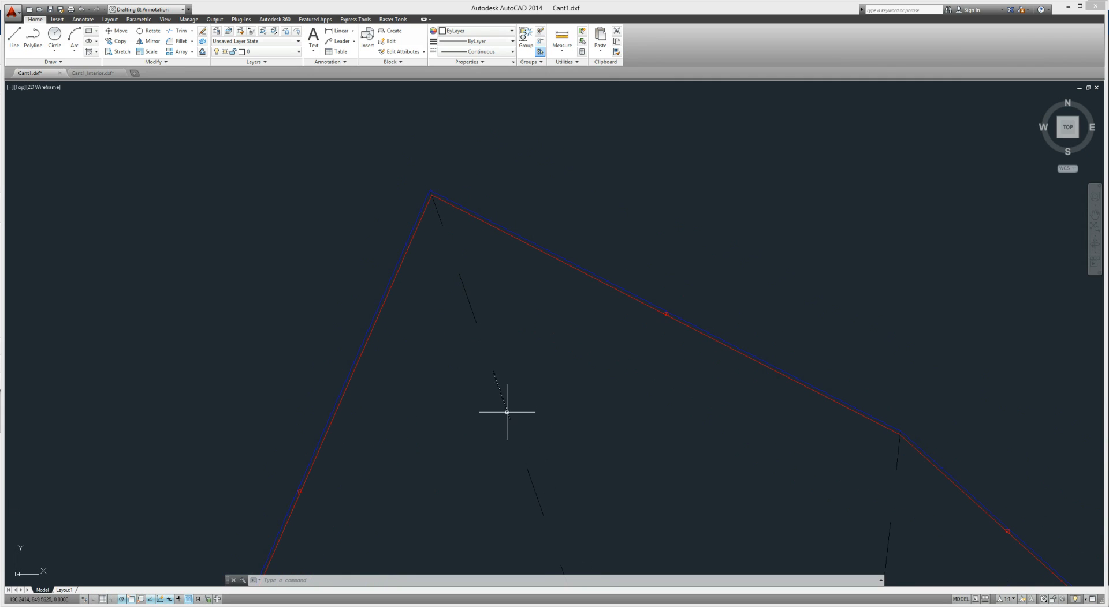
{"action": "mouse_move", "coordinate": [460, 337]}
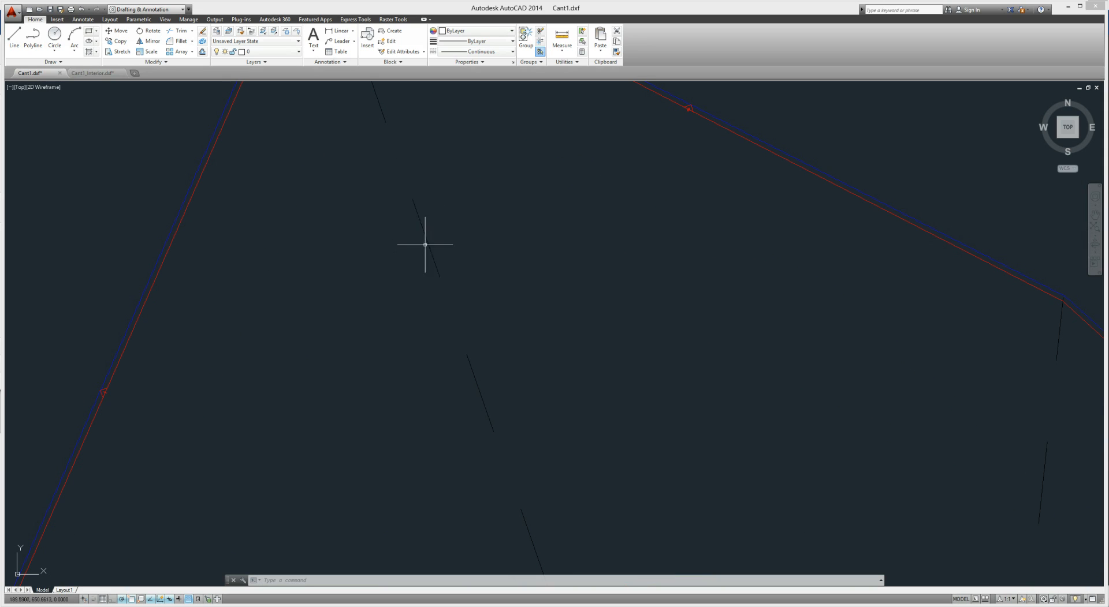
{"action": "mouse_move", "coordinate": [394, 154]}
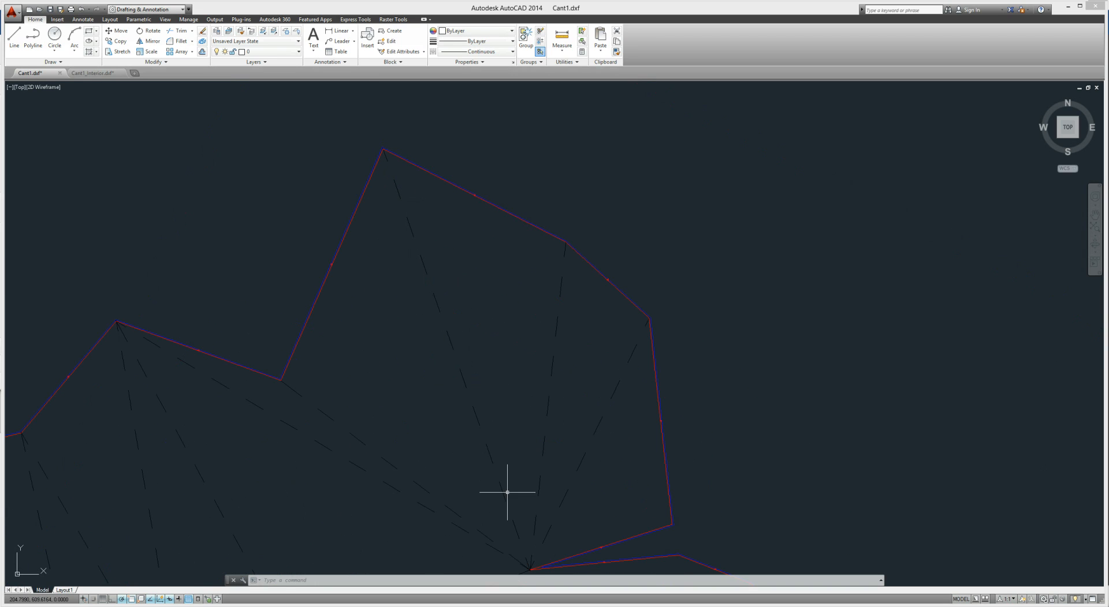
{"action": "mouse_move", "coordinate": [549, 461]}
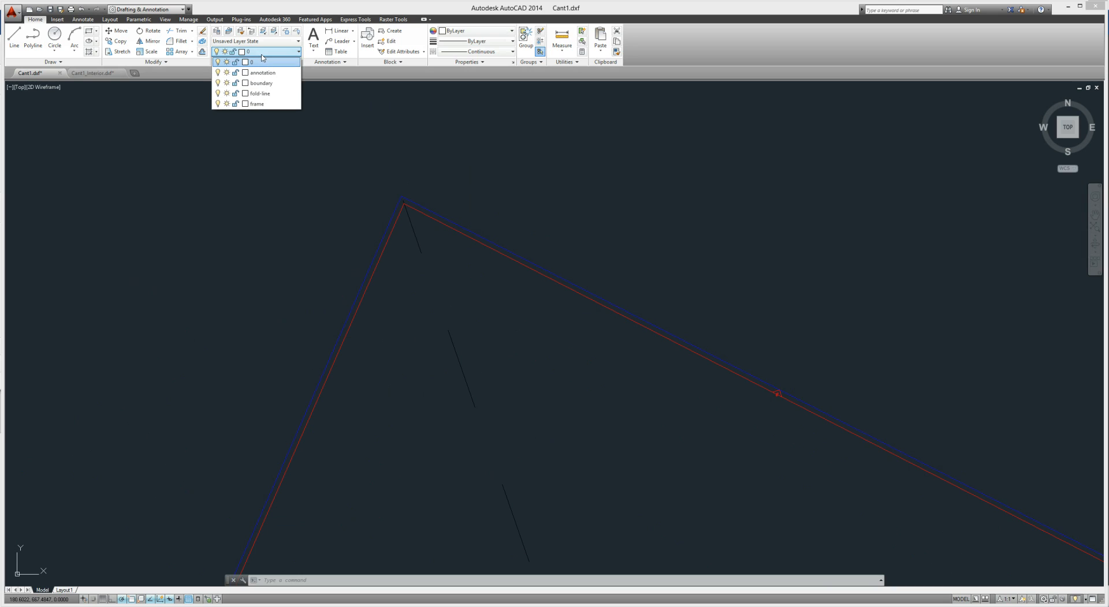
{"action": "mouse_move", "coordinate": [261, 72]}
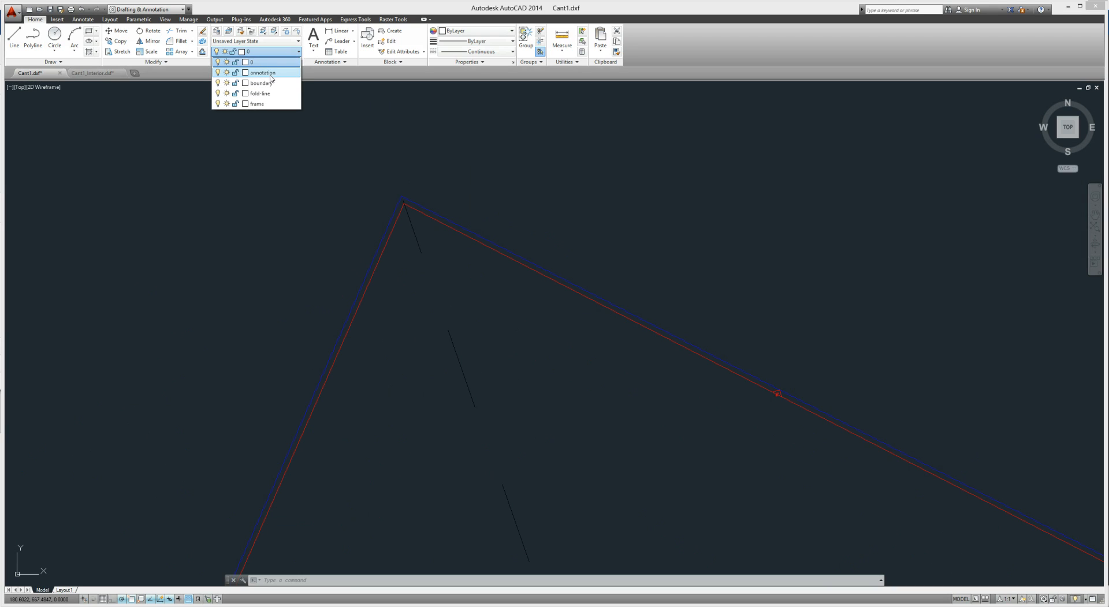
{"action": "mouse_move", "coordinate": [263, 73]}
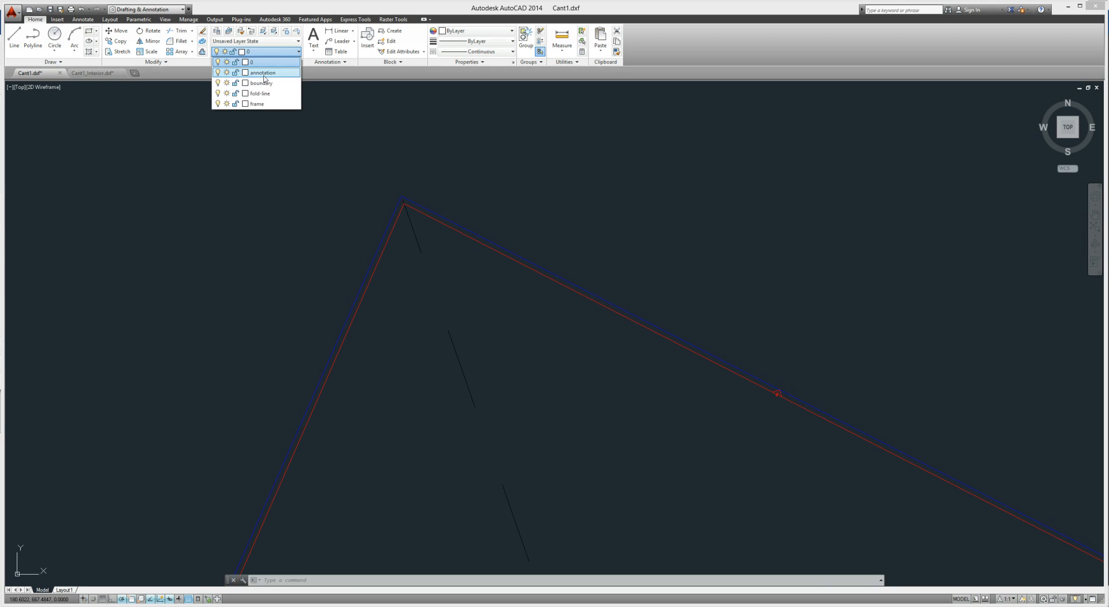
{"action": "mouse_move", "coordinate": [261, 72]}
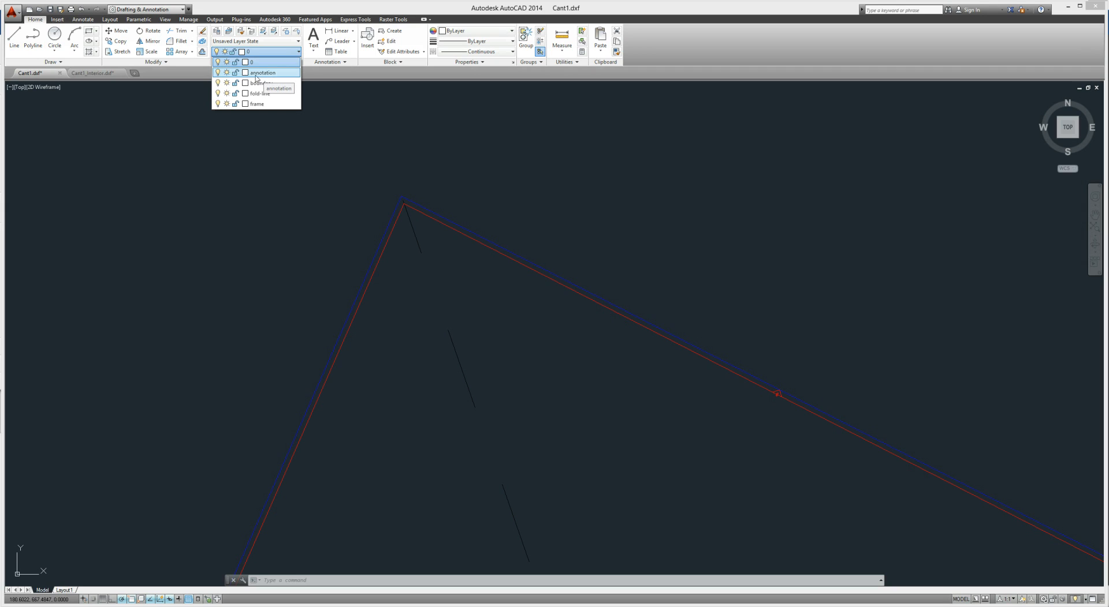
Step: Turn off the annotation, boundary and other layers so only red outlines show
{"action": "left_click", "coordinate": [217, 72]}
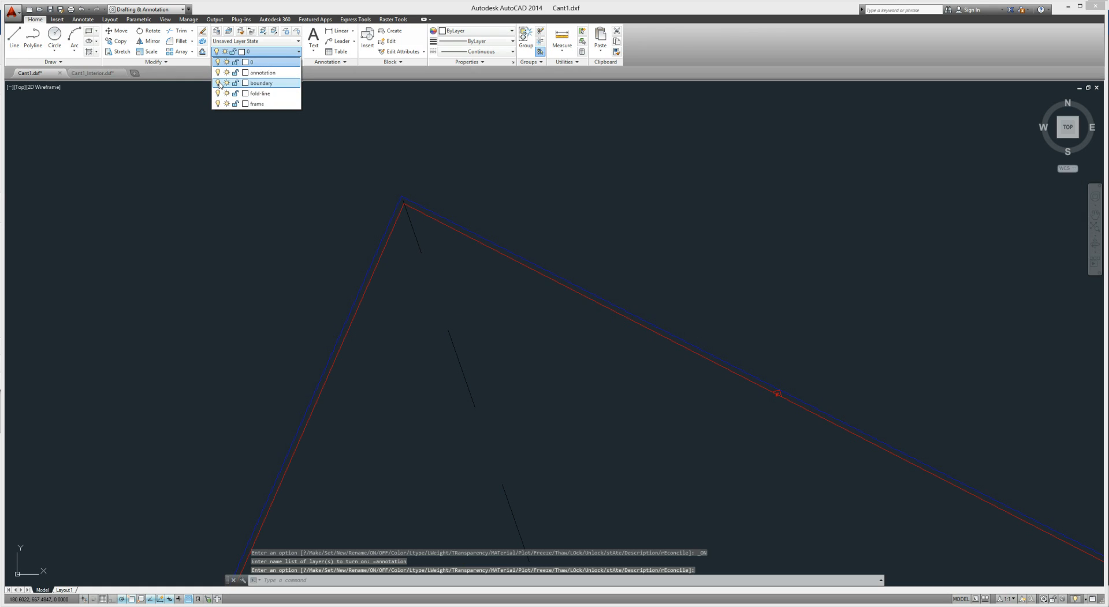
{"action": "left_click", "coordinate": [261, 82]}
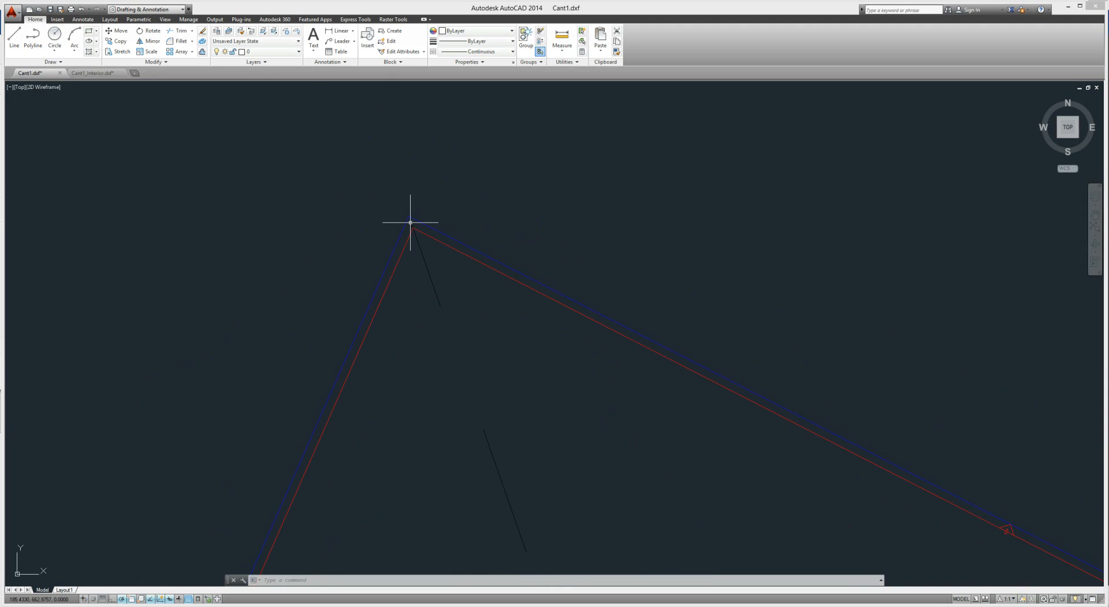
{"action": "left_click", "coordinate": [297, 51]}
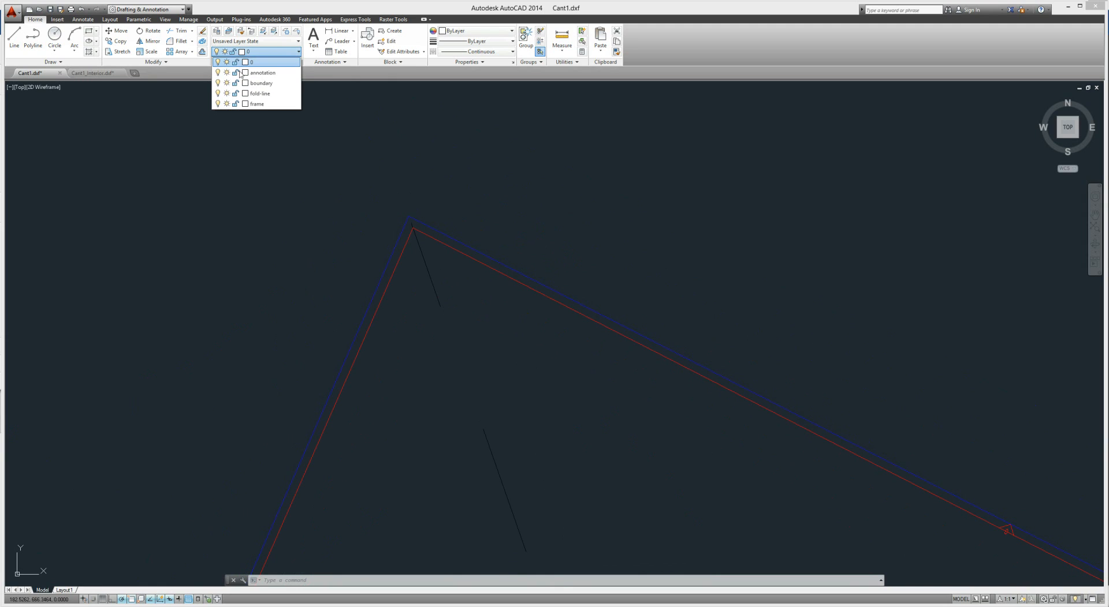
{"action": "left_click", "coordinate": [258, 83]}
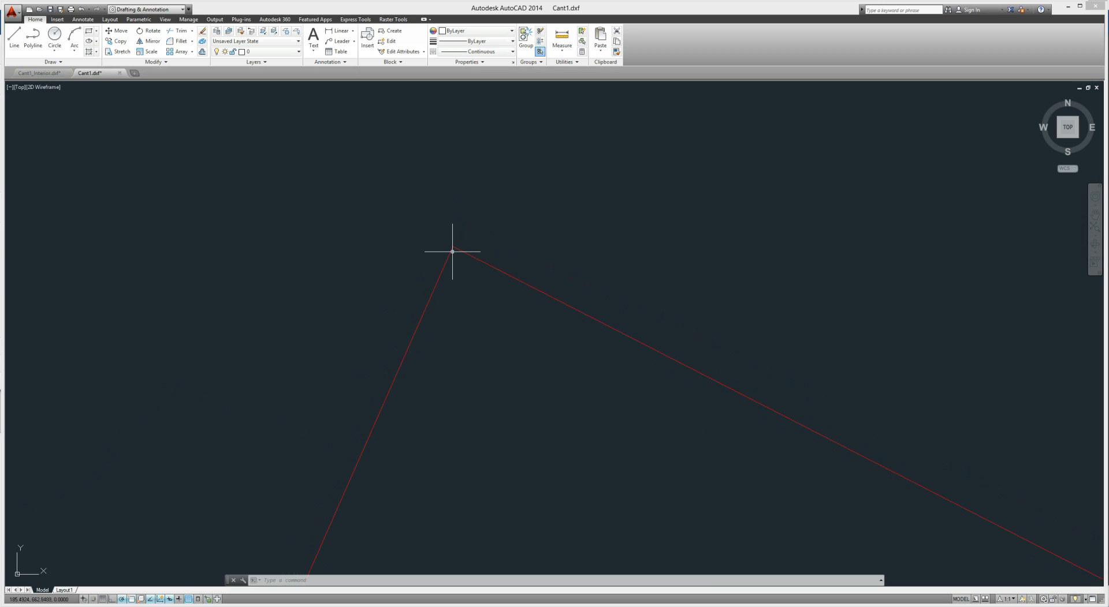
{"action": "mouse_move", "coordinate": [349, 167]}
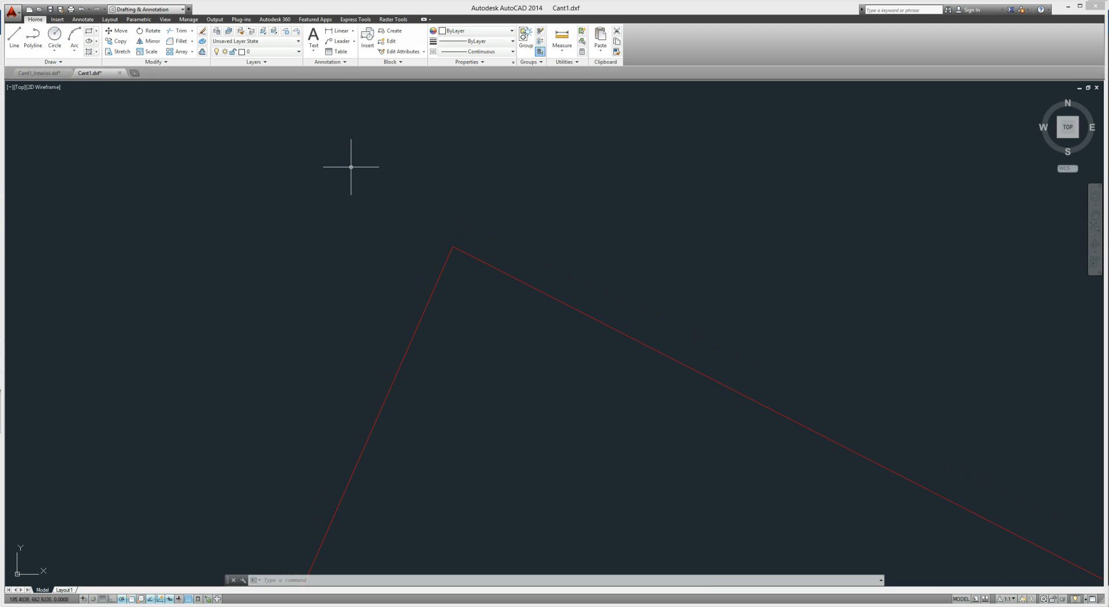
Step: Draw a line tracing successive vertices along a middle piece's red outline
{"action": "left_click", "coordinate": [13, 39]}
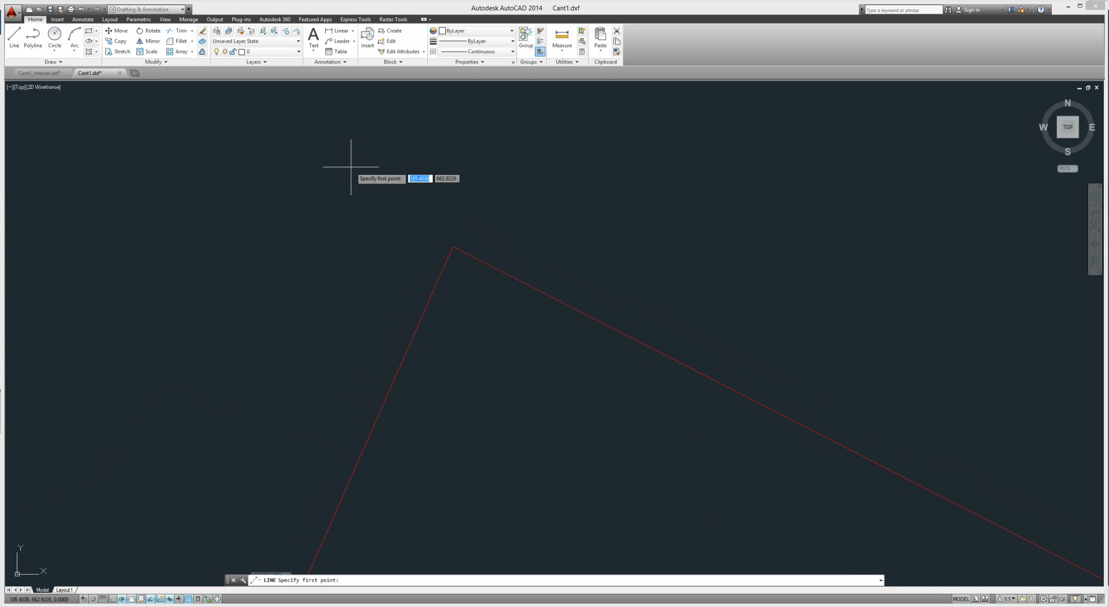
{"action": "left_click", "coordinate": [452, 245]}
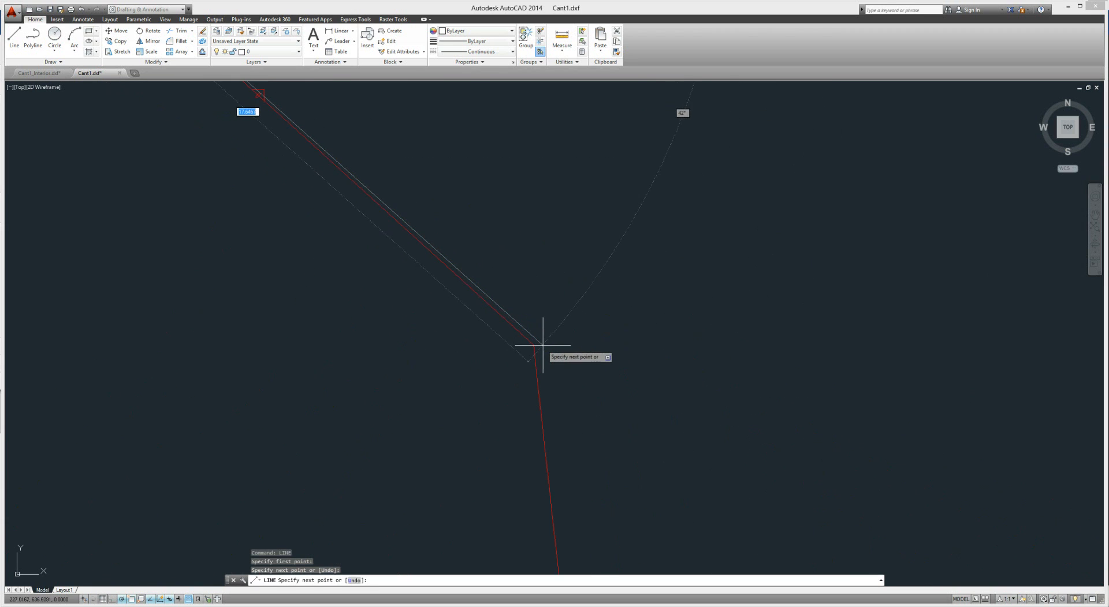
{"action": "left_click", "coordinate": [542, 347]}
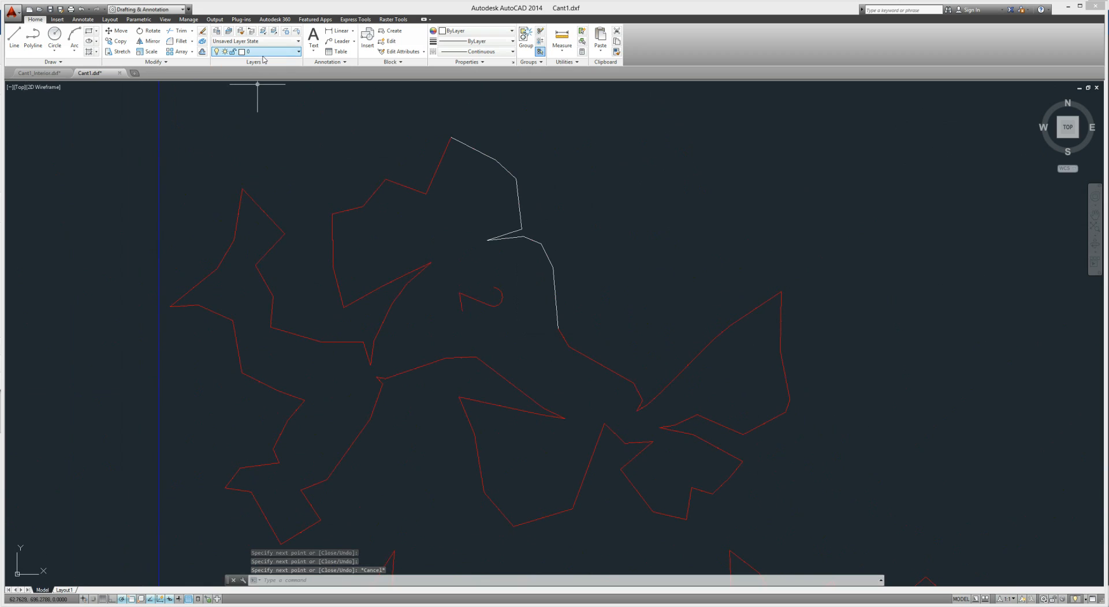
Step: Hide the other layers and join the traced segments into one polyline
{"action": "left_click", "coordinate": [297, 51]}
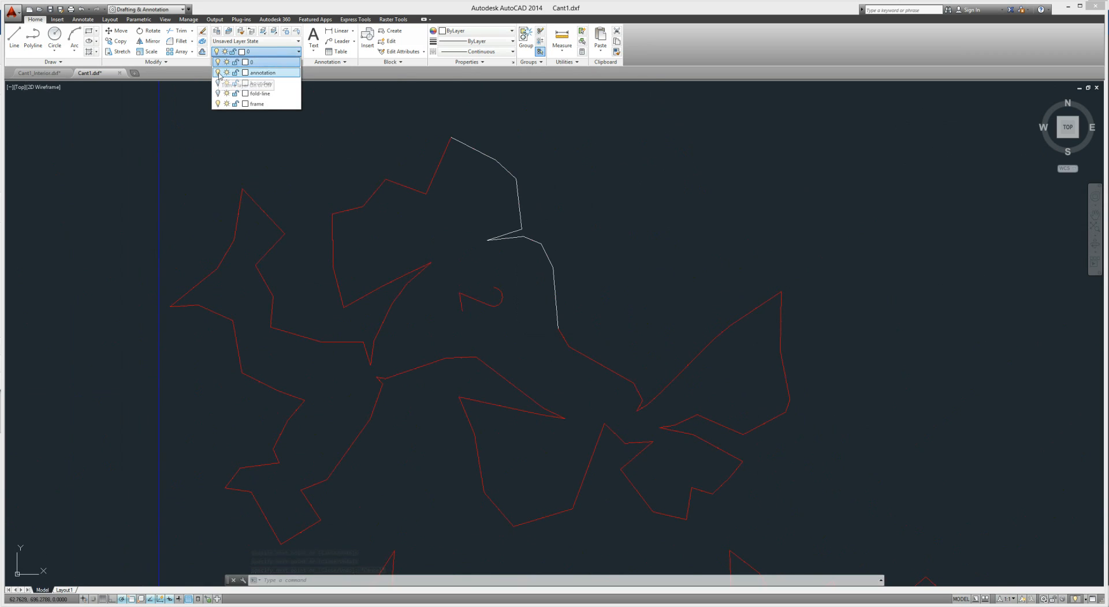
{"action": "left_click", "coordinate": [262, 73]}
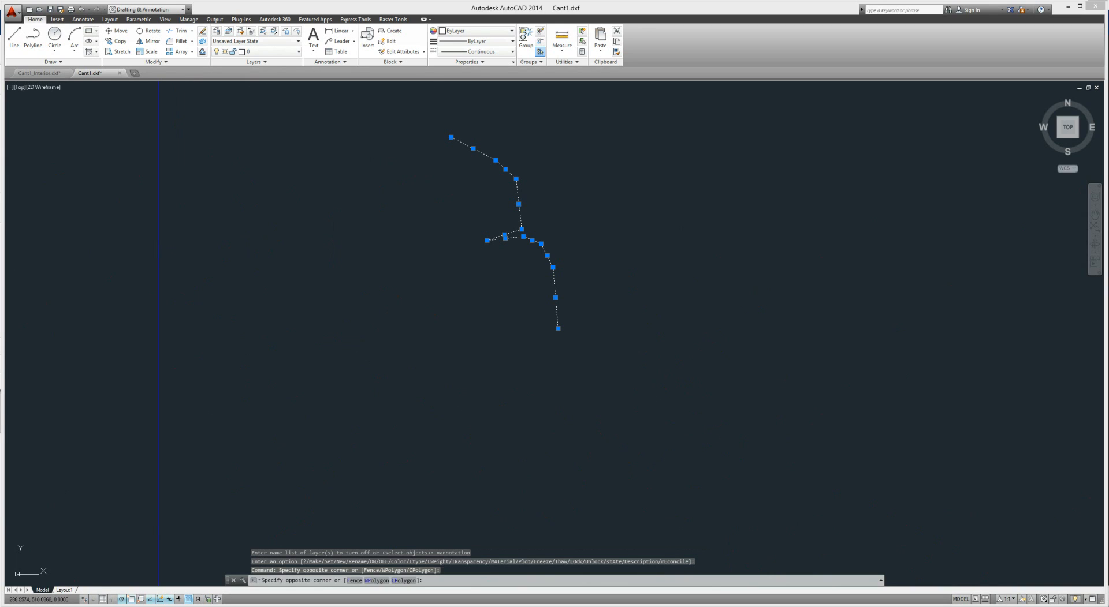
{"action": "key", "text": "Escape"}
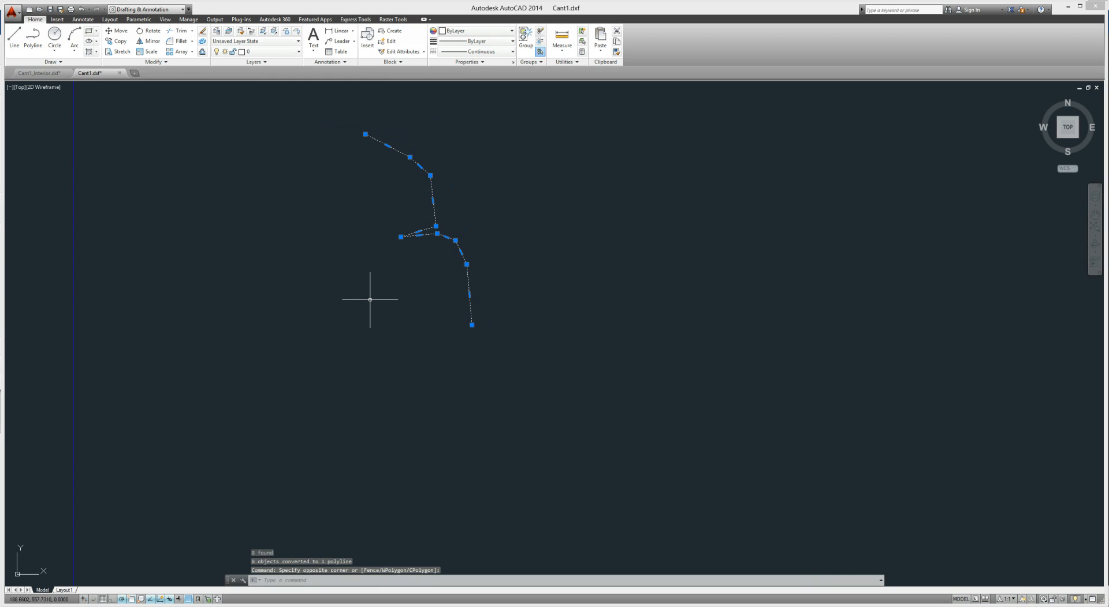
{"action": "key", "text": "Escape"}
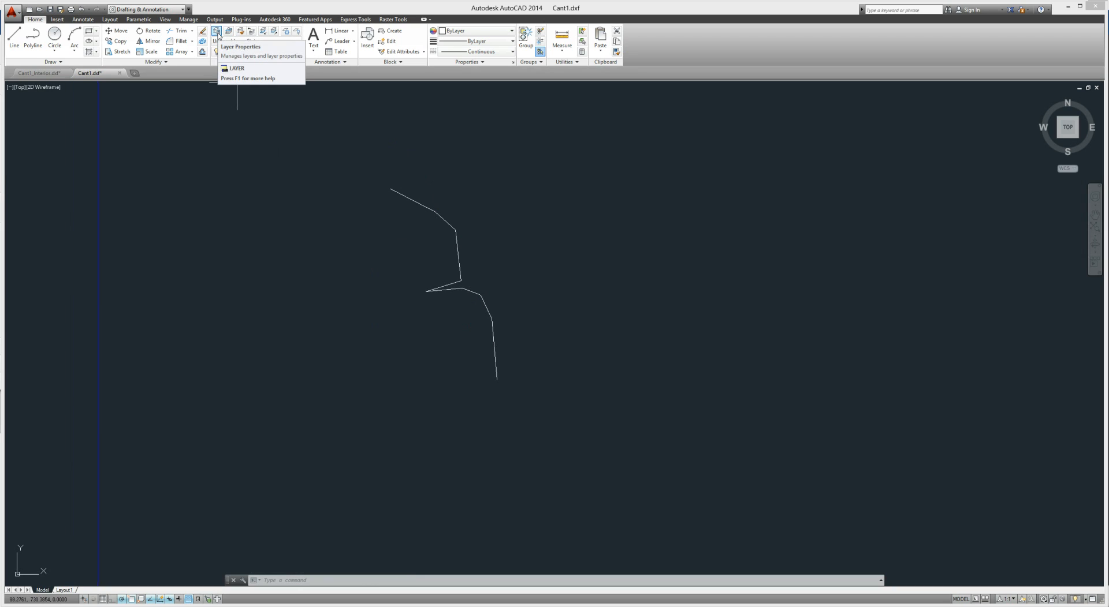
Step: Create a new layer named MY_BOUNDARY in the layer manager
{"action": "left_click", "coordinate": [217, 31]}
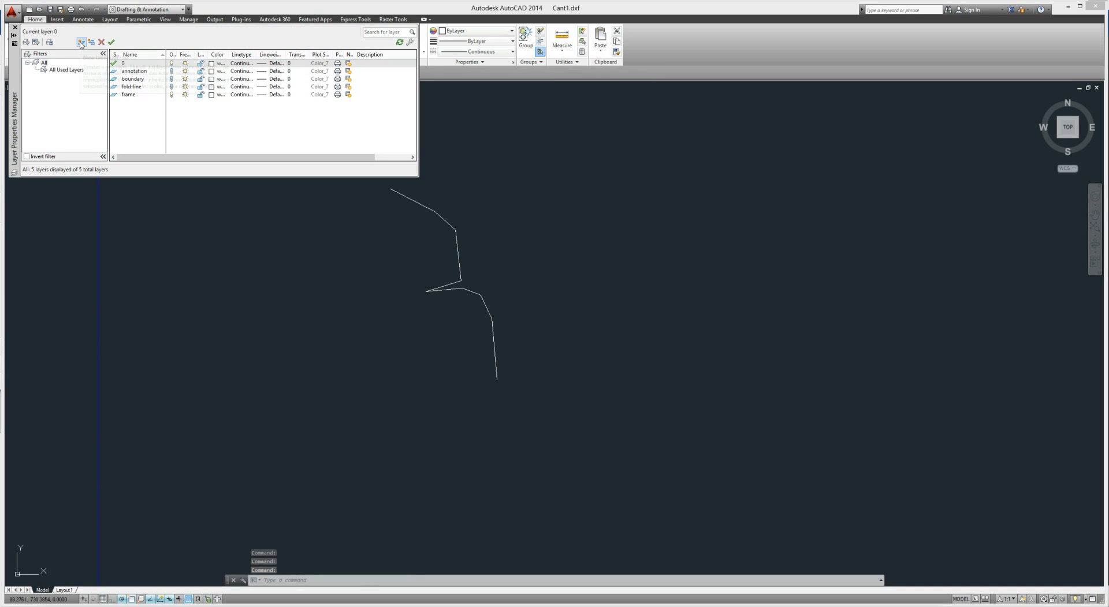
{"action": "mouse_move", "coordinate": [81, 42]}
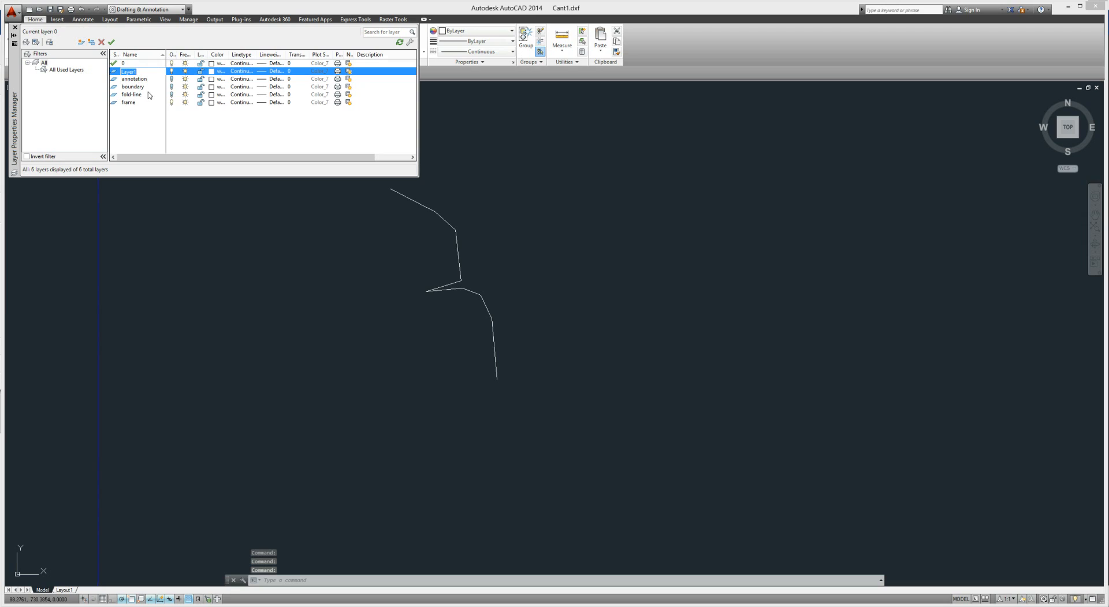
{"action": "type", "text": "MY_"}
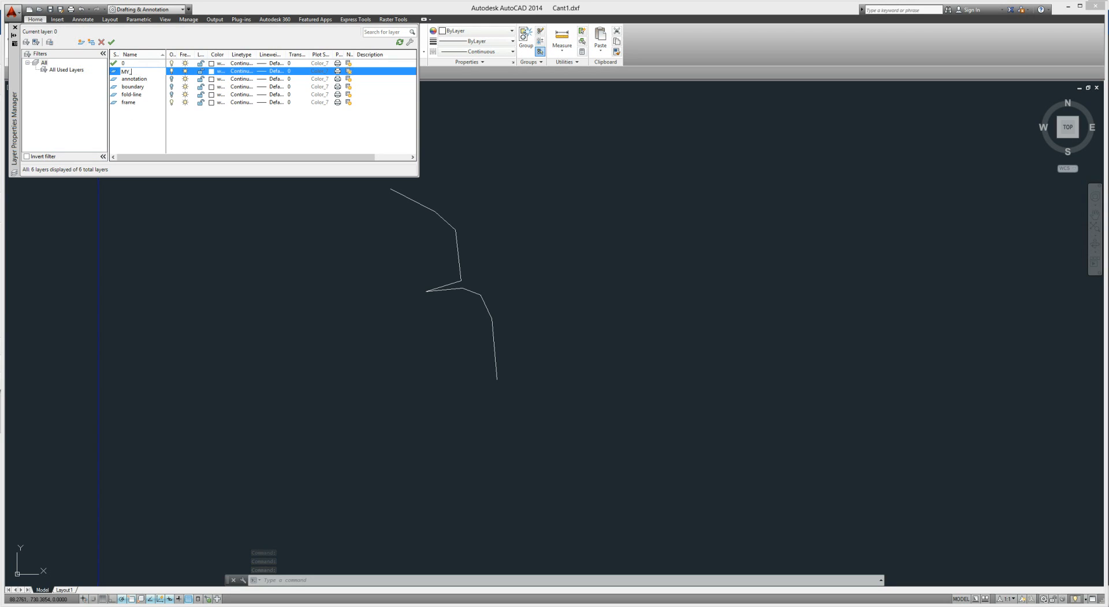
{"action": "type", "text": "BOUNDARY"}
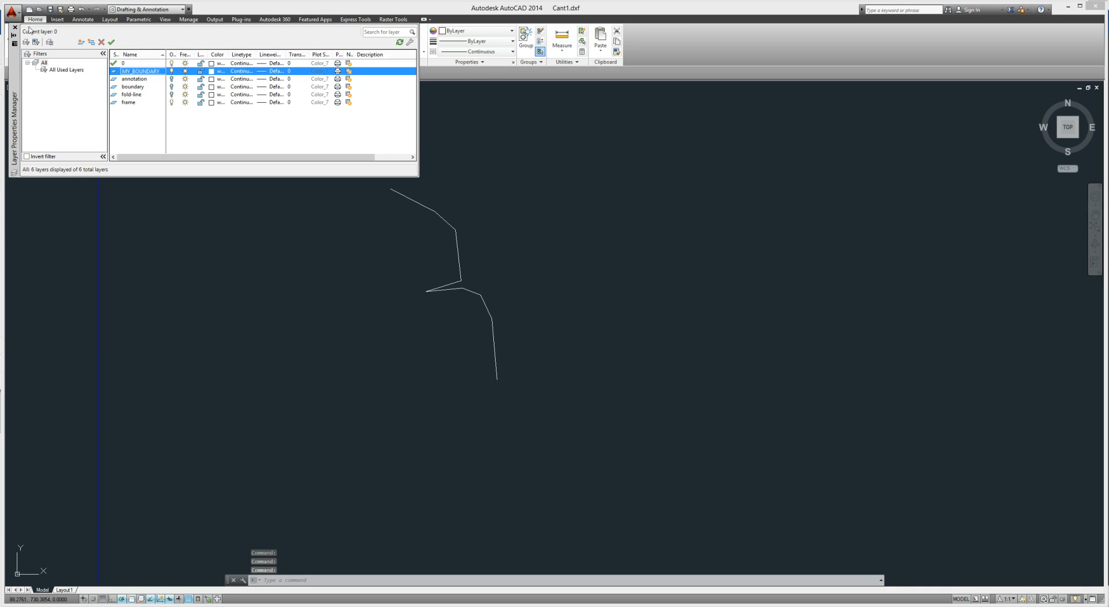
{"action": "left_click", "coordinate": [13, 28]}
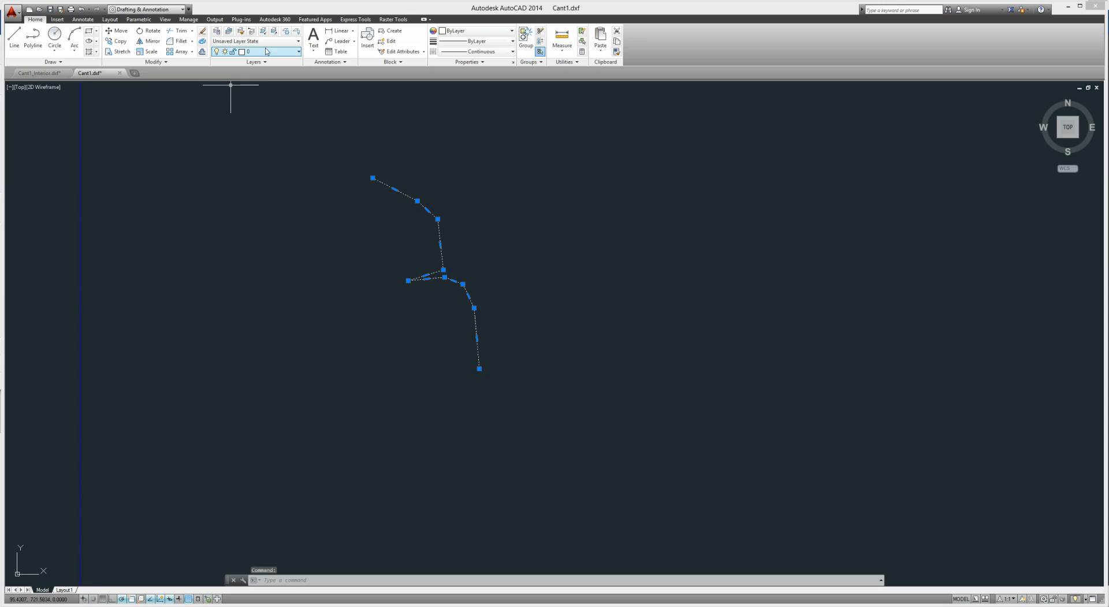
Step: Move the traced polyline onto MY_BOUNDARY and switch that layer on
{"action": "left_click", "coordinate": [297, 51]}
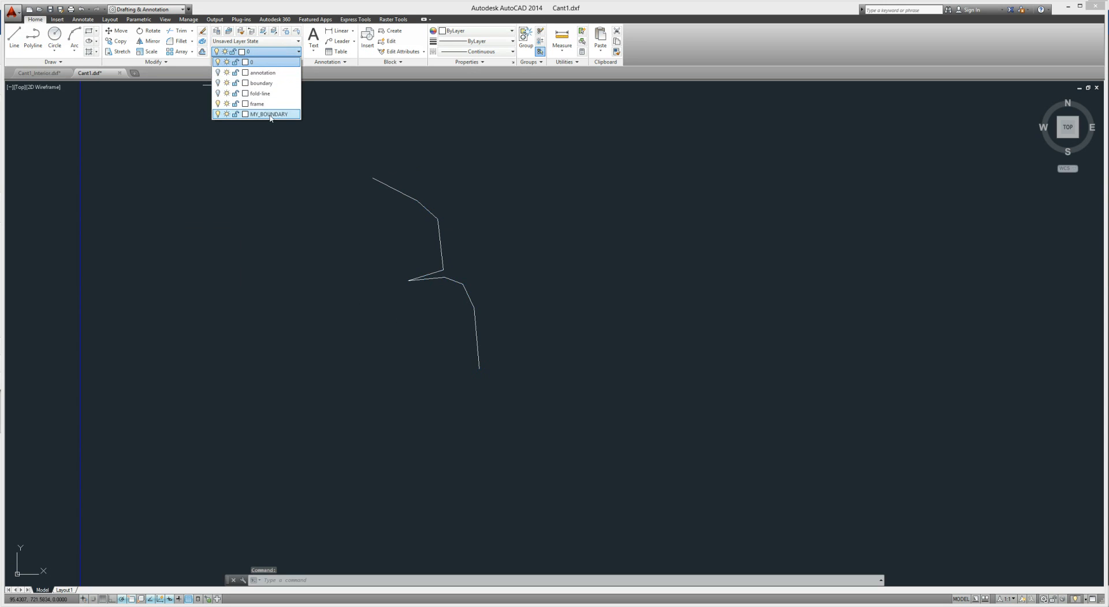
{"action": "left_click", "coordinate": [268, 114]}
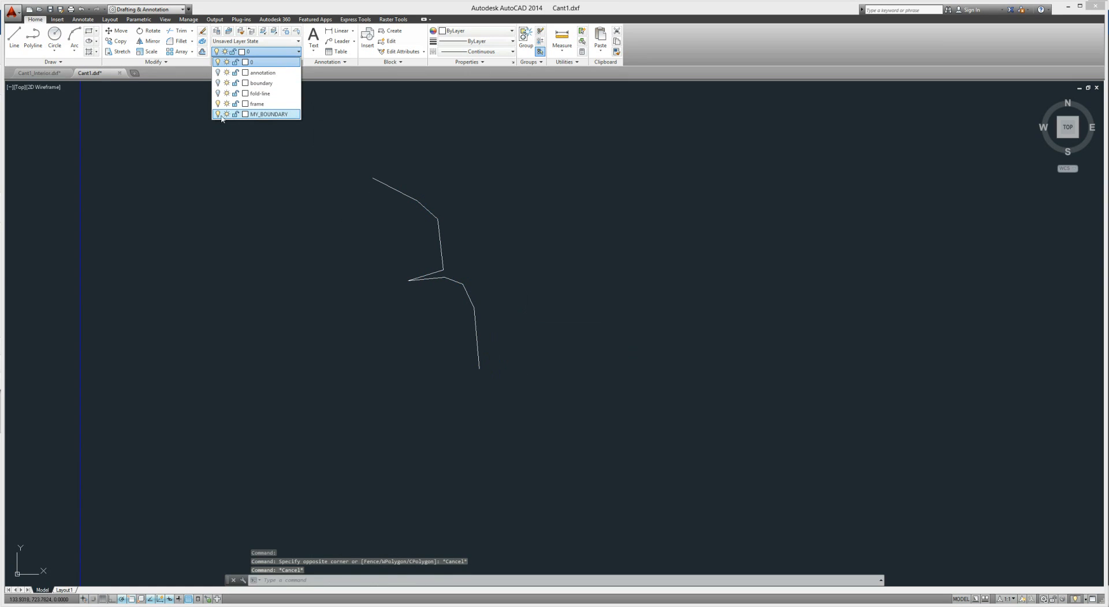
{"action": "left_click", "coordinate": [219, 114]}
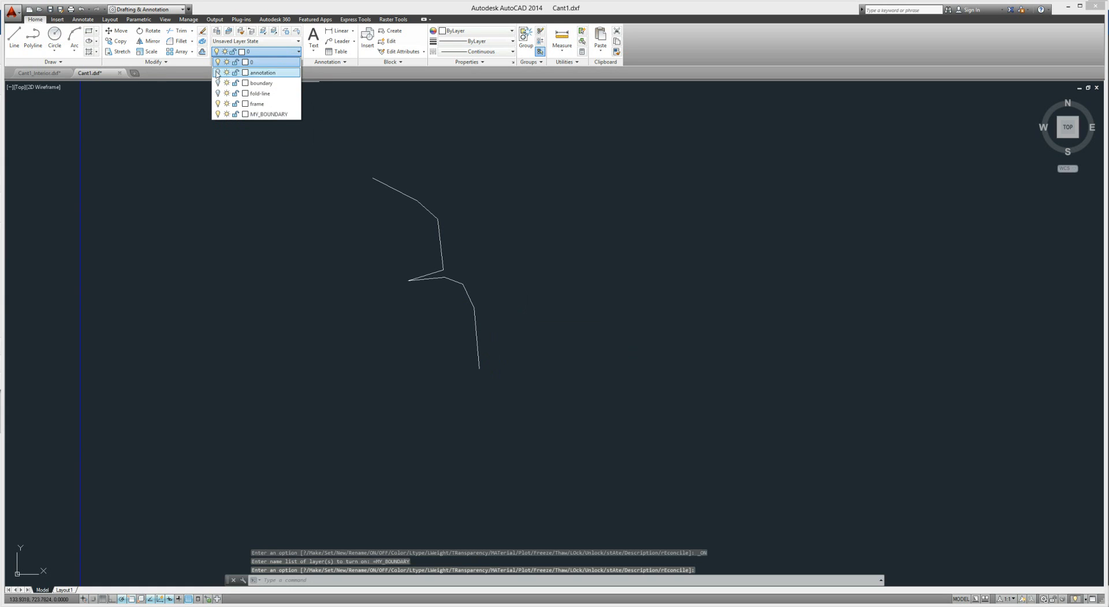
Step: Turn the annotation layer back on and draw lines along one piece's dashed folds
{"action": "left_click", "coordinate": [262, 72]}
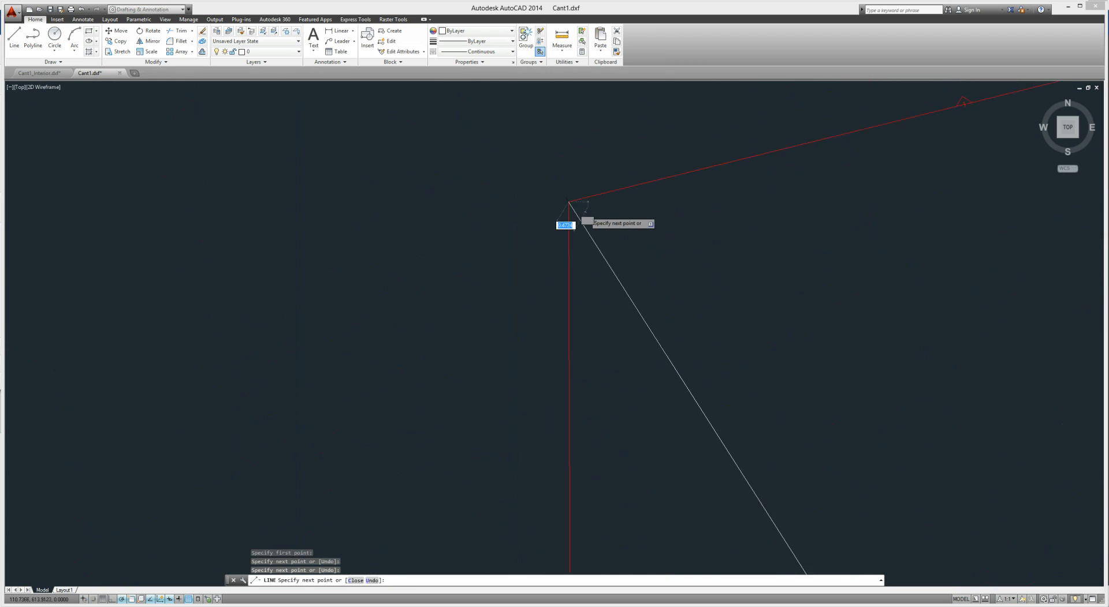
{"action": "key", "text": "Escape"}
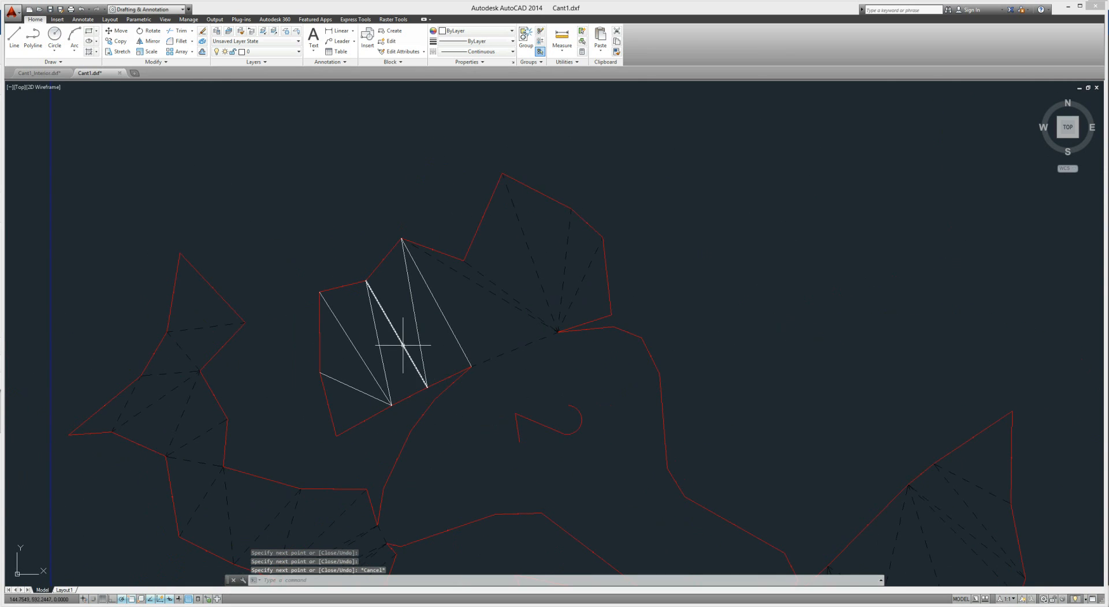
Step: Create a new layer named MY-FOLD-LINE in Layer Properties
{"action": "left_click", "coordinate": [217, 31]}
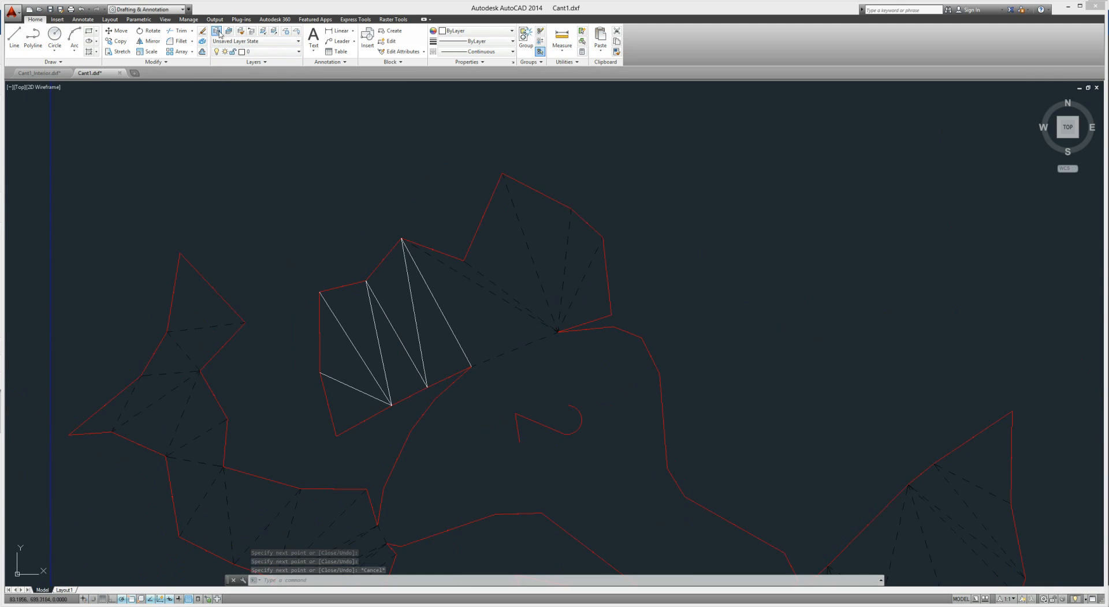
{"action": "left_click", "coordinate": [217, 34]}
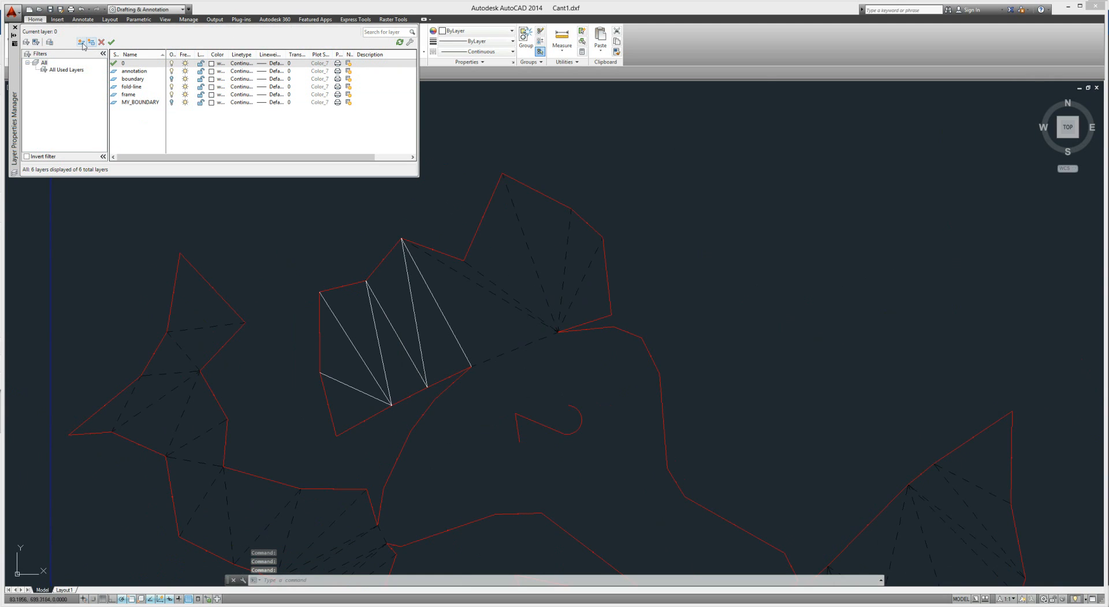
{"action": "left_click", "coordinate": [80, 42]}
{"action": "type", "text": "mY-"}
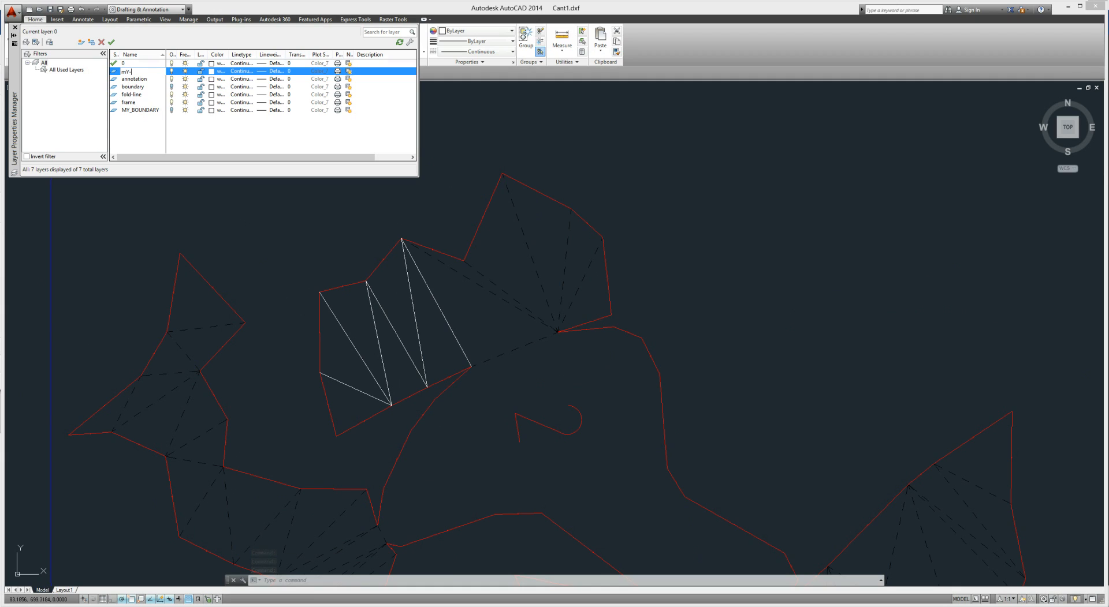
{"action": "type", "text": "FOLD-LINE"}
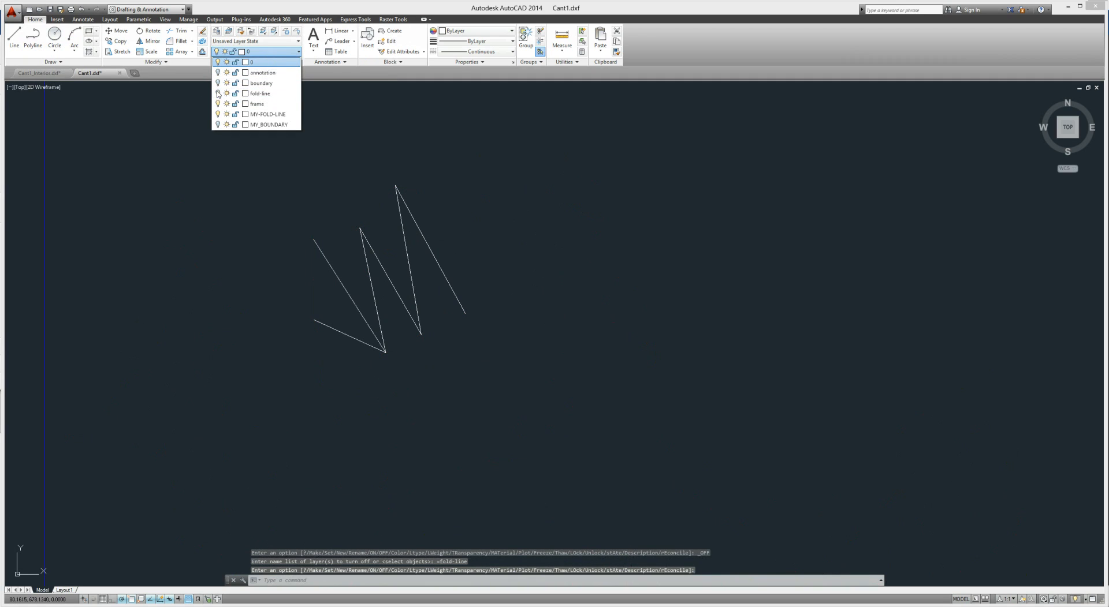
{"action": "left_click", "coordinate": [498, 355]}
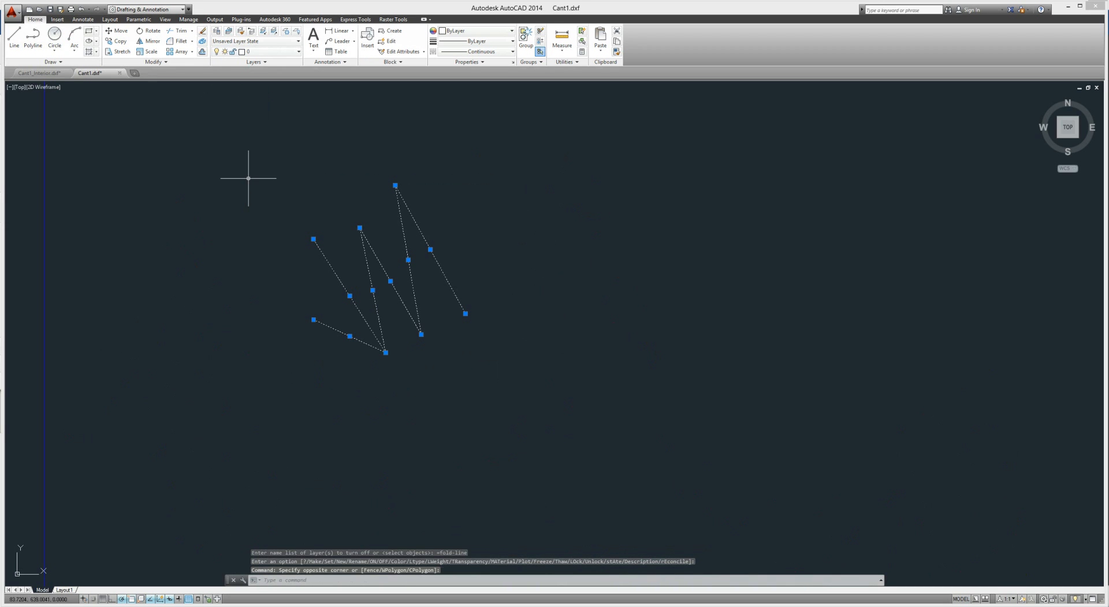
{"action": "mouse_move", "coordinate": [286, 256]}
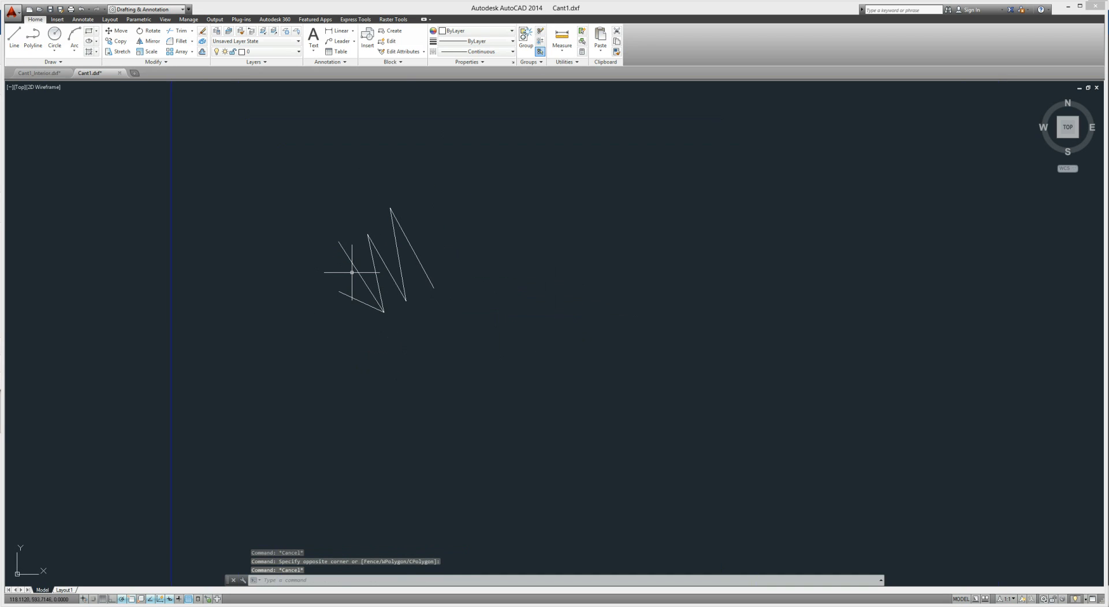
Step: Turn all layers back on to review the whole Cant1 cut plan
{"action": "left_click", "coordinate": [298, 51]}
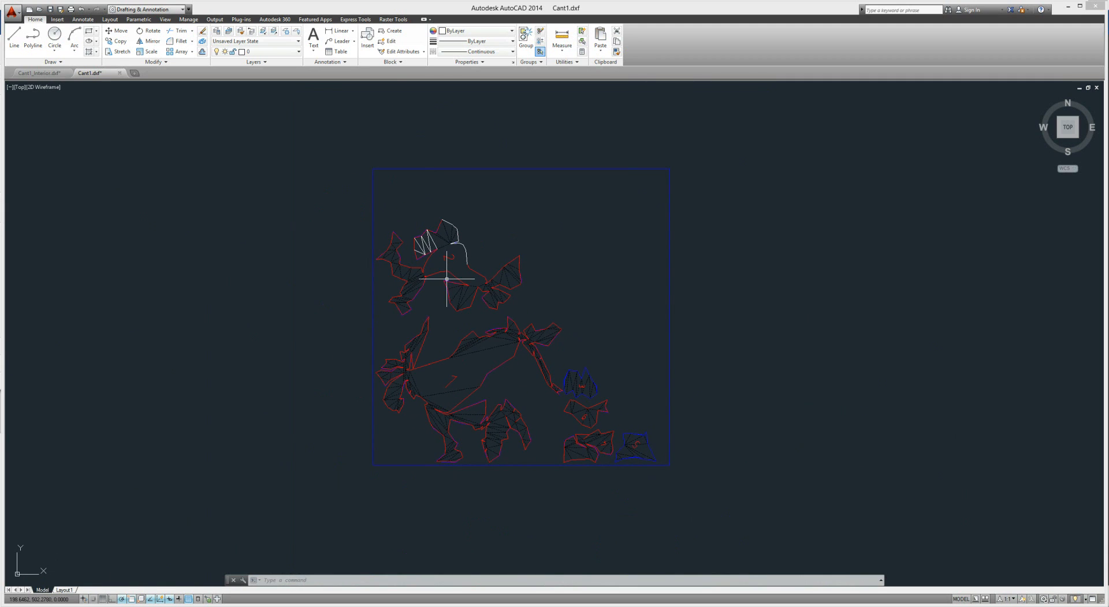
{"action": "mouse_move", "coordinate": [403, 572]}
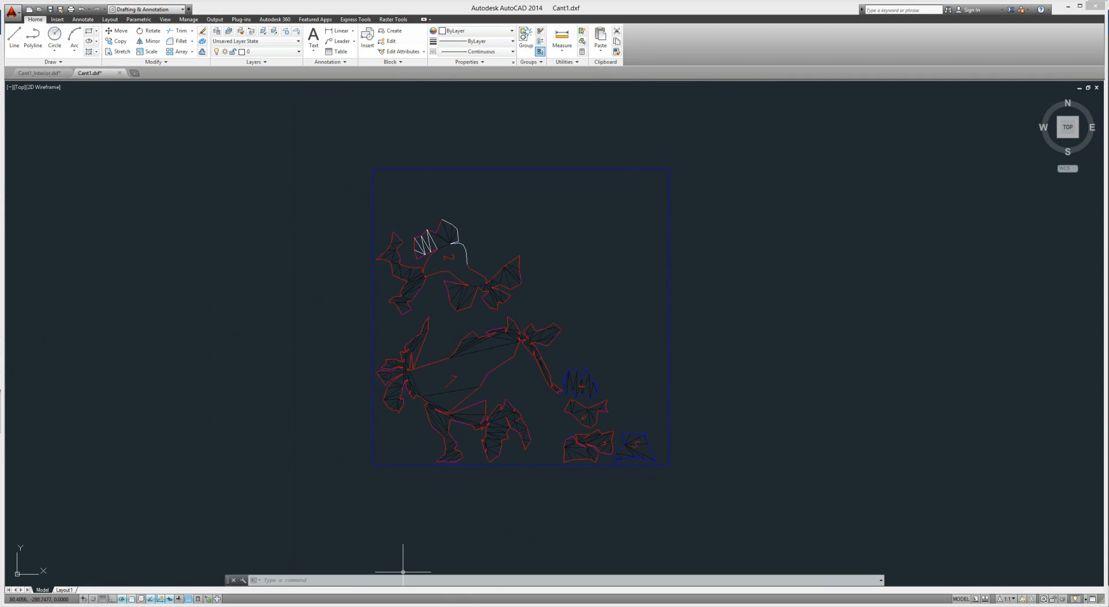
{"action": "mouse_move", "coordinate": [281, 551]}
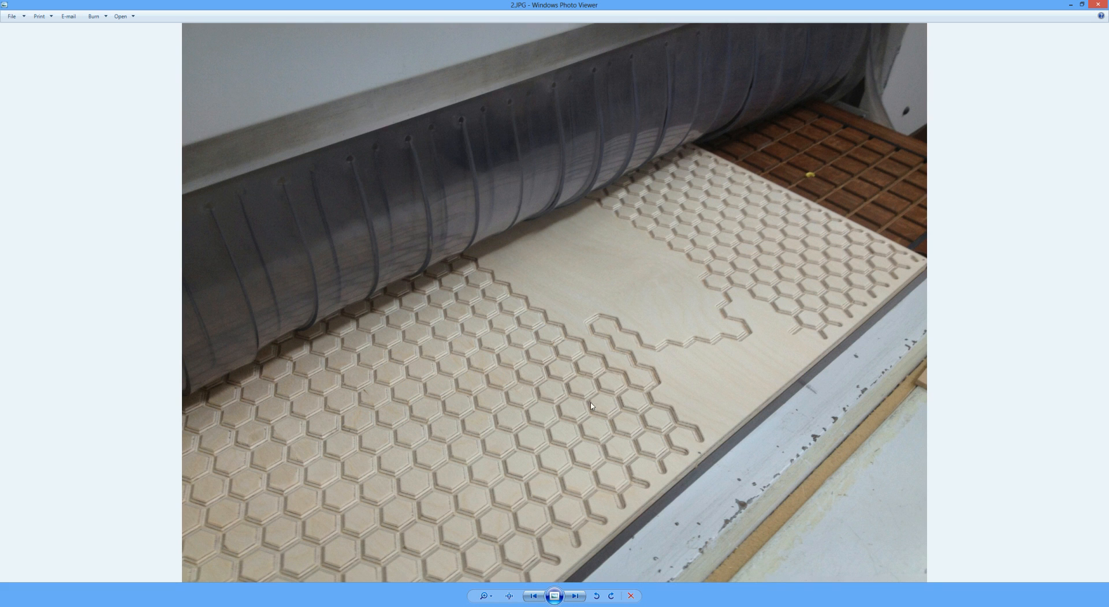
{"action": "mouse_move", "coordinate": [624, 421]}
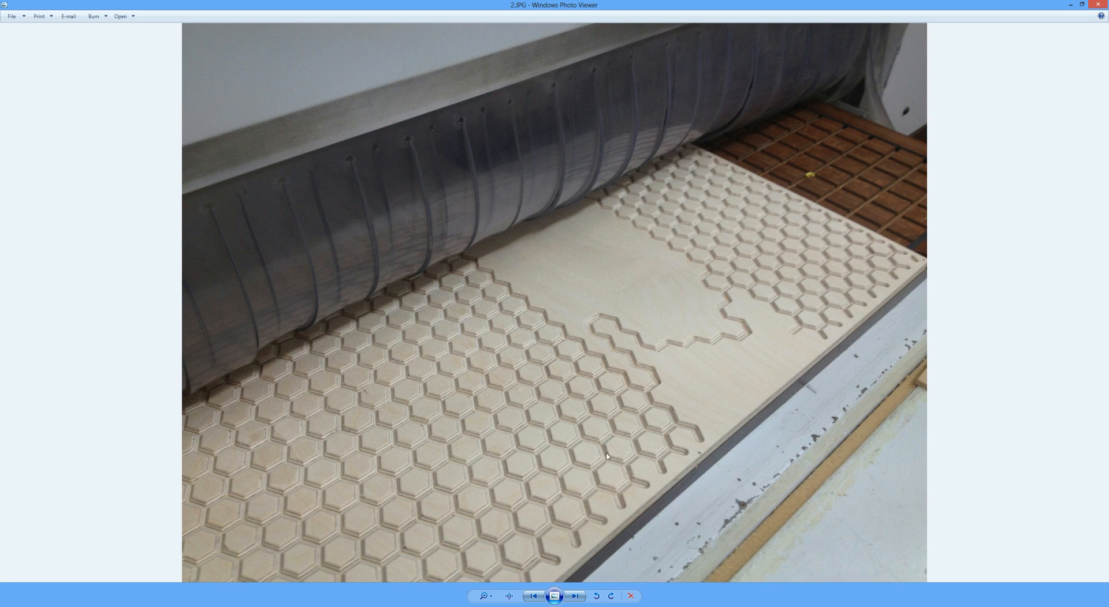
{"action": "mouse_move", "coordinate": [565, 431]}
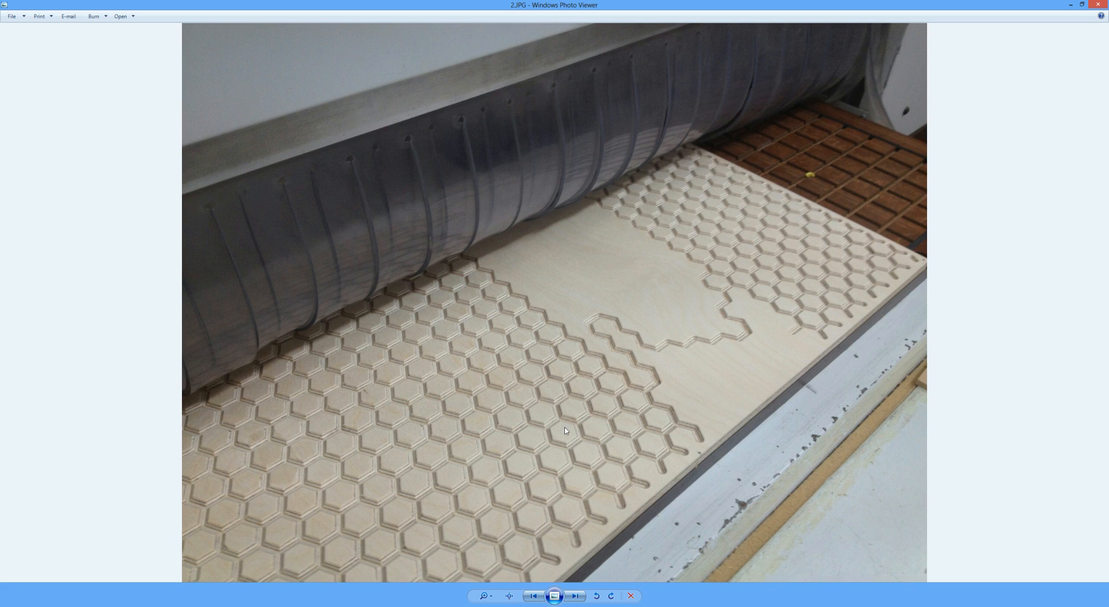
{"action": "mouse_move", "coordinate": [577, 387]}
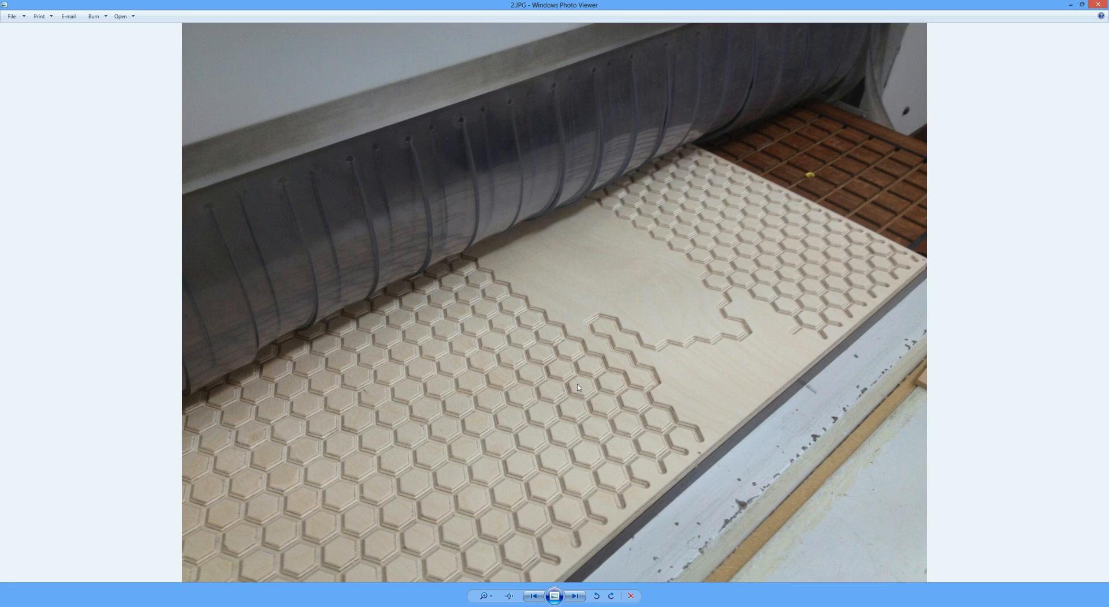
{"action": "mouse_move", "coordinate": [639, 409]}
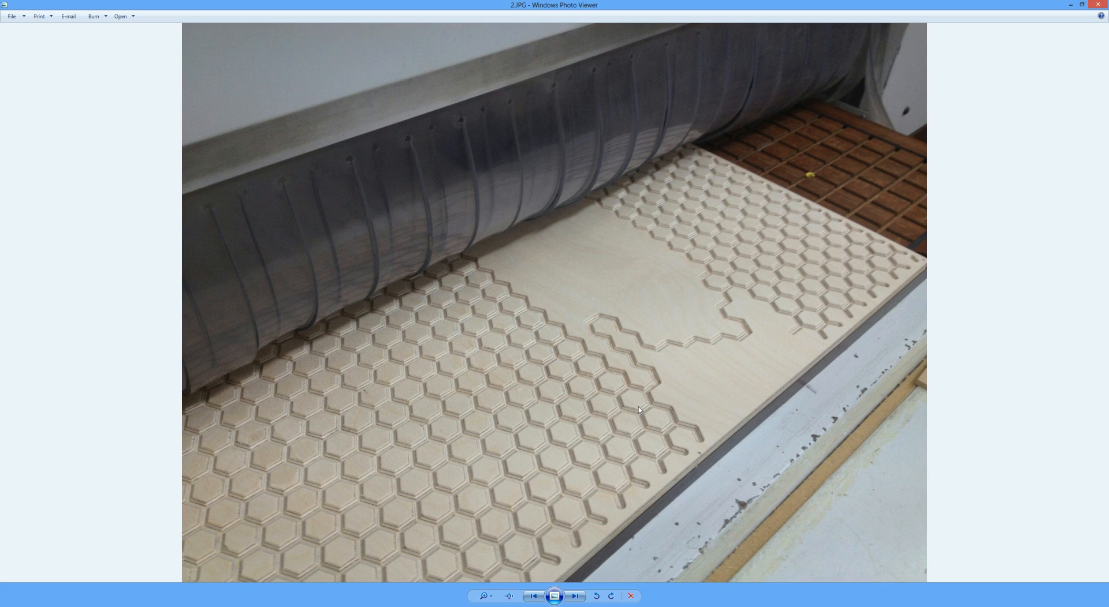
{"action": "mouse_move", "coordinate": [583, 359]}
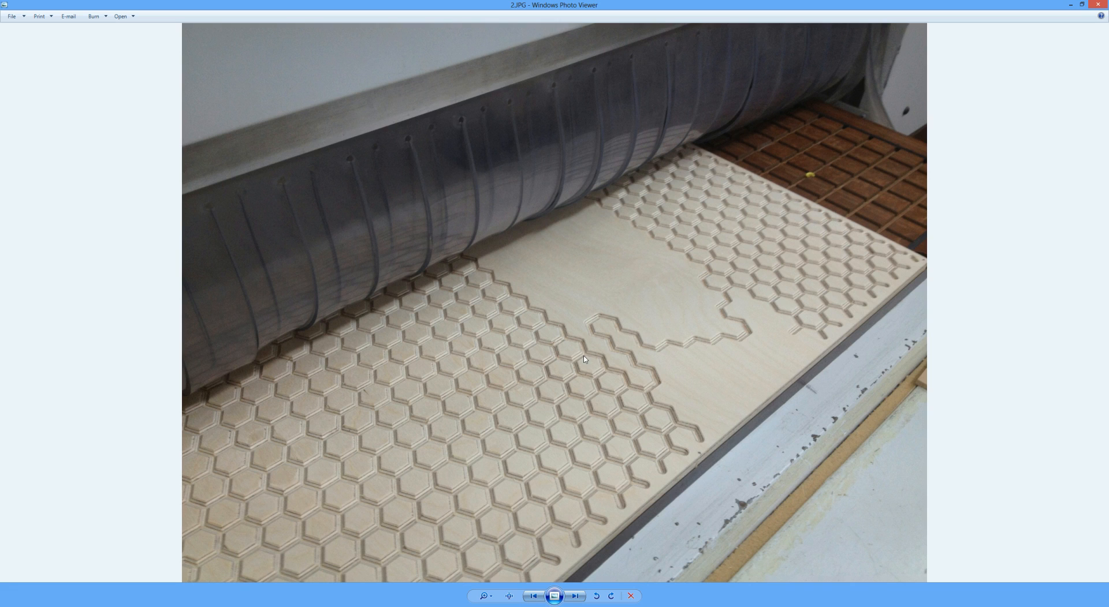
{"action": "mouse_move", "coordinate": [681, 438]}
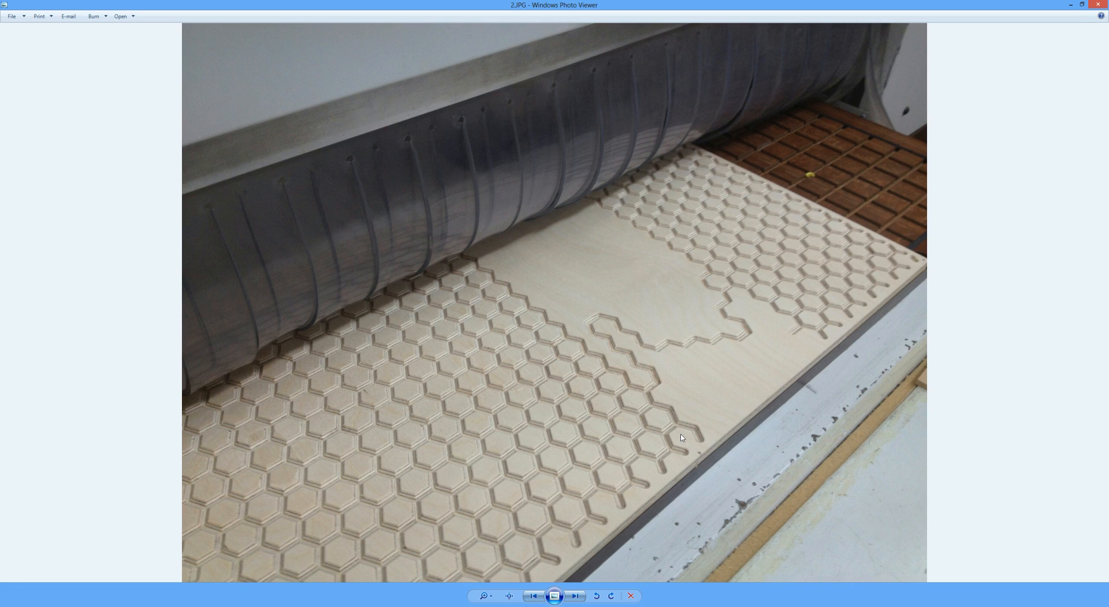
{"action": "mouse_move", "coordinate": [686, 487]}
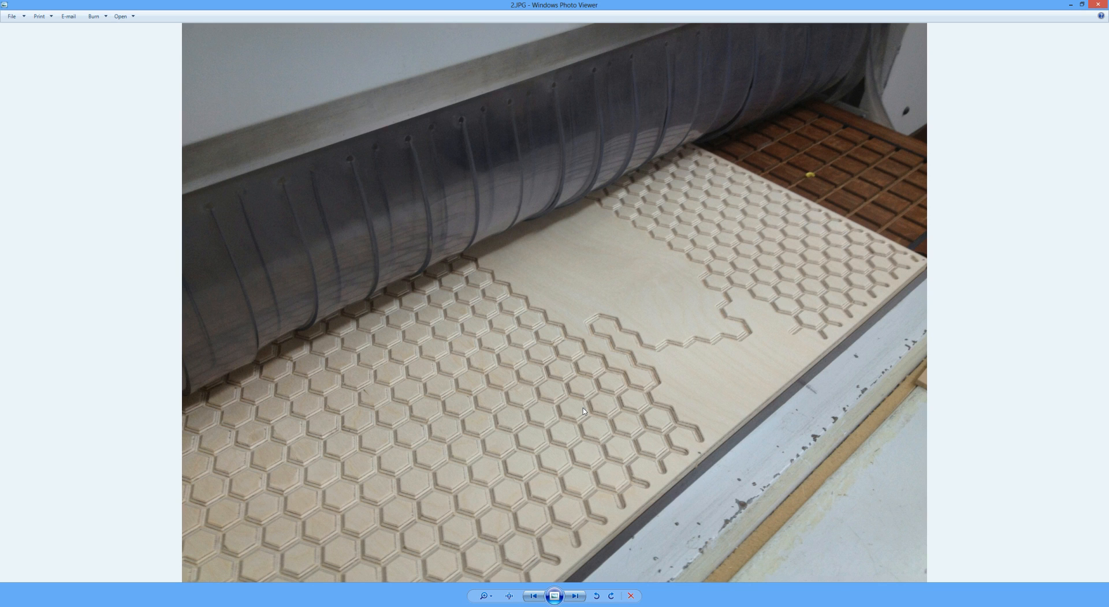
Step: Step through the photos of hexagon pieces, hexagon-tiled lampshades and the honeycomb chair
{"action": "left_click", "coordinate": [576, 596]}
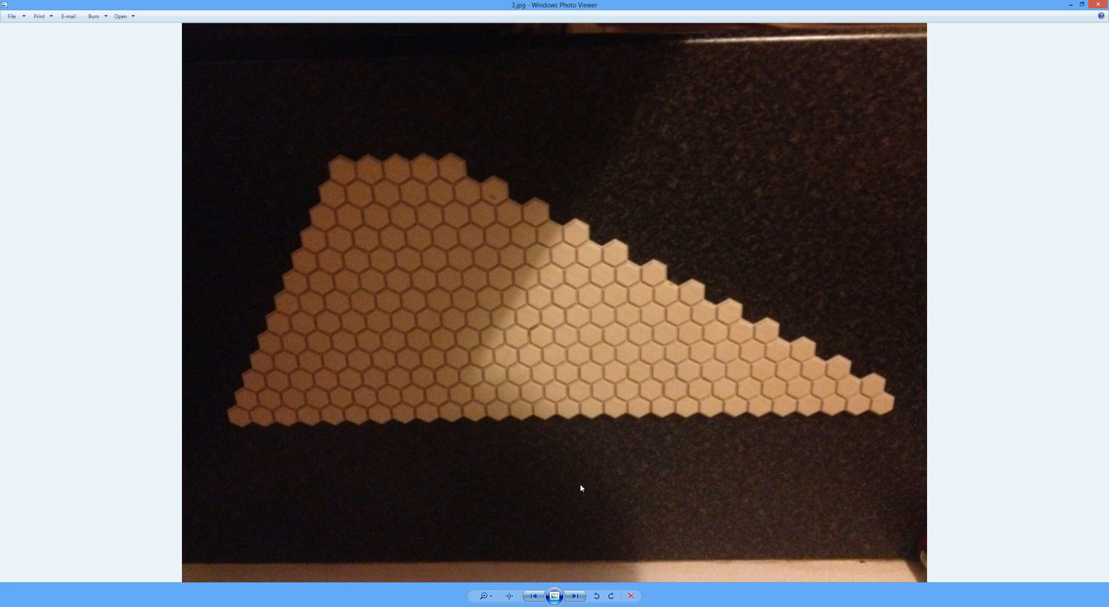
{"action": "mouse_move", "coordinate": [495, 204]}
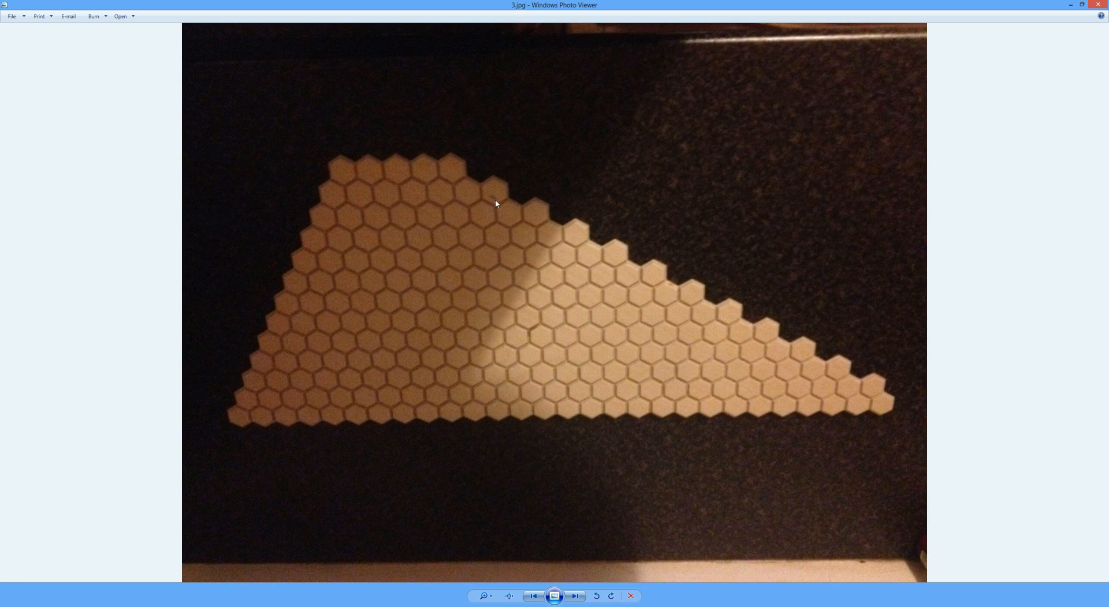
{"action": "mouse_move", "coordinate": [517, 425]}
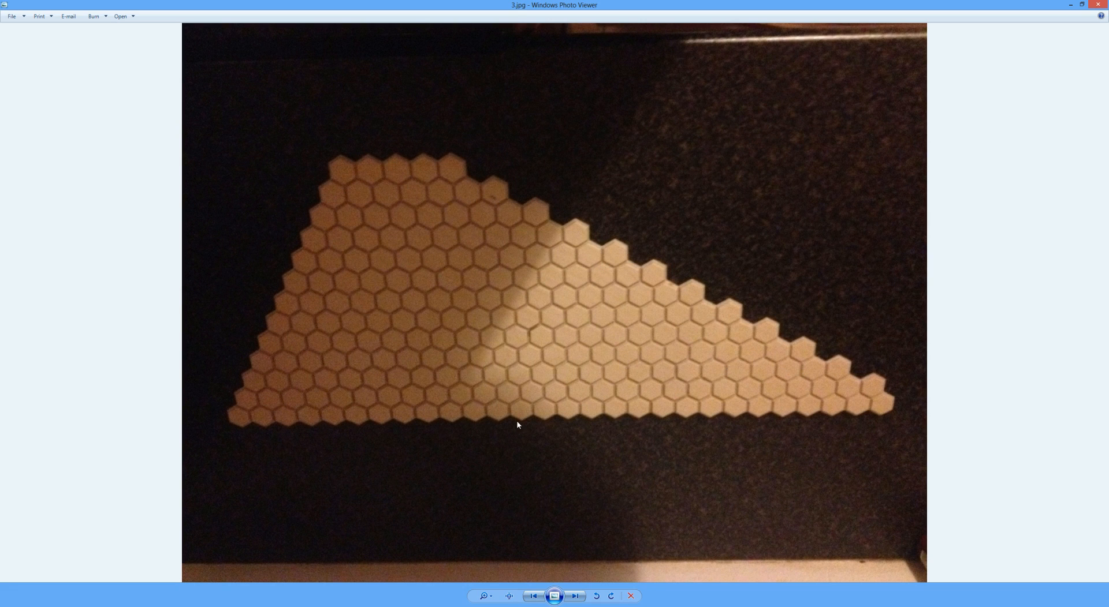
{"action": "left_click", "coordinate": [576, 596]}
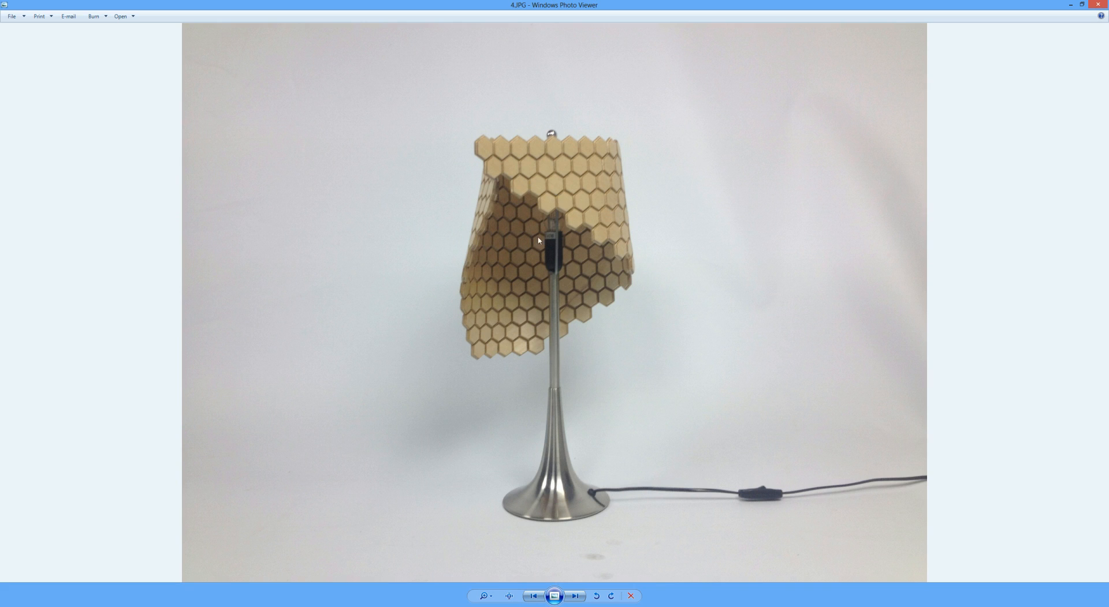
{"action": "mouse_move", "coordinate": [635, 202]}
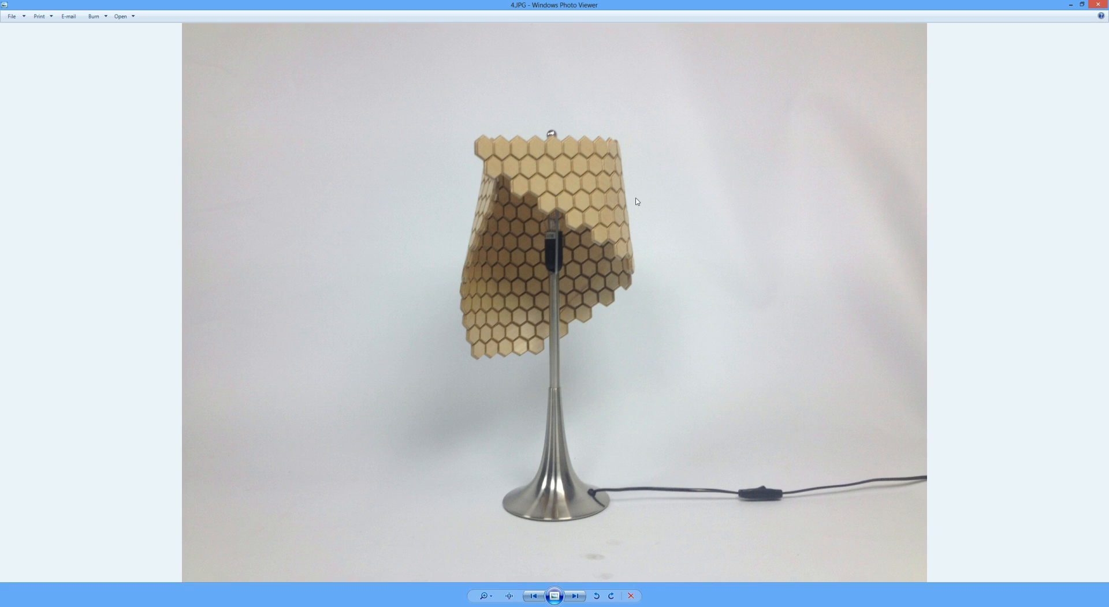
{"action": "mouse_move", "coordinate": [569, 309]}
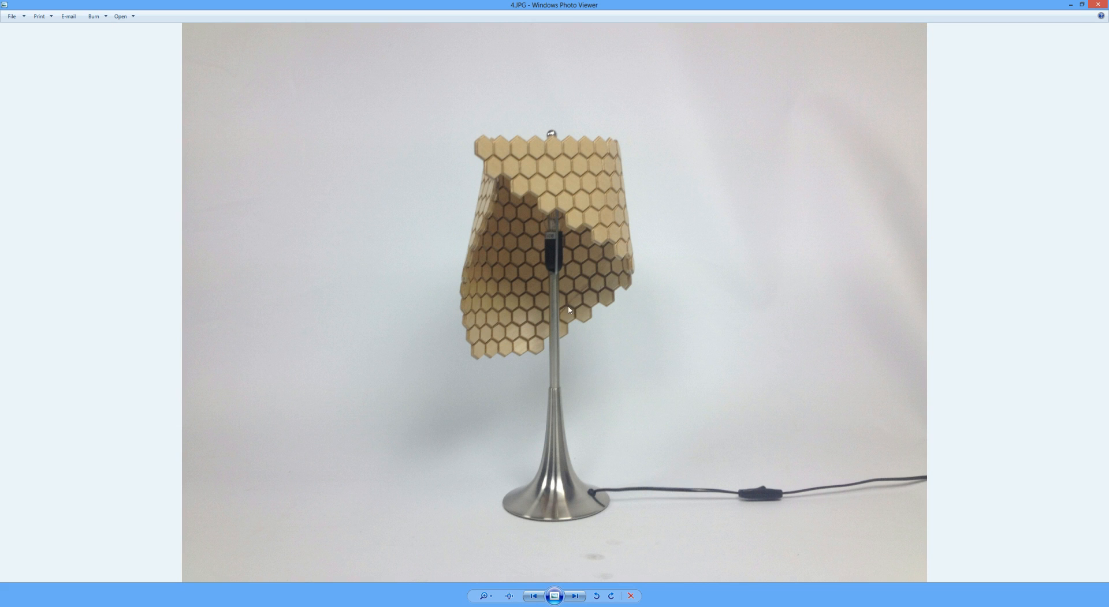
{"action": "mouse_move", "coordinate": [616, 358]}
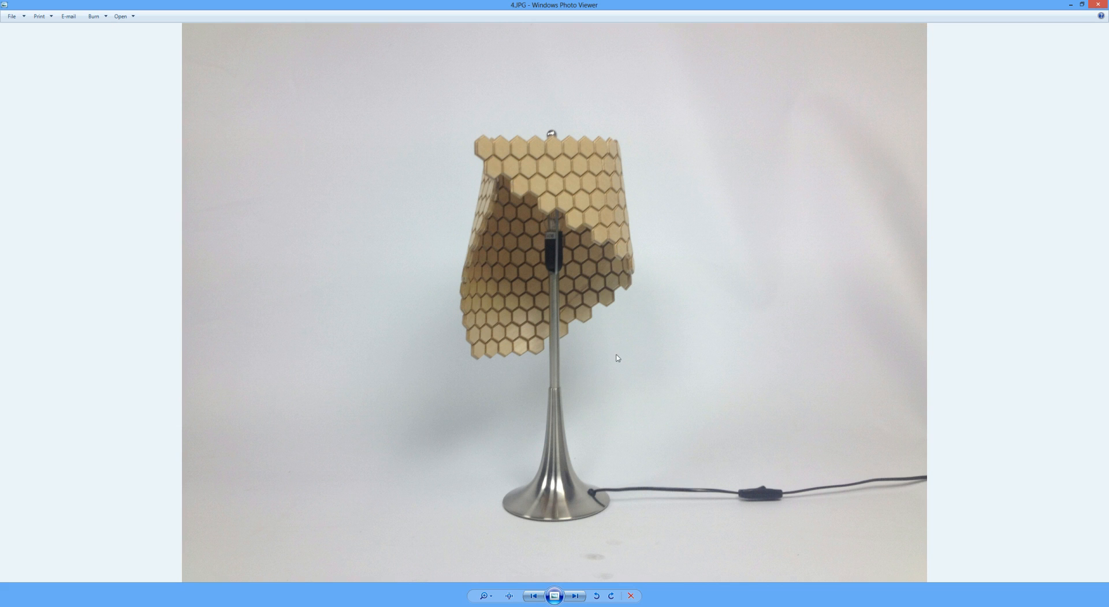
{"action": "left_click", "coordinate": [575, 596]}
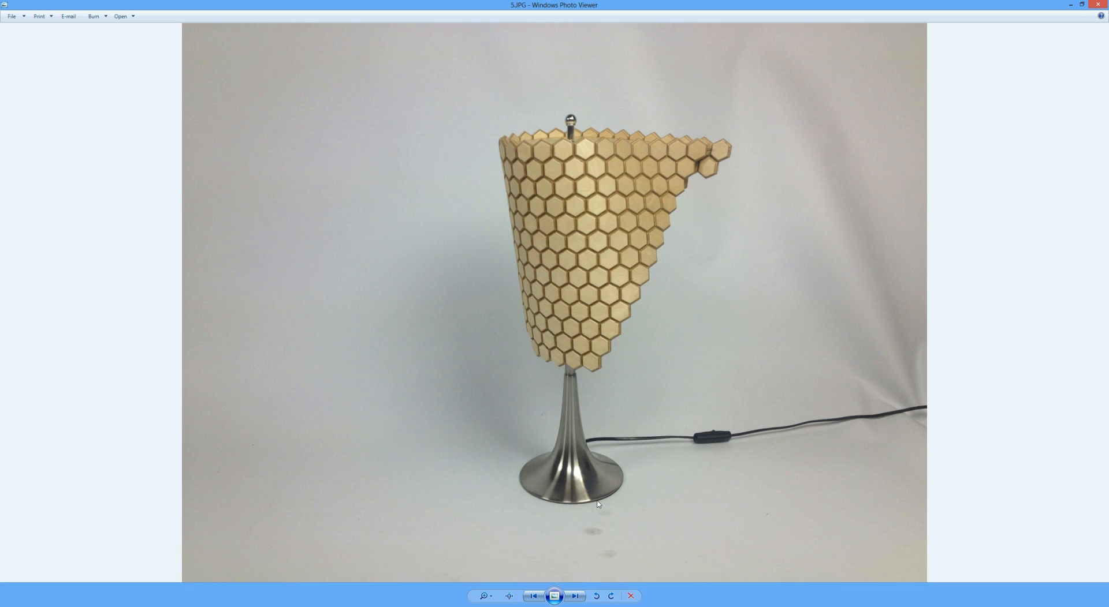
{"action": "left_click", "coordinate": [574, 596]}
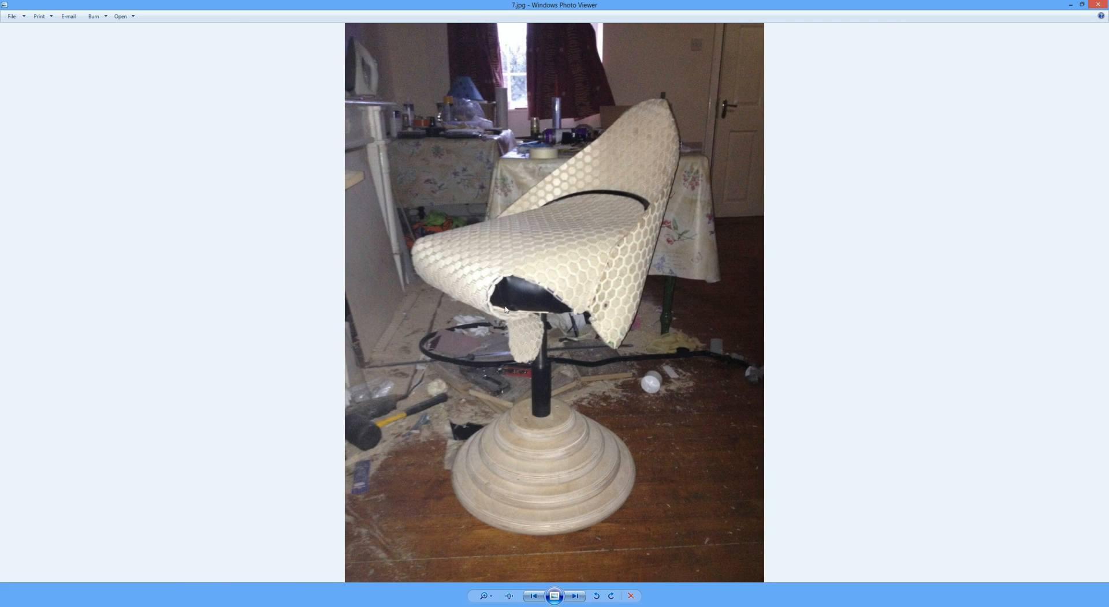
{"action": "mouse_move", "coordinate": [593, 271]}
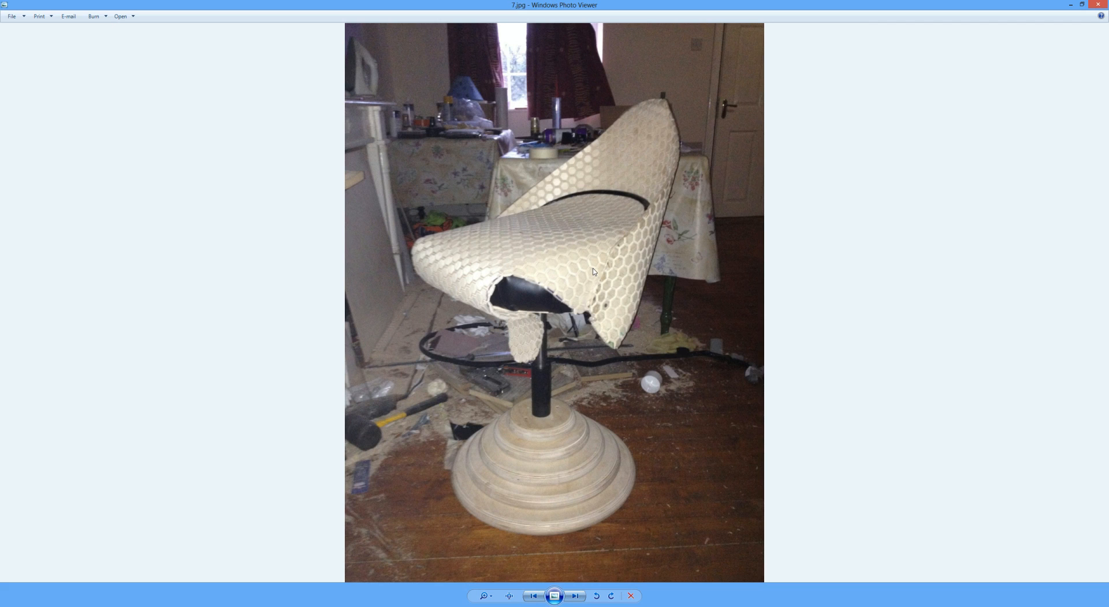
{"action": "left_click", "coordinate": [575, 595]}
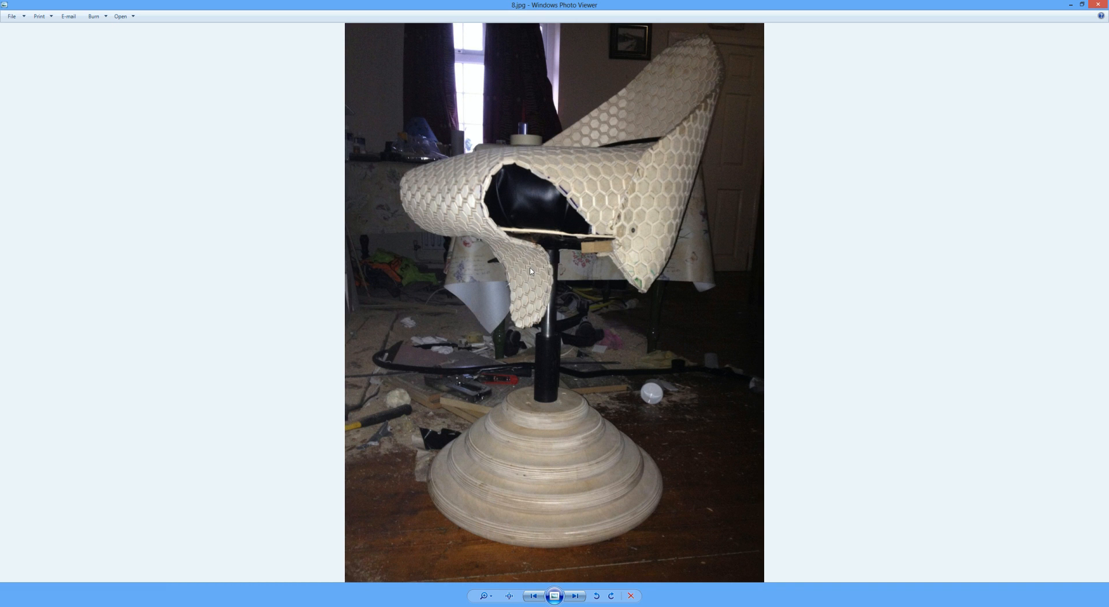
{"action": "mouse_move", "coordinate": [597, 200]}
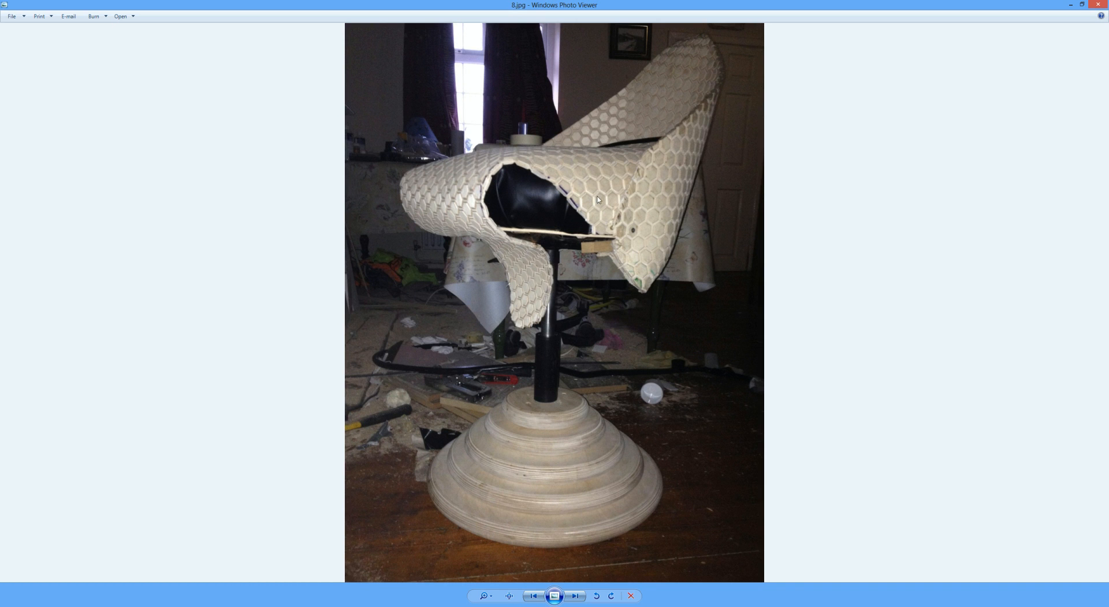
{"action": "mouse_move", "coordinate": [523, 304]}
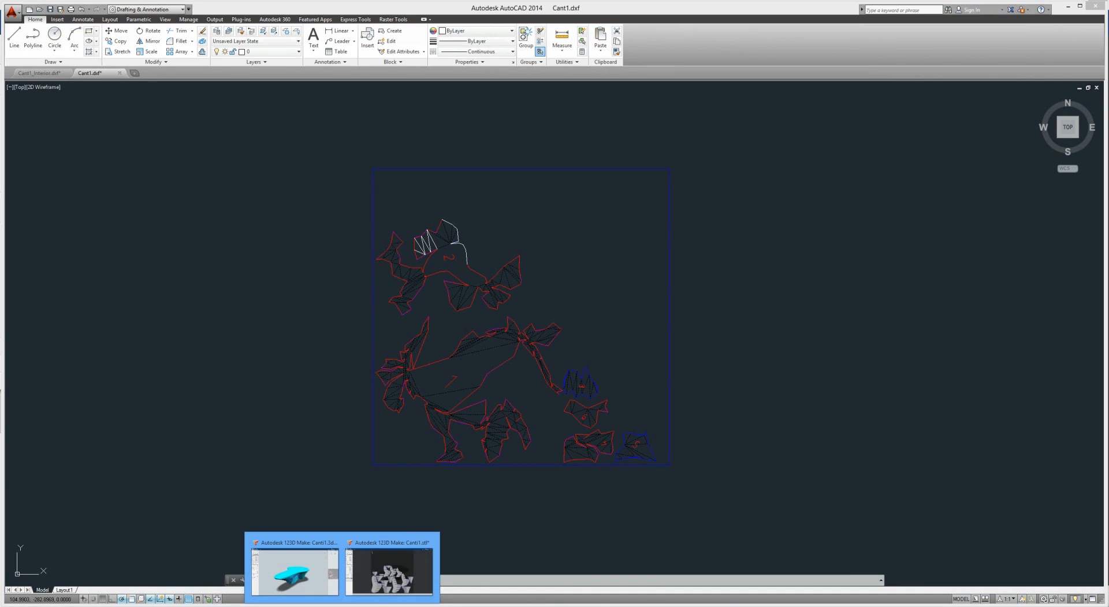
Step: Bring up the Canti1 model and preview its 6-part, 1-sheet cut layout, then close the preview
{"action": "left_click", "coordinate": [293, 571]}
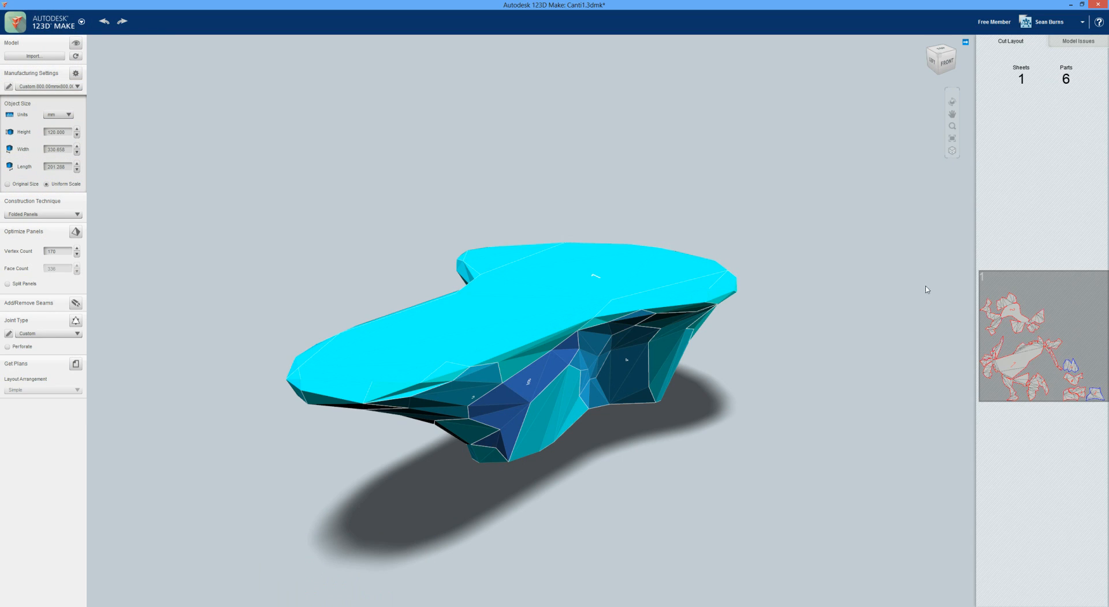
{"action": "left_click", "coordinate": [1041, 336]}
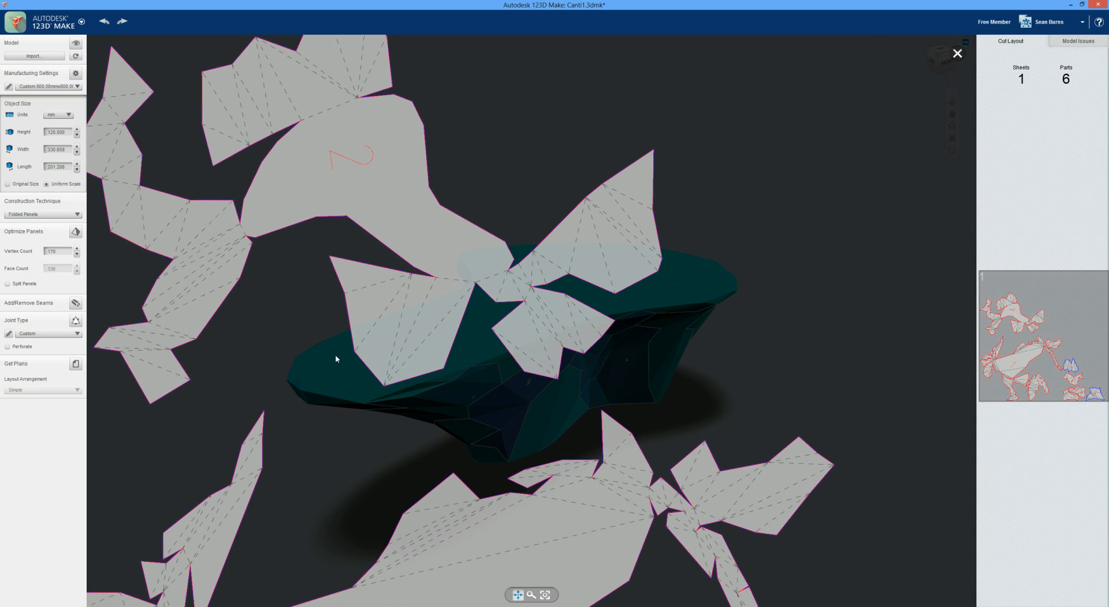
{"action": "mouse_move", "coordinate": [367, 327]}
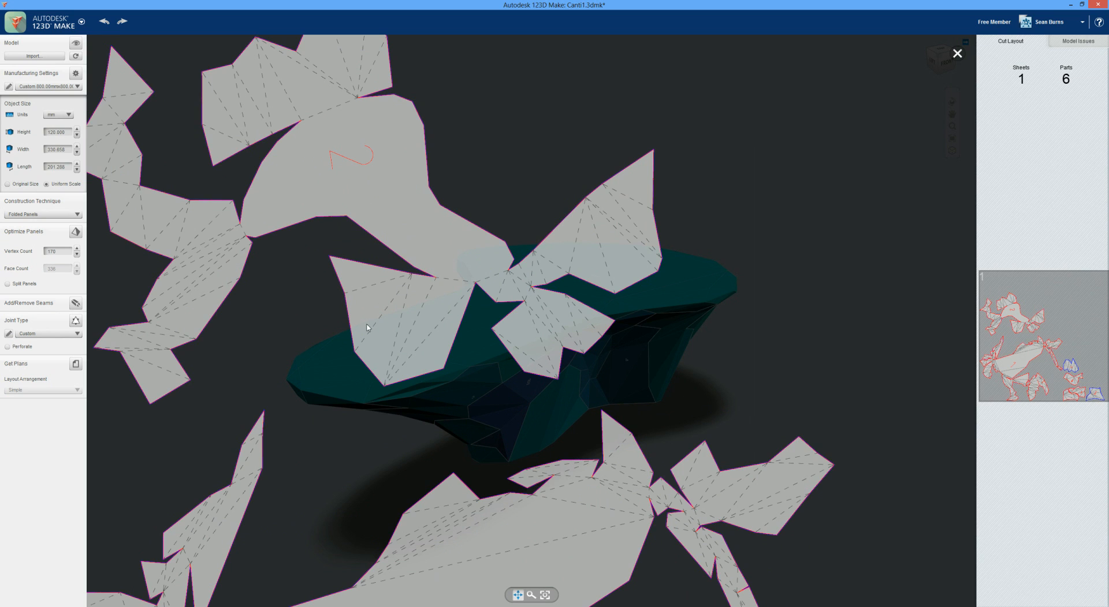
{"action": "mouse_move", "coordinate": [425, 328]}
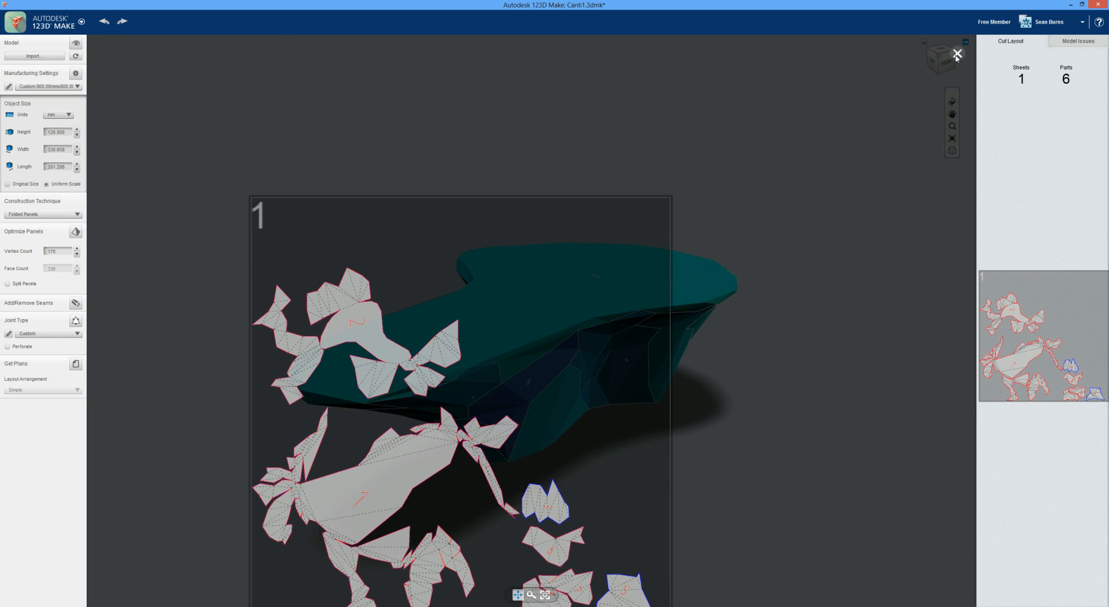
{"action": "left_click", "coordinate": [956, 54]}
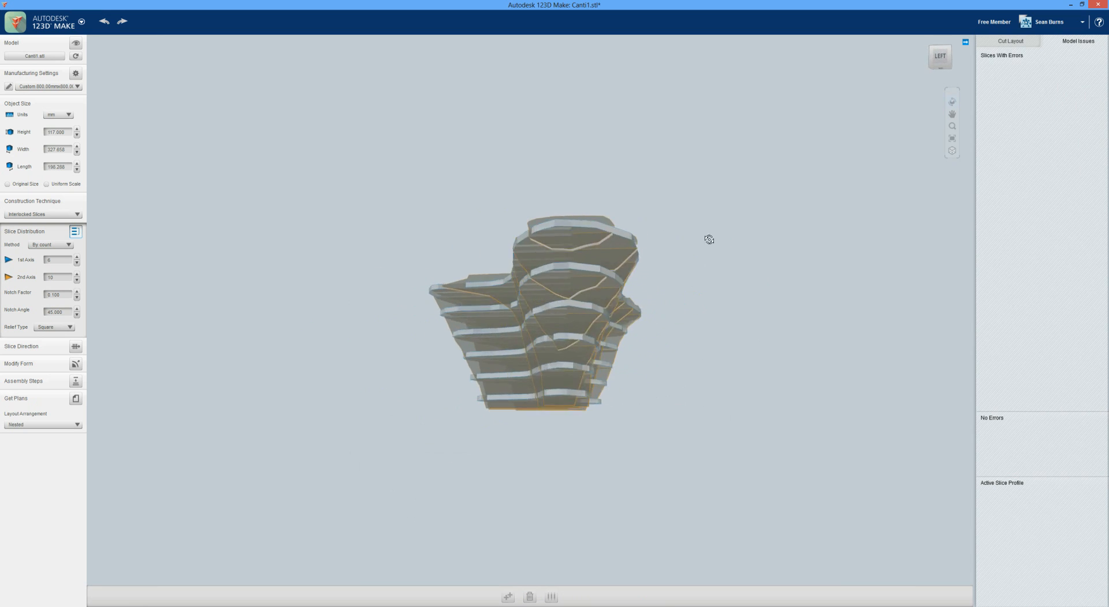
Step: Orbit the interlocked-slices Canti1 model to view it from the side, above and another angle
{"action": "left_click_drag", "start_coordinate": [708, 239], "coordinate": [797, 273]}
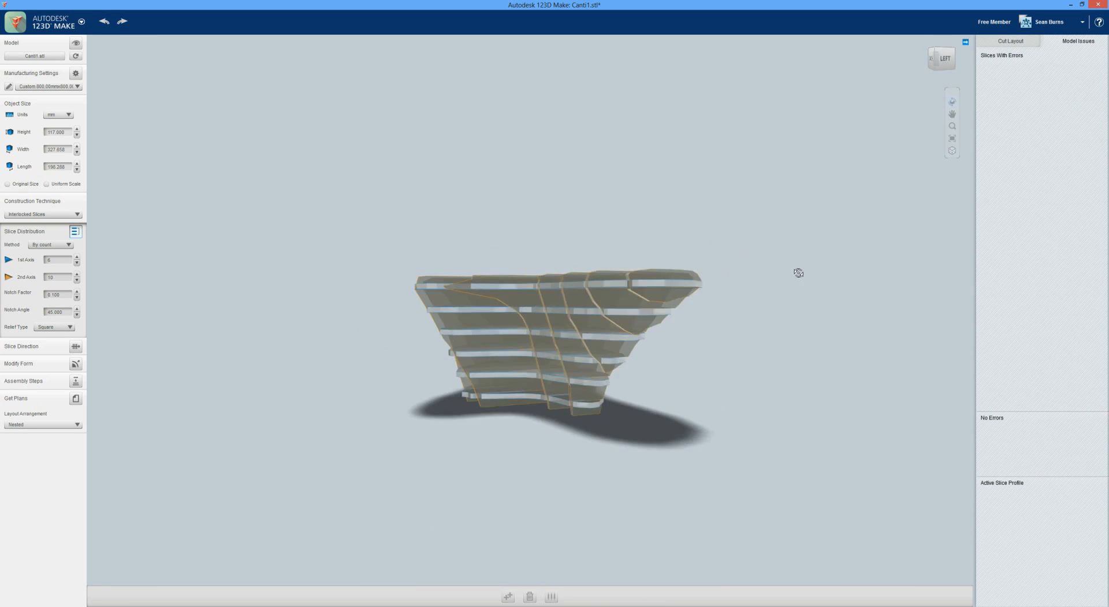
{"action": "left_click_drag", "start_coordinate": [798, 274], "coordinate": [526, 307]}
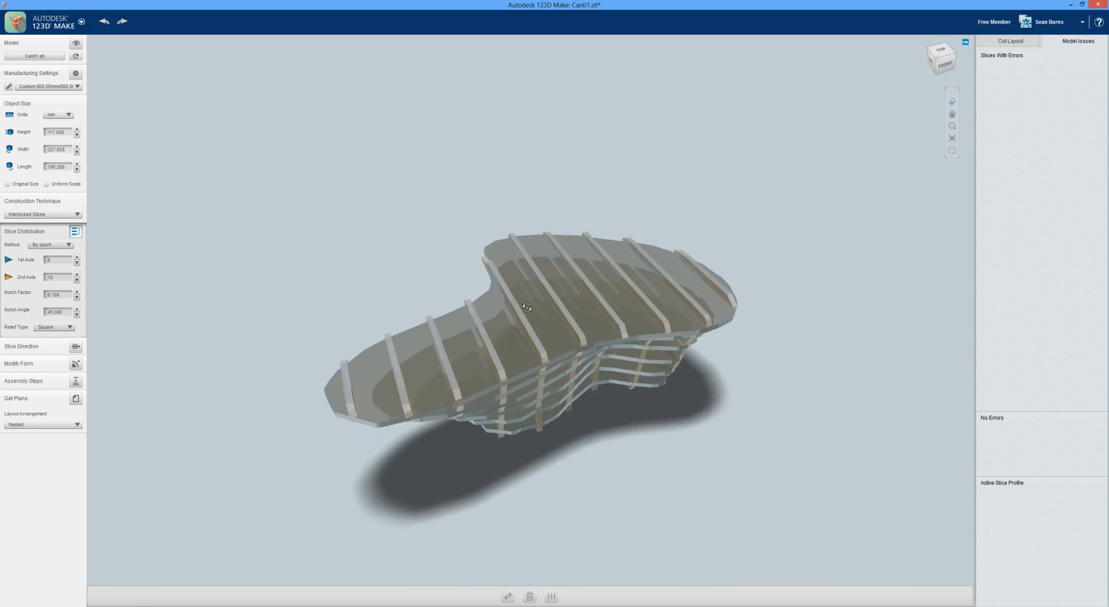
{"action": "left_click_drag", "start_coordinate": [526, 307], "coordinate": [563, 294]}
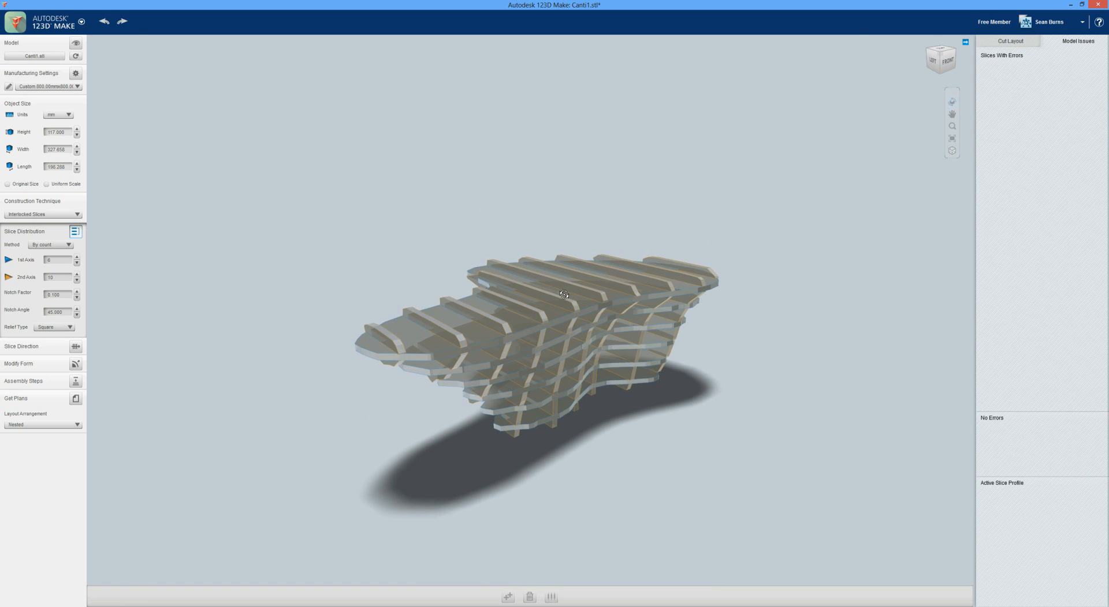